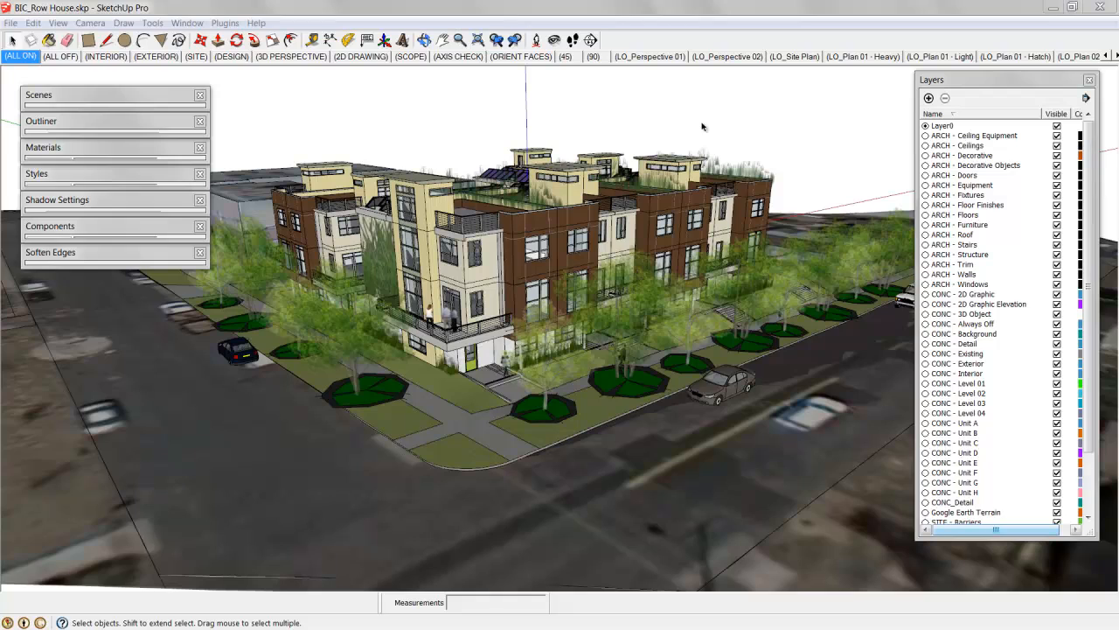
{"action": "mouse_move", "coordinate": [472, 278]}
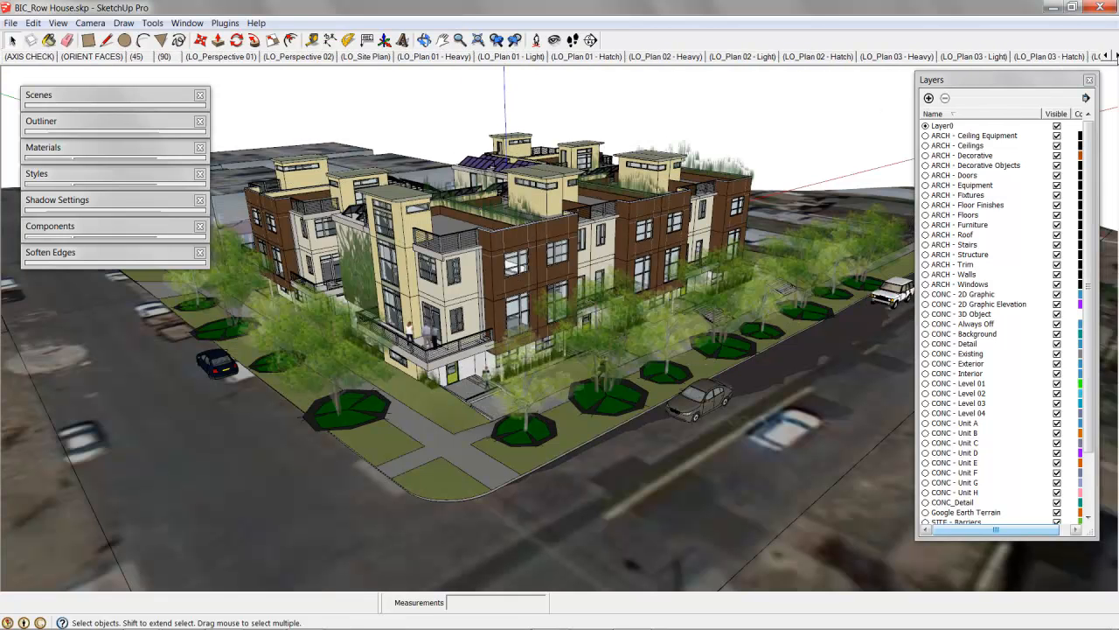
Expand the Styles panel and select the CDNC - Level 01 layer.
{"action": "left_click", "coordinate": [36, 173]}
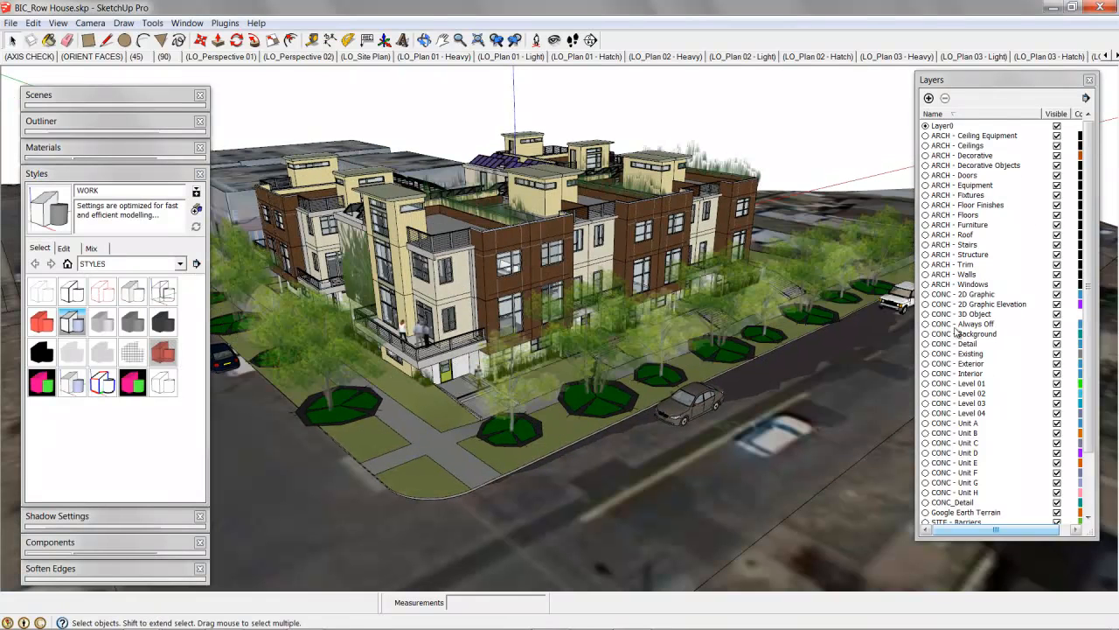
{"action": "left_click", "coordinate": [958, 383]}
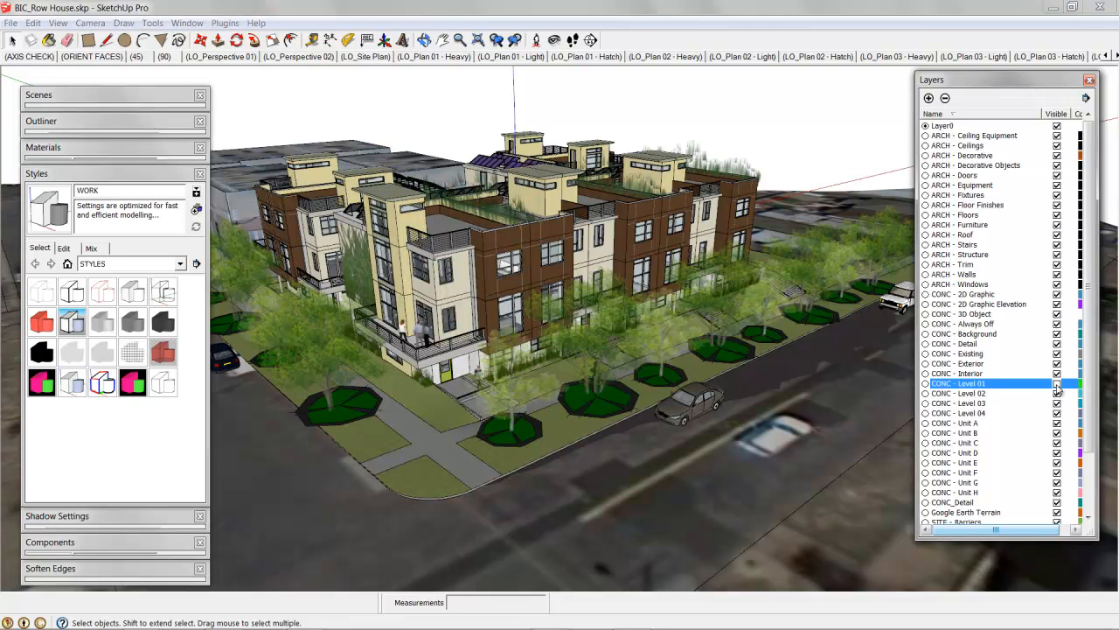
{"action": "left_click", "coordinate": [1056, 383]}
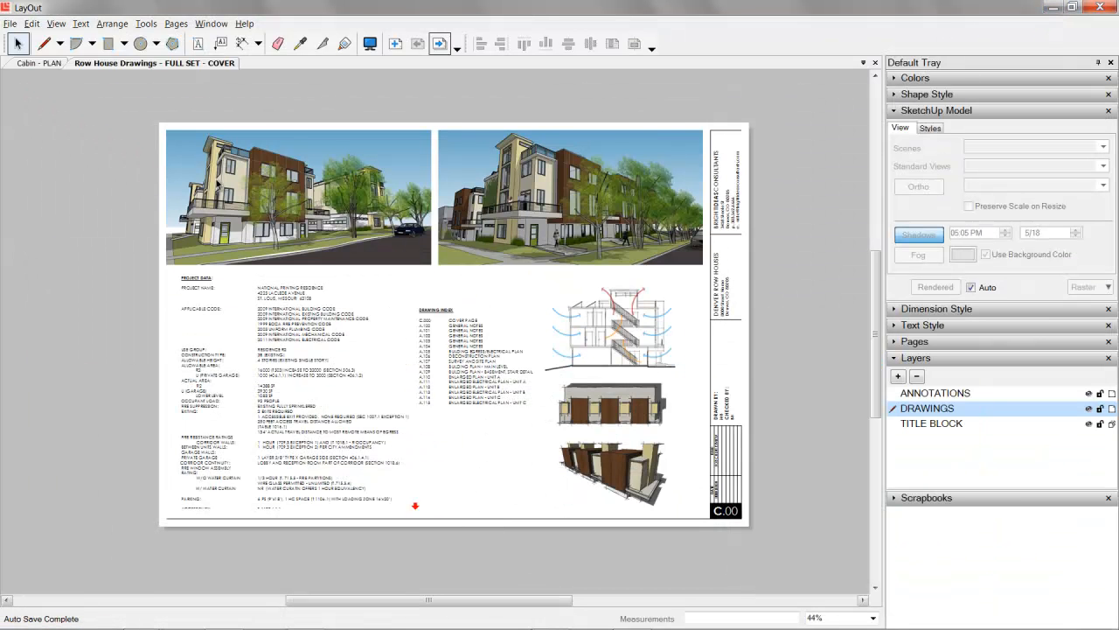
Page through the floor plan, schedules, sections and details sheets, then close the set without saving.
{"action": "left_click", "coordinate": [441, 44]}
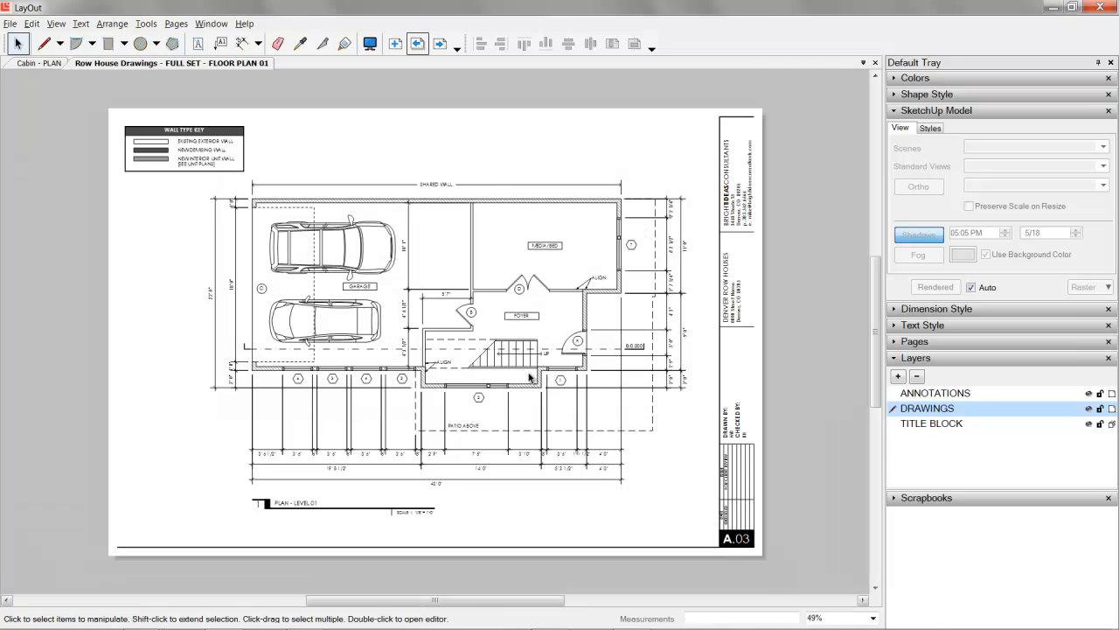
{"action": "mouse_move", "coordinate": [465, 318]}
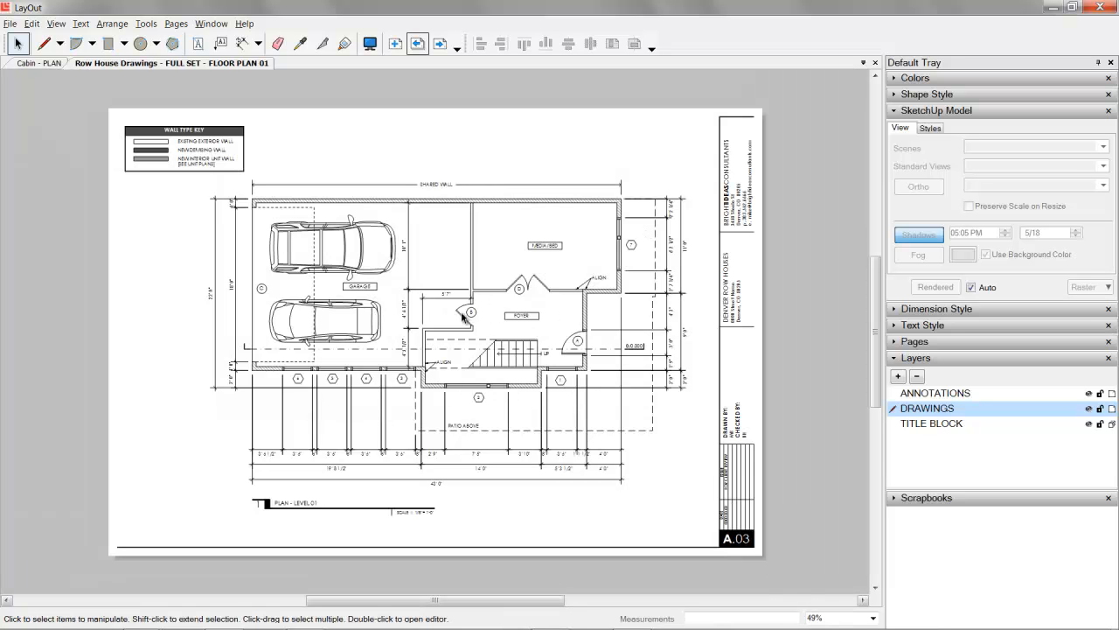
{"action": "mouse_move", "coordinate": [479, 357]}
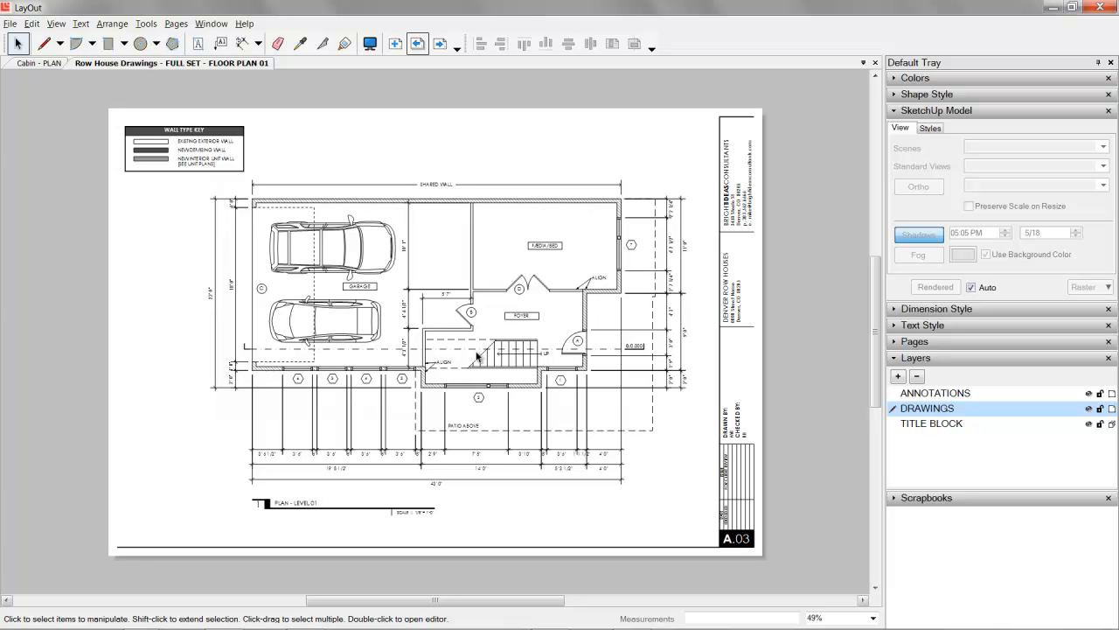
{"action": "mouse_move", "coordinate": [668, 252]}
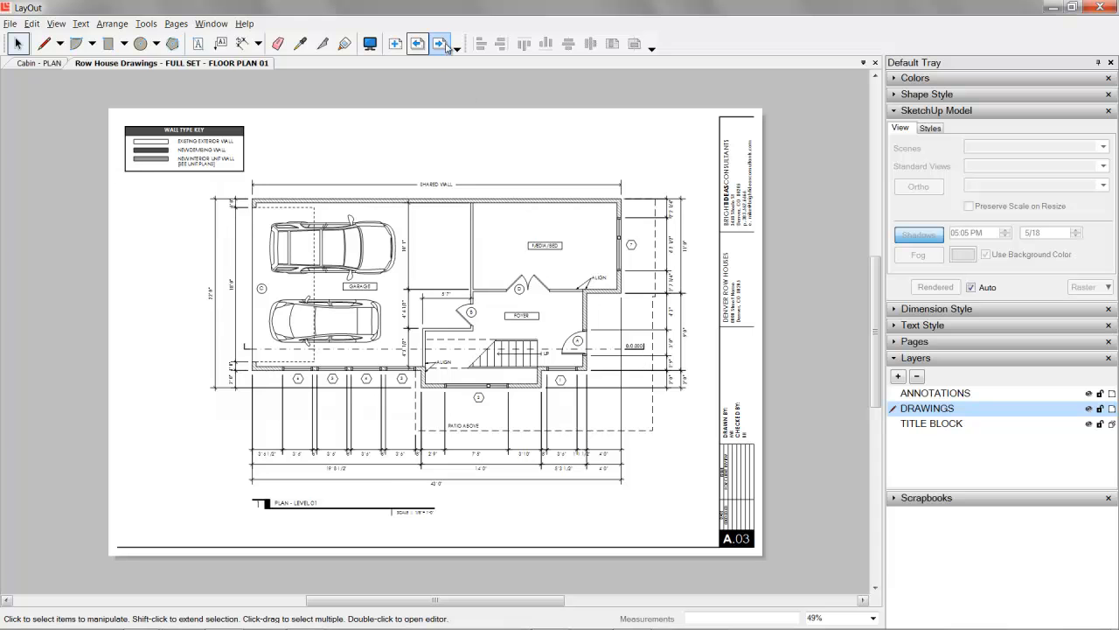
{"action": "left_click", "coordinate": [441, 44]}
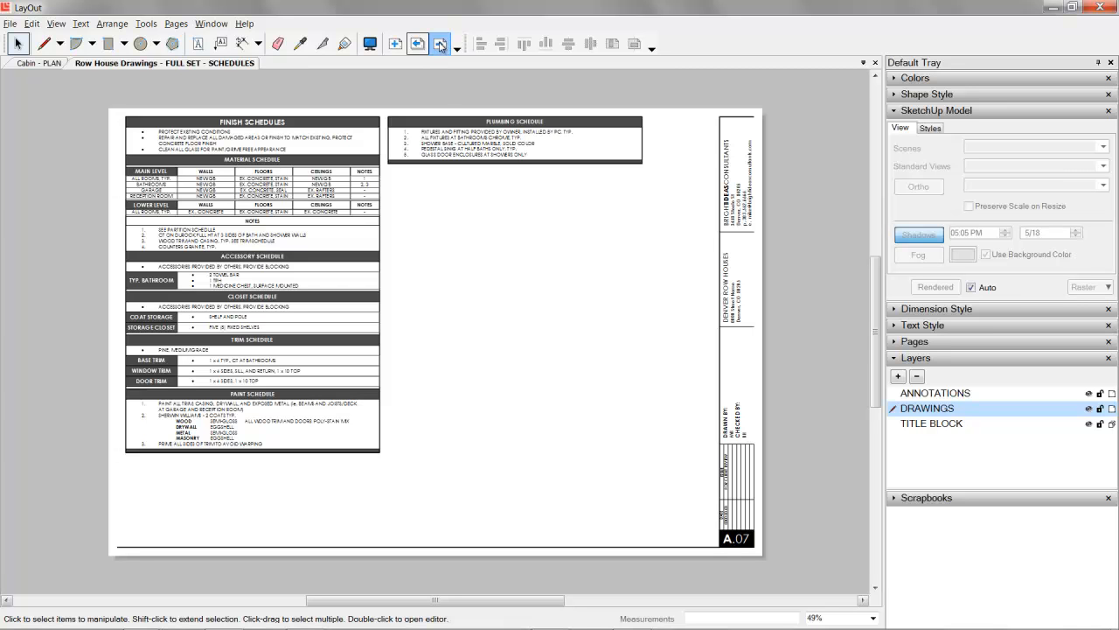
{"action": "left_click", "coordinate": [441, 43]}
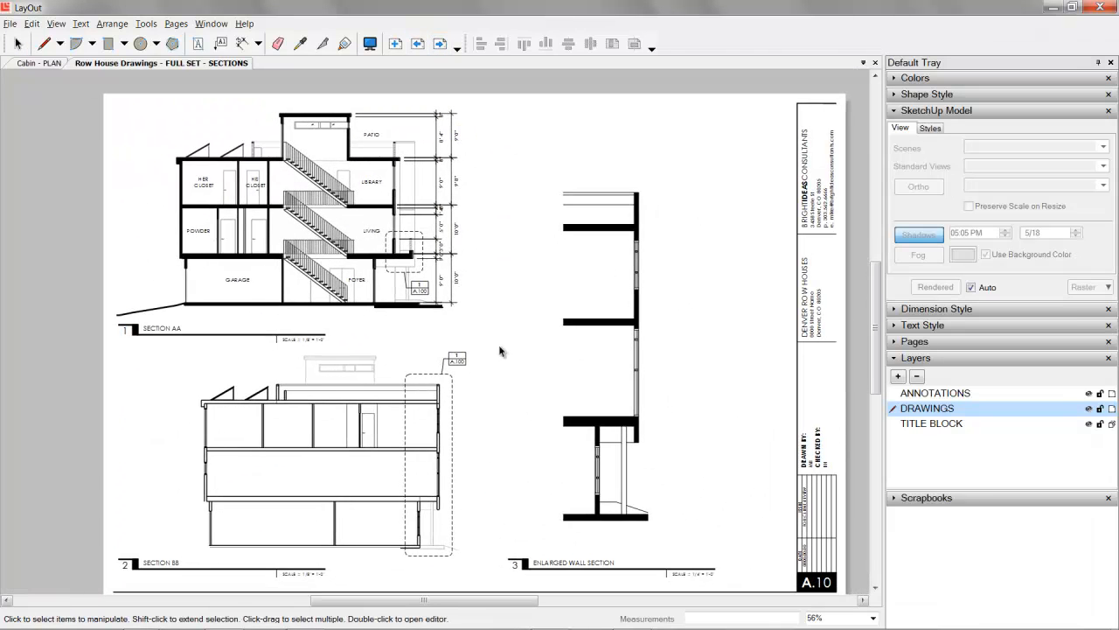
{"action": "left_click", "coordinate": [448, 63]}
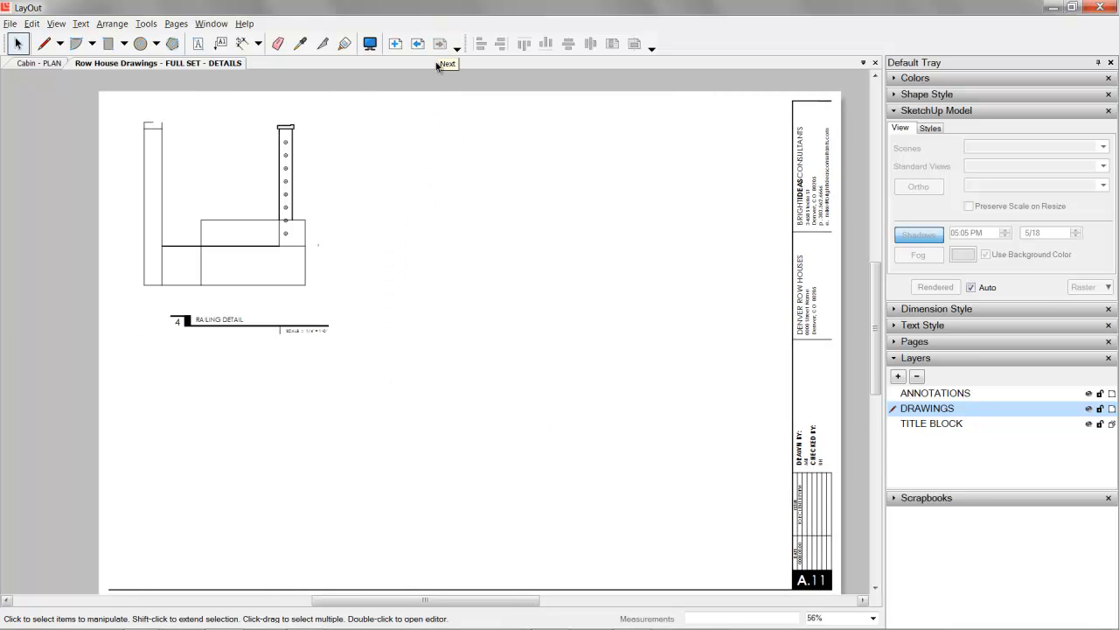
{"action": "left_click", "coordinate": [448, 63]}
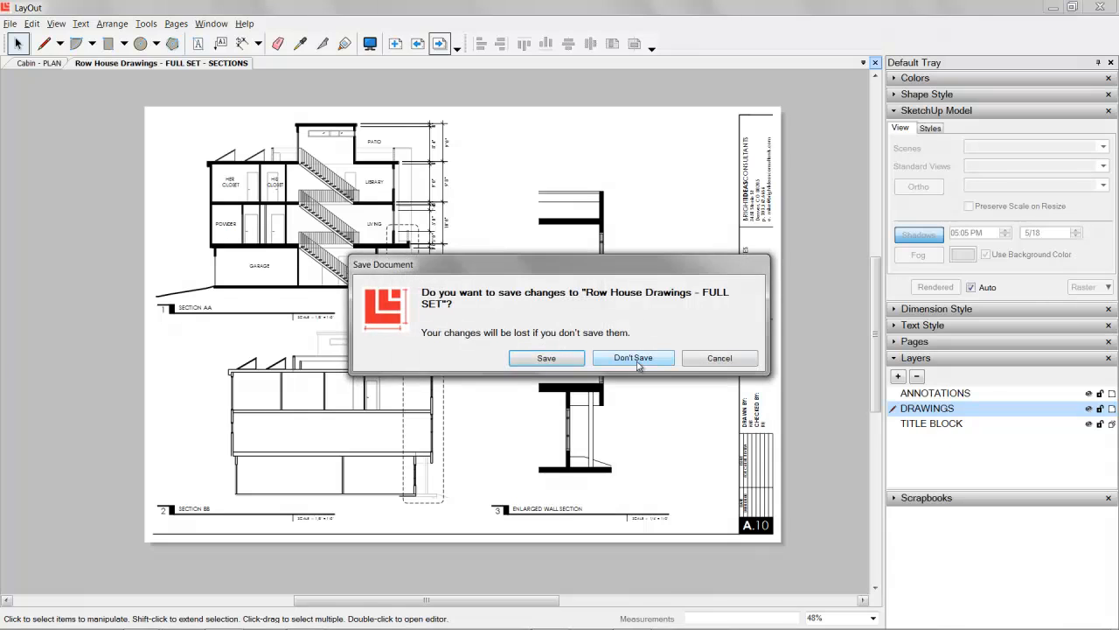
{"action": "left_click", "coordinate": [633, 357]}
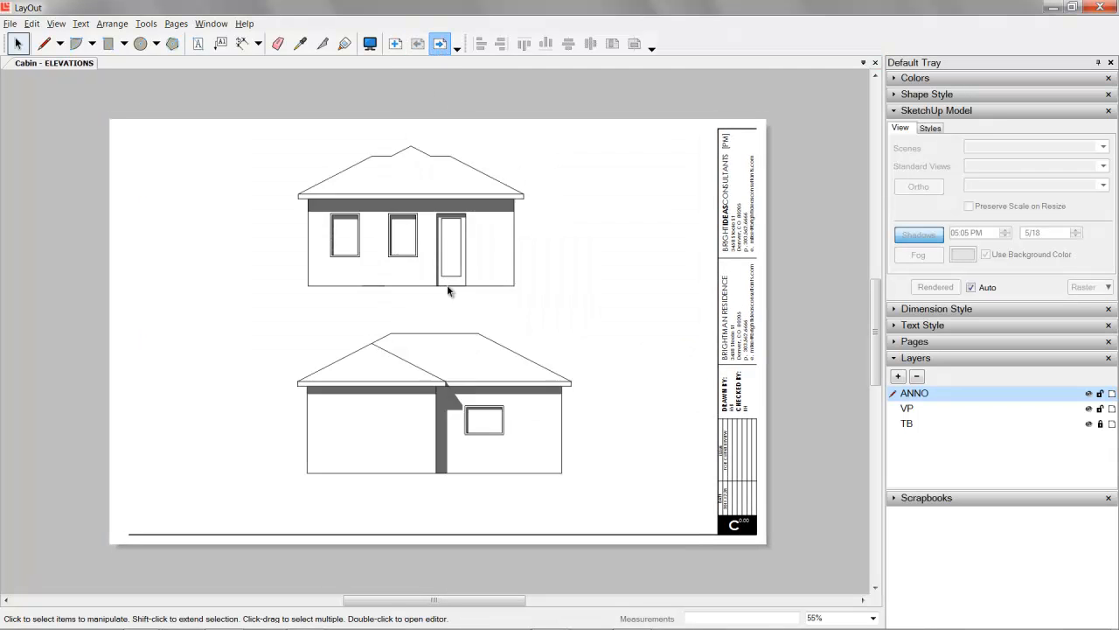
Draw a horizontal ground line beneath the front elevation with the Line tool.
{"action": "left_click", "coordinate": [43, 44]}
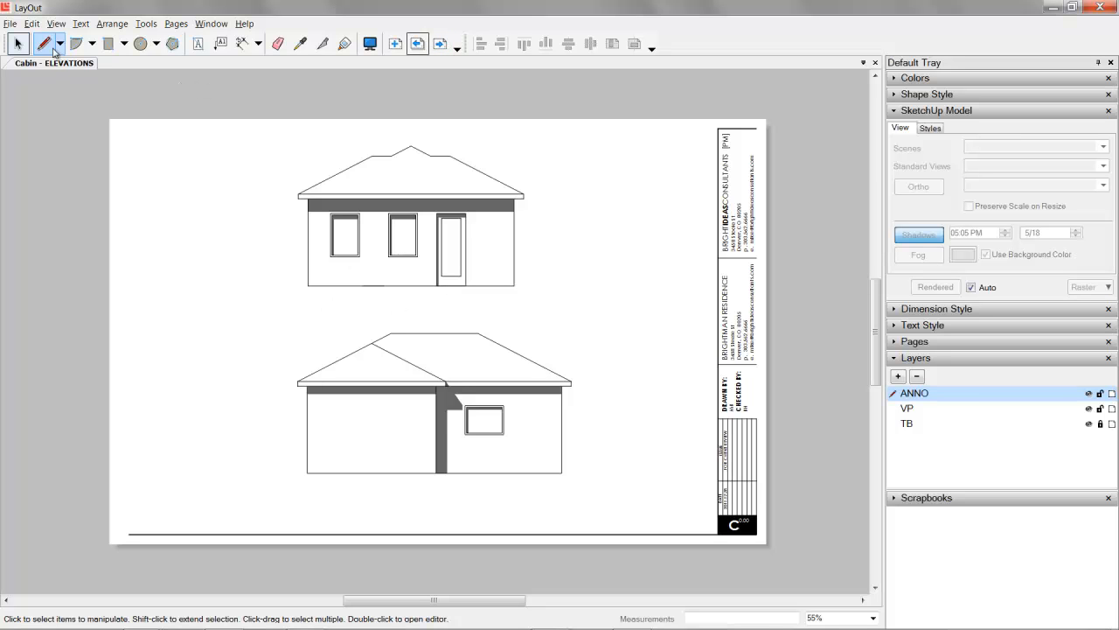
{"action": "left_click", "coordinate": [44, 43]}
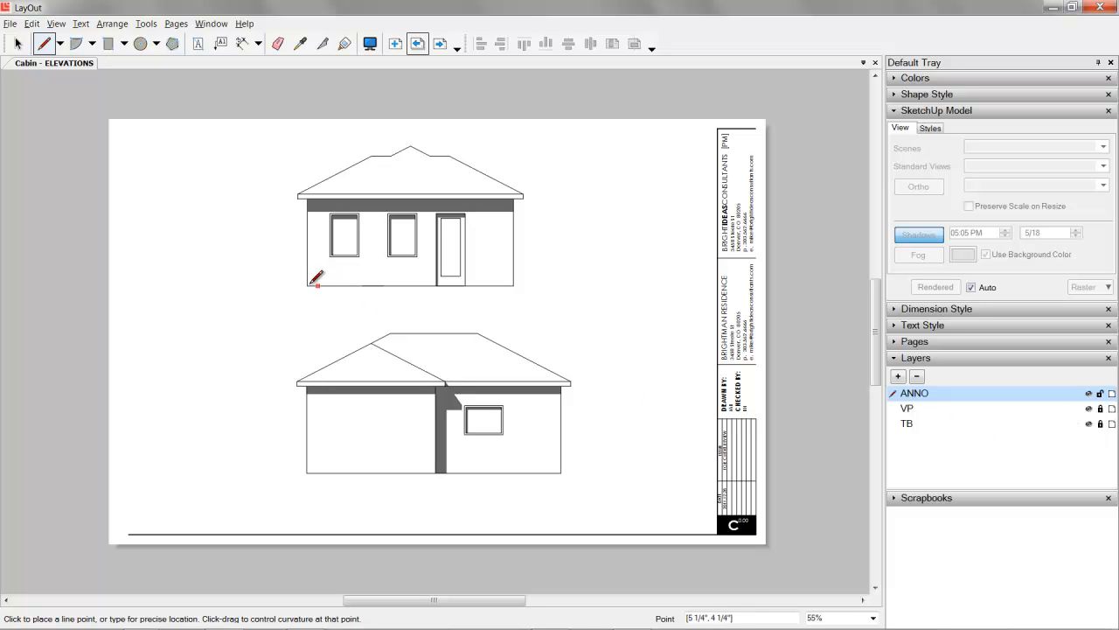
{"action": "left_click_drag", "start_coordinate": [316, 280], "coordinate": [603, 289]}
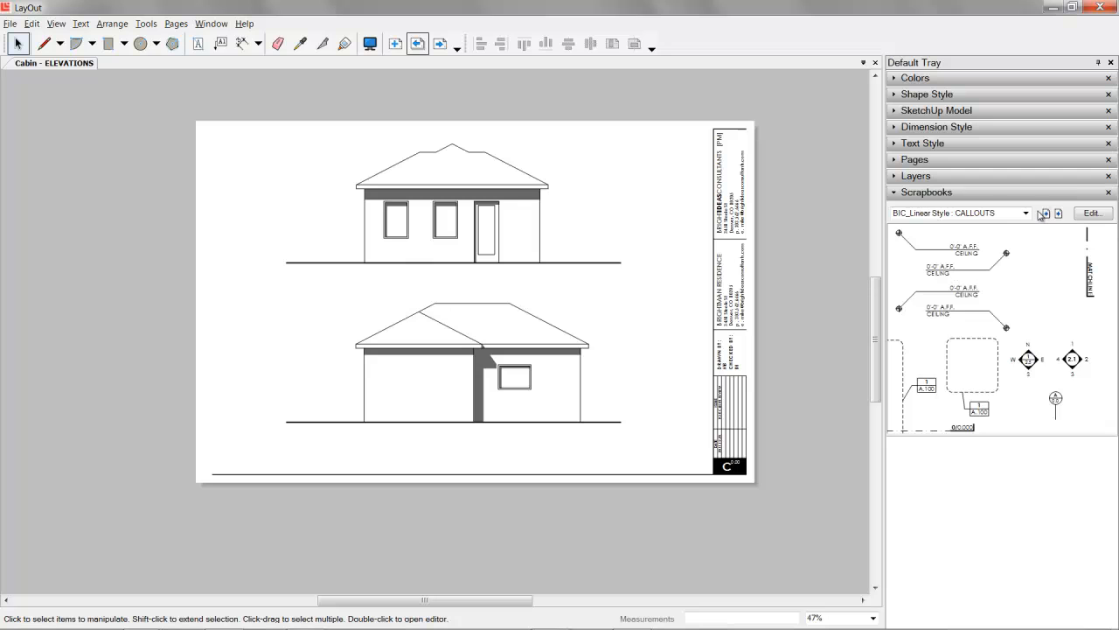
Flip through the symbols, callouts, site, electrical key and door schedule scrapbook pages, ending back on symbols.
{"action": "left_click", "coordinate": [1058, 213]}
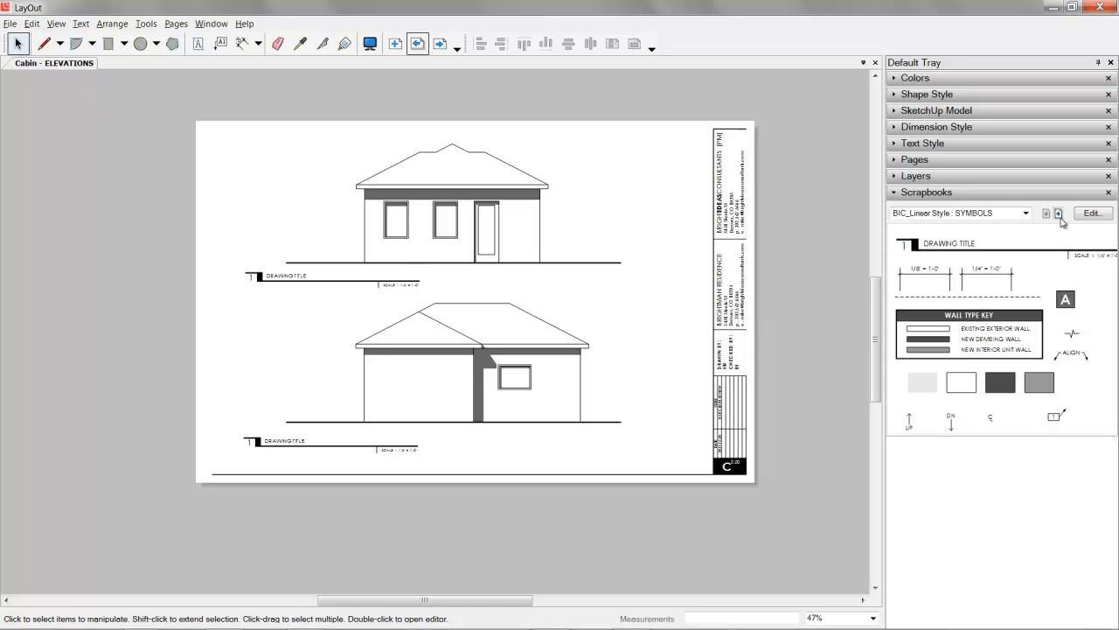
{"action": "left_click", "coordinate": [1058, 214]}
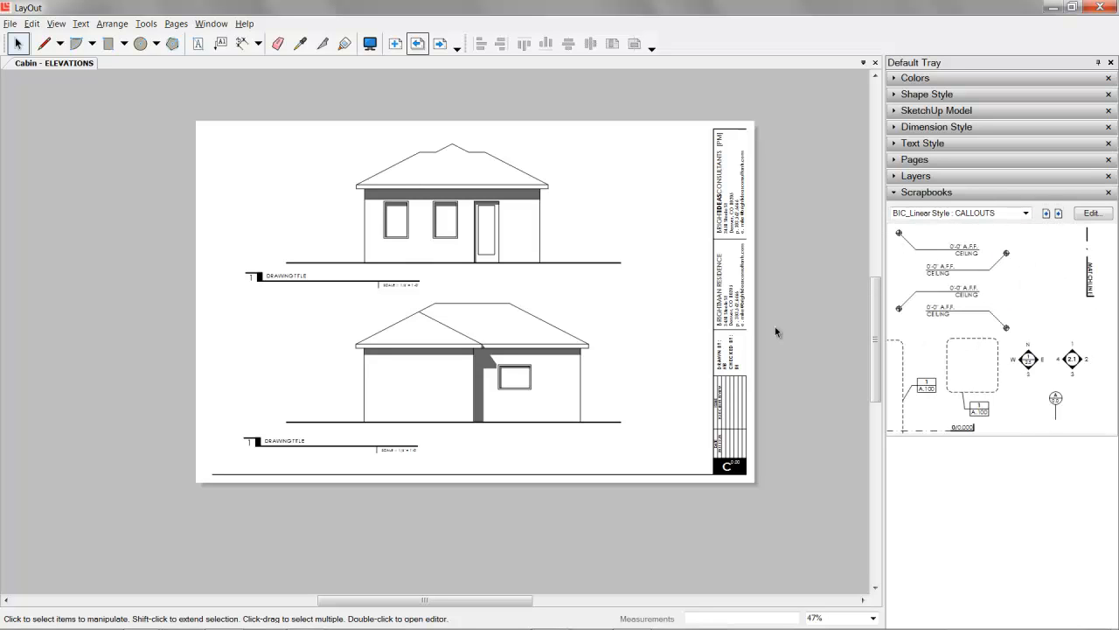
{"action": "left_click", "coordinate": [1058, 214]}
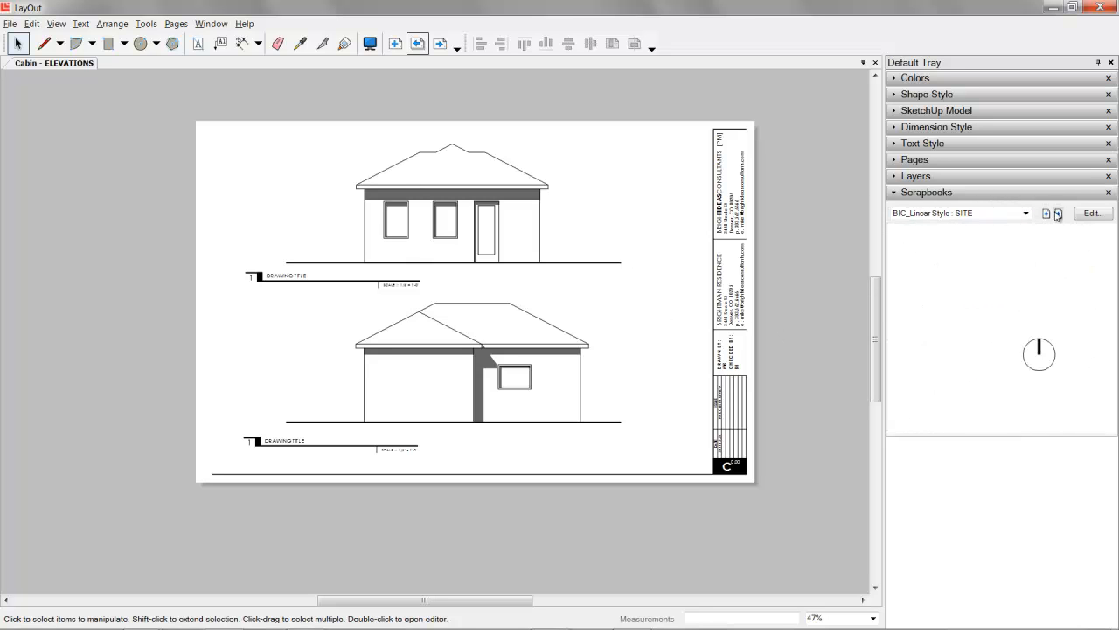
{"action": "left_click", "coordinate": [1056, 213]}
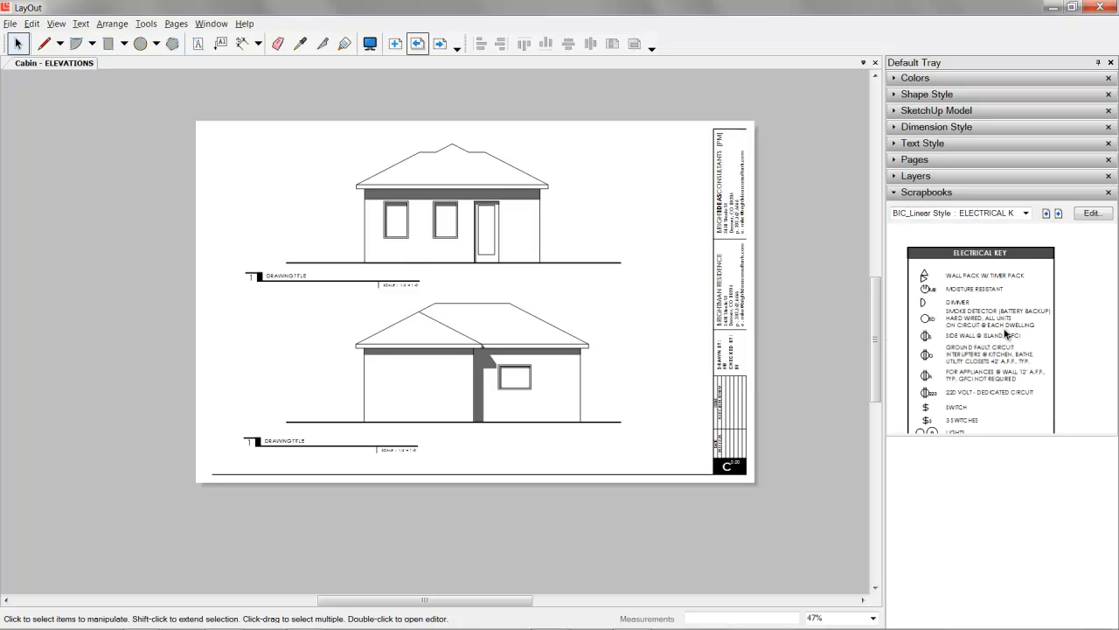
{"action": "left_click", "coordinate": [1057, 214]}
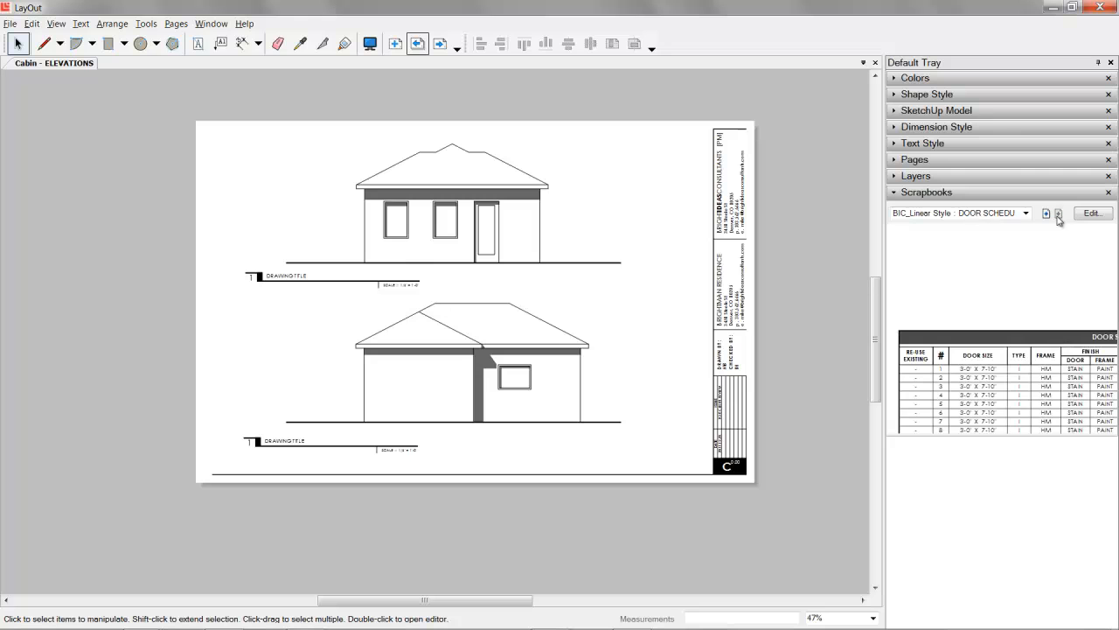
{"action": "left_click", "coordinate": [1058, 213]}
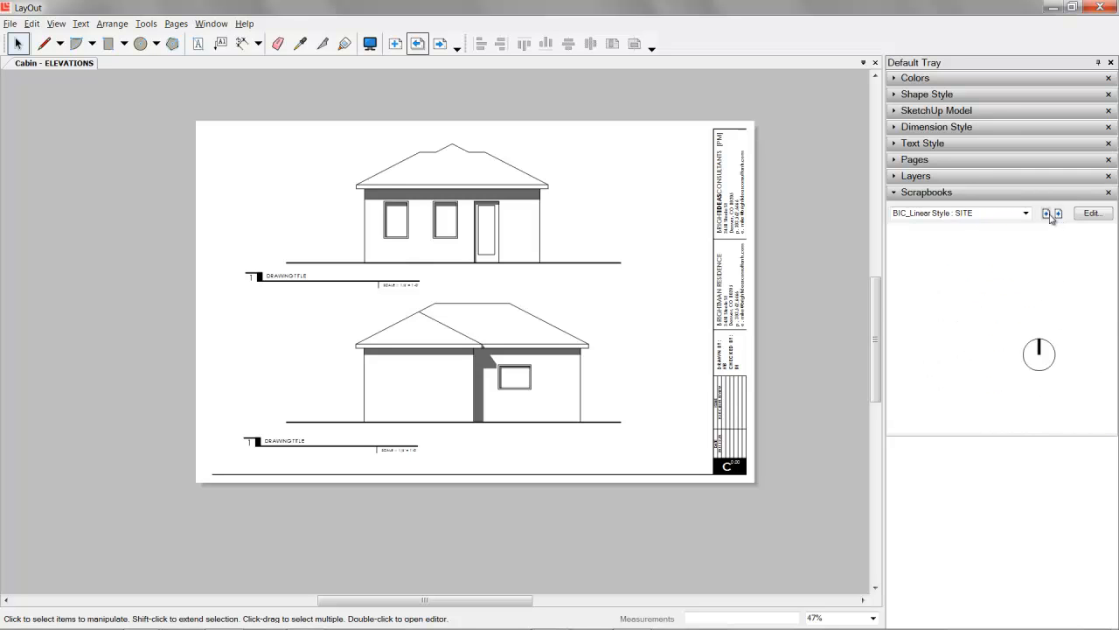
{"action": "left_click", "coordinate": [1058, 213]}
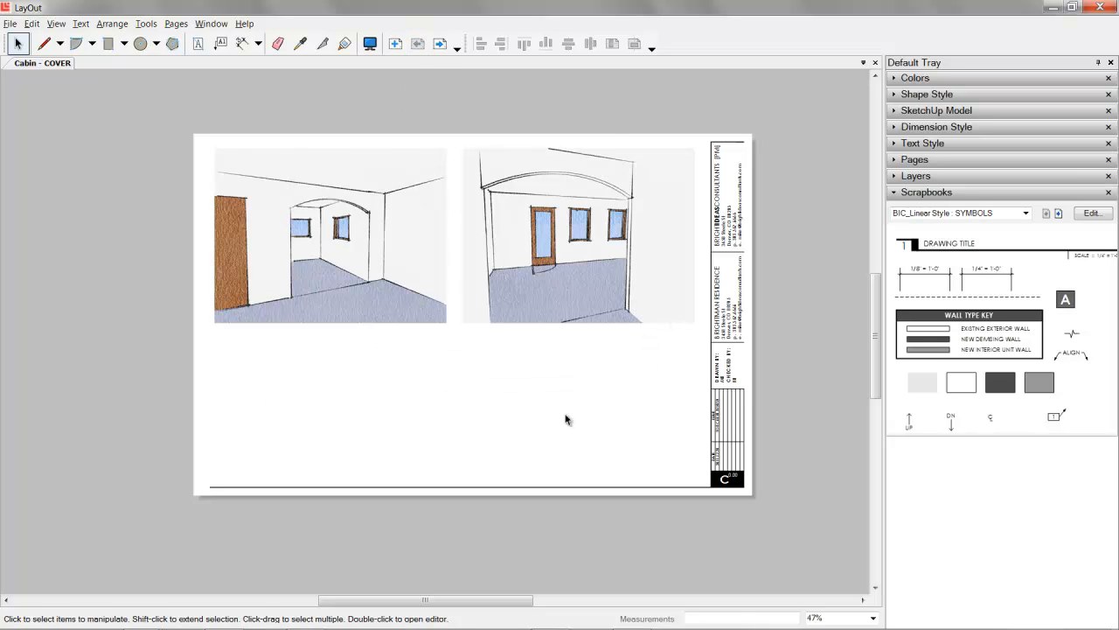
Move on to the cabin floor plan sheet.
{"action": "left_click", "coordinate": [440, 44]}
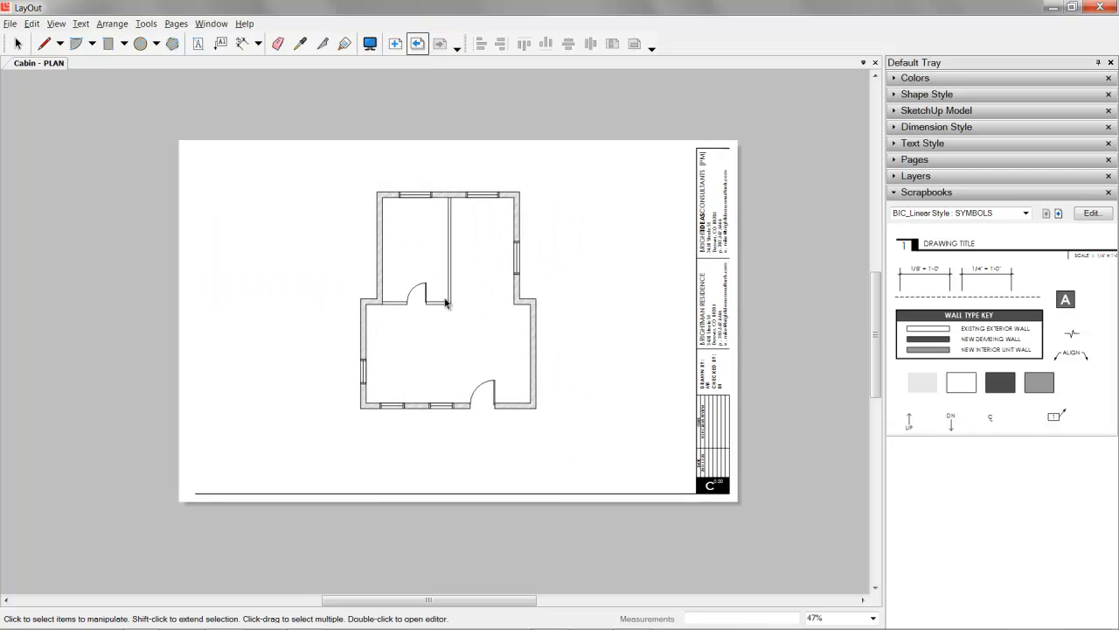
{"action": "mouse_move", "coordinate": [465, 254]}
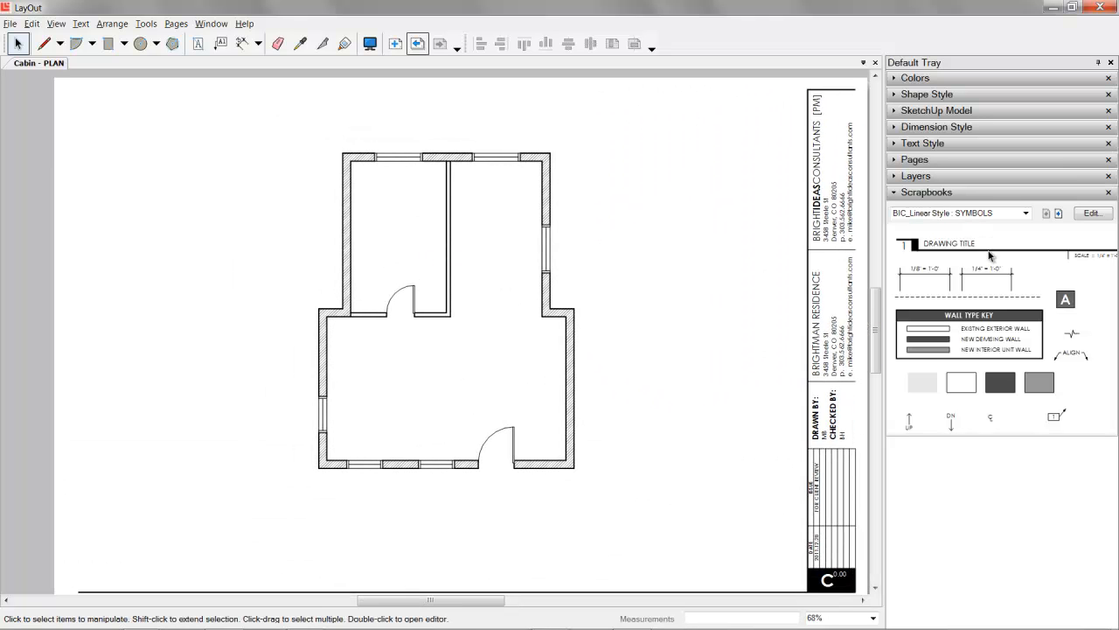
{"action": "mouse_move", "coordinate": [1050, 223]}
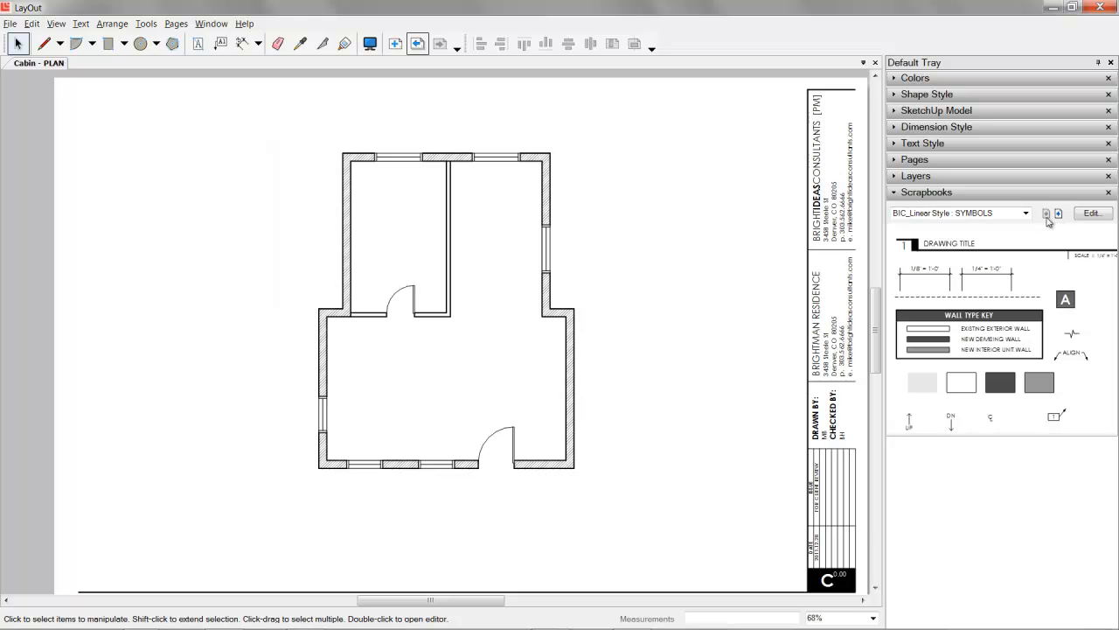
{"action": "mouse_move", "coordinate": [248, 44]}
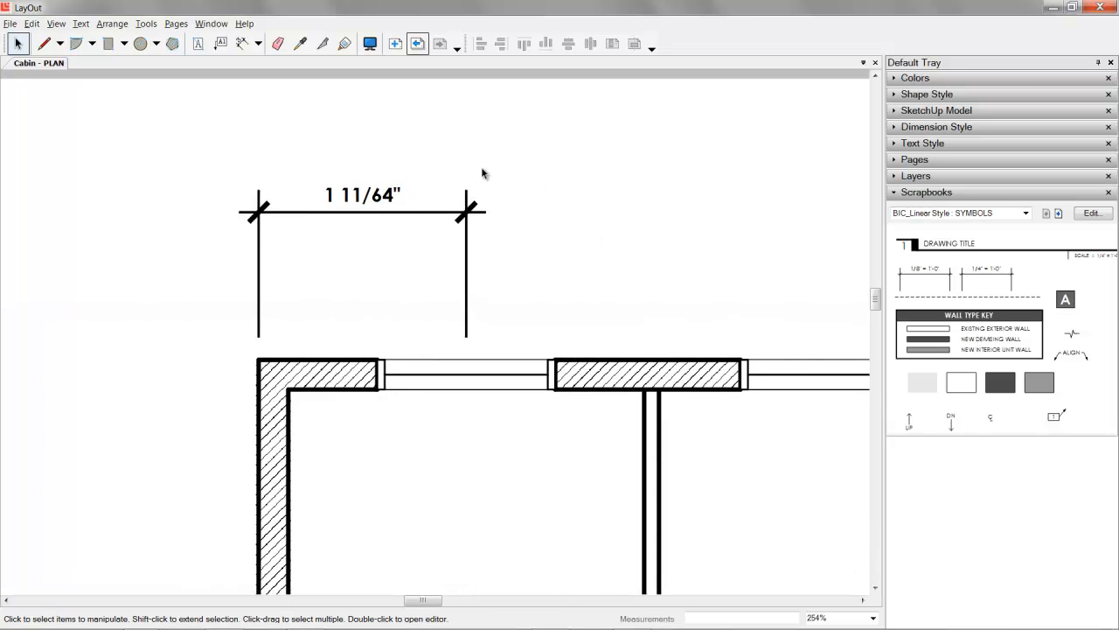
Give the 1 11/64" dimension a 1/4" = 1'0" scale and Architectural length format so it reads 4' 8".
{"action": "left_click", "coordinate": [198, 44]}
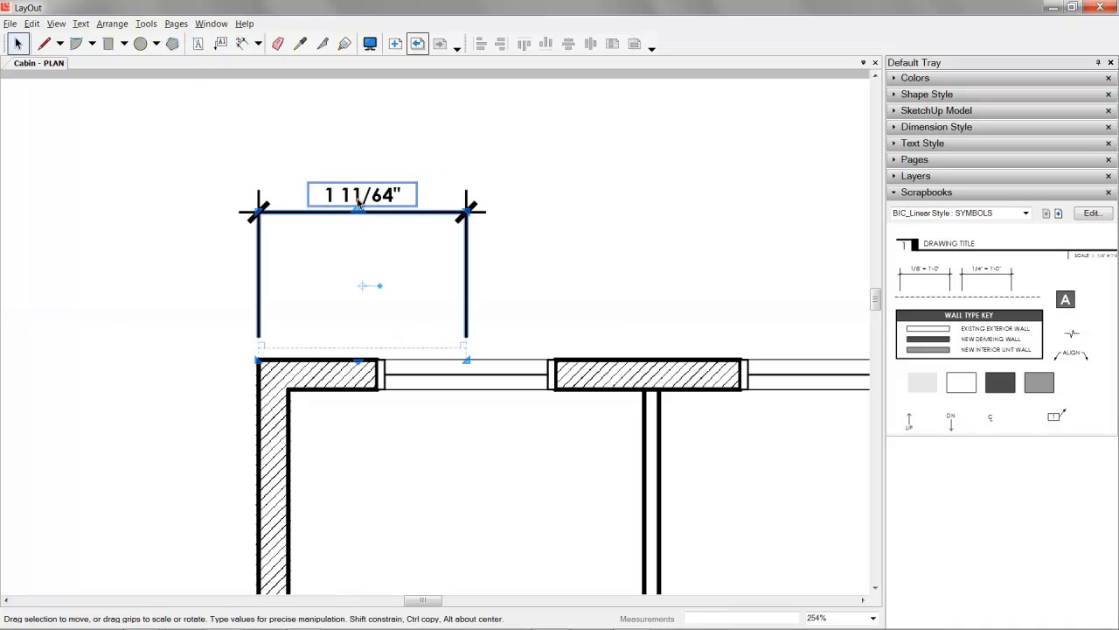
{"action": "left_click", "coordinate": [937, 126]}
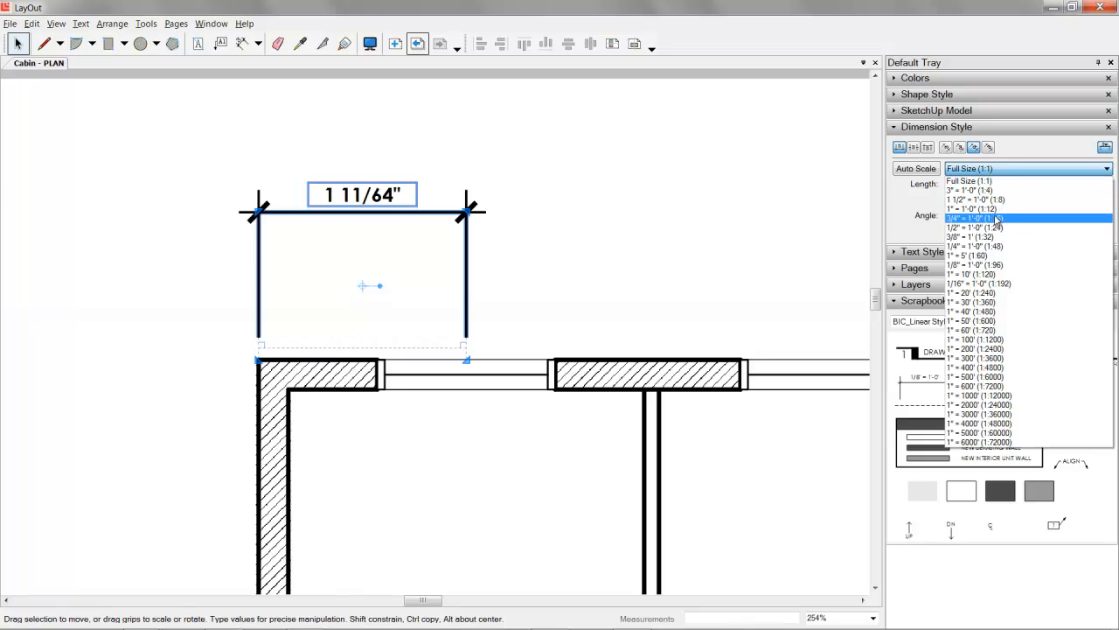
{"action": "left_click", "coordinate": [971, 217]}
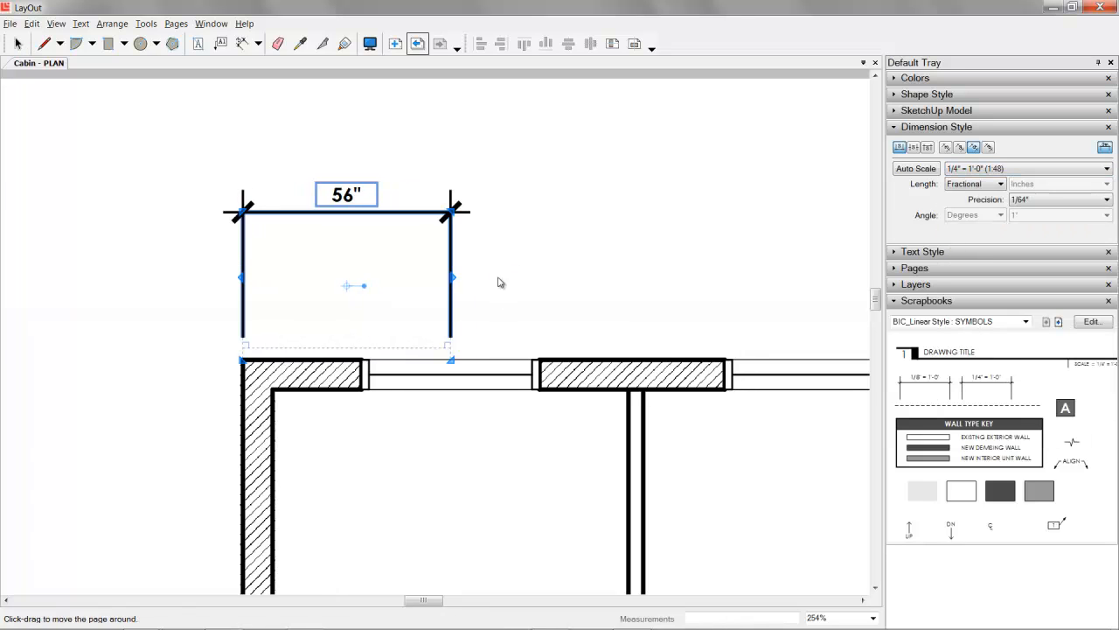
{"action": "left_click", "coordinate": [1000, 184]}
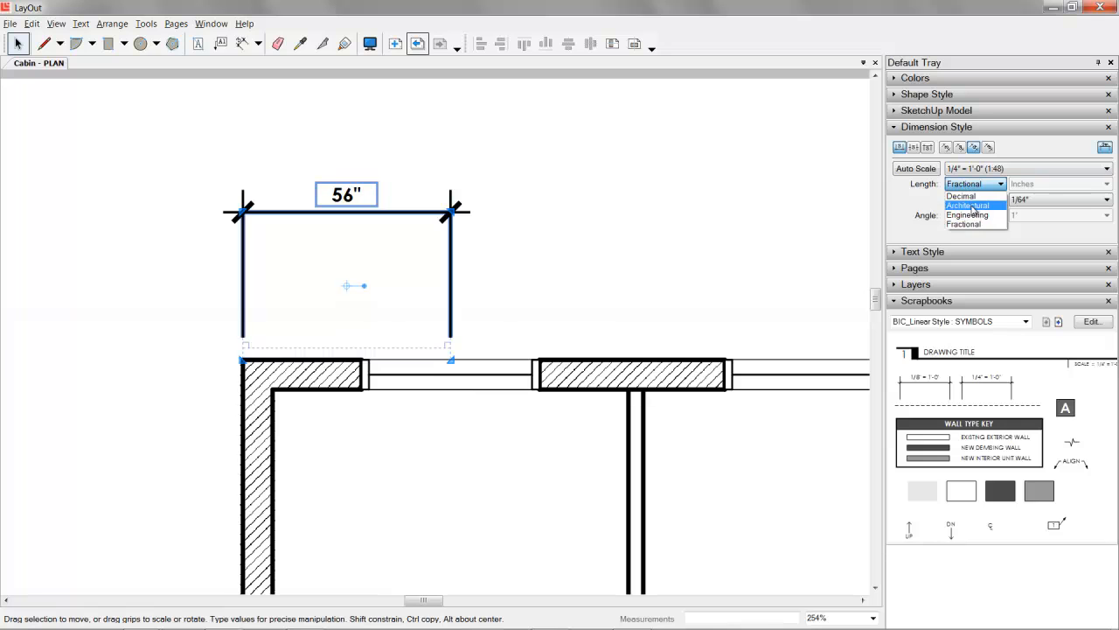
{"action": "left_click", "coordinate": [965, 205]}
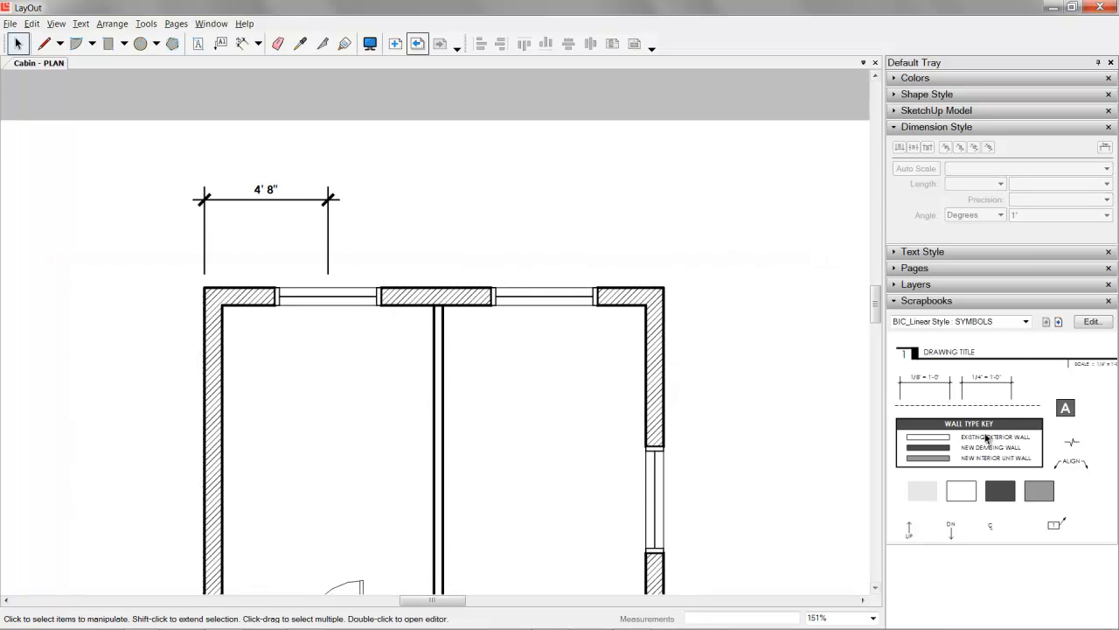
{"action": "mouse_move", "coordinate": [920, 385]}
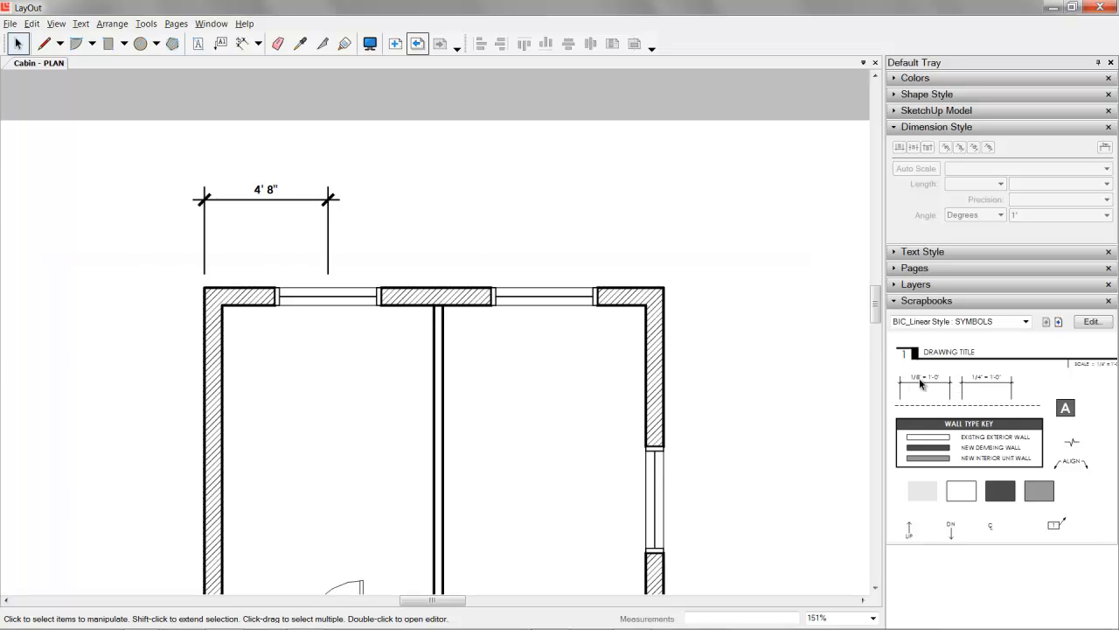
{"action": "mouse_move", "coordinate": [298, 91]}
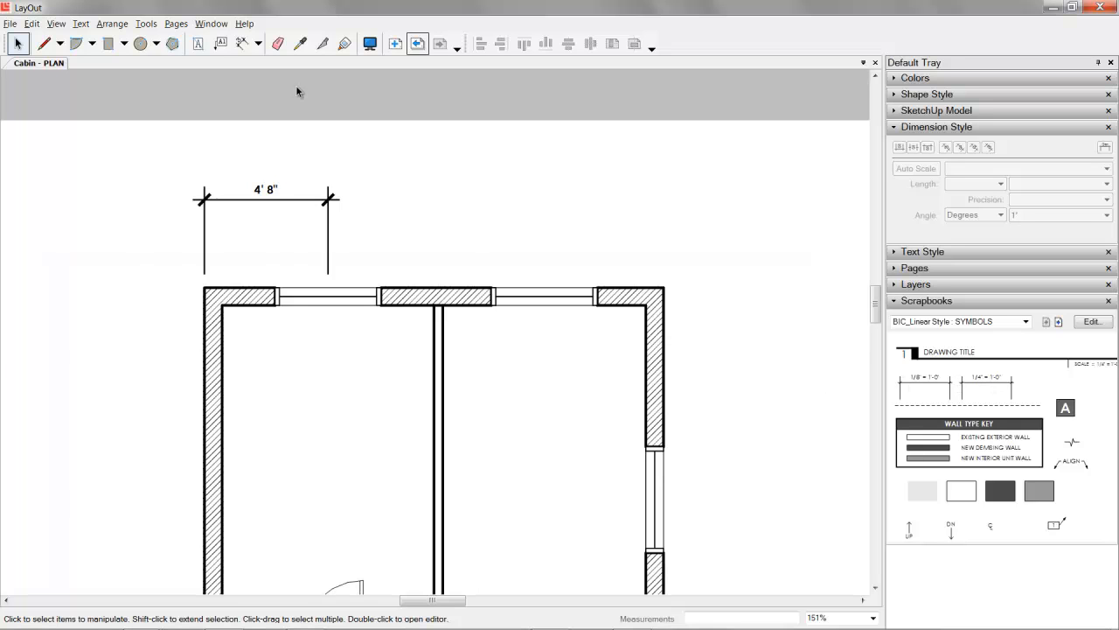
Add linear dimension strings along the plan's top wall and right side wall opening.
{"action": "left_click", "coordinate": [242, 44]}
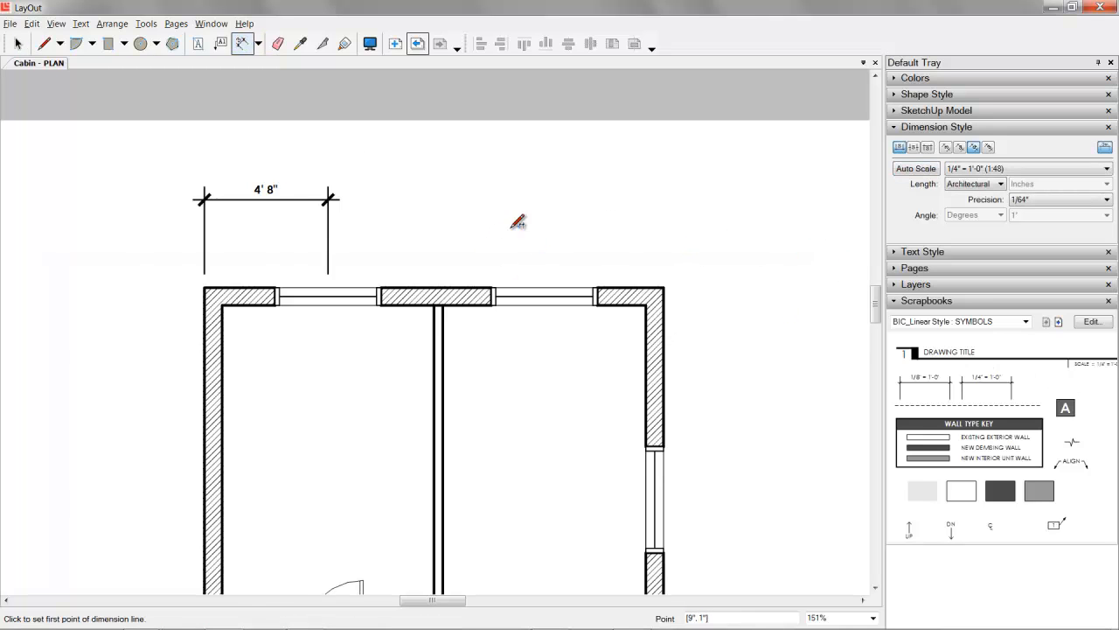
{"action": "left_click", "coordinate": [542, 291]}
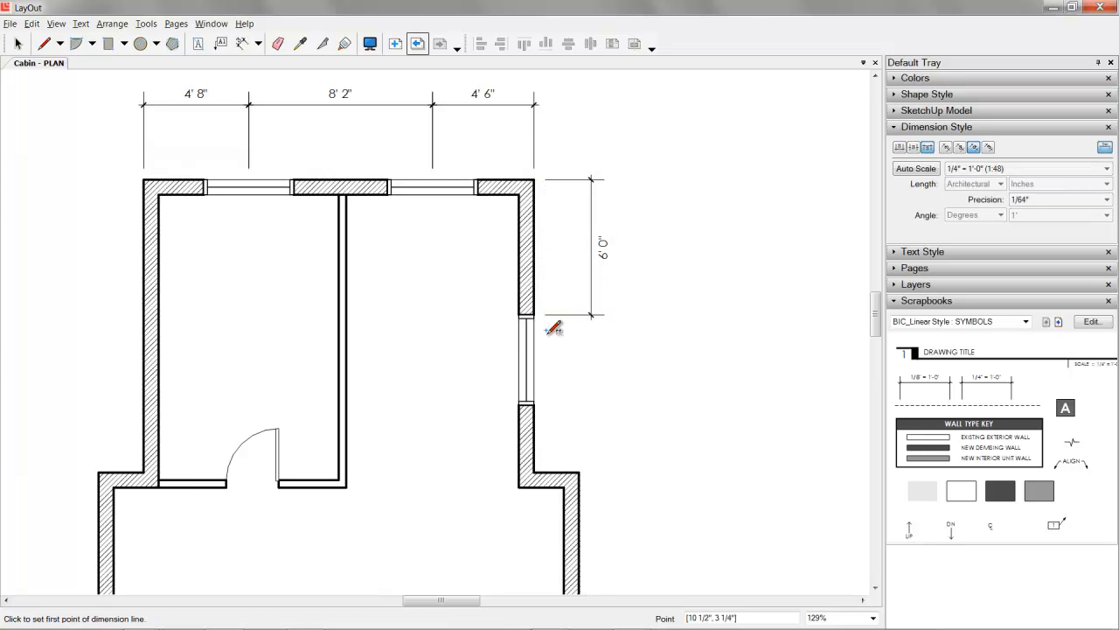
{"action": "left_click", "coordinate": [534, 313]}
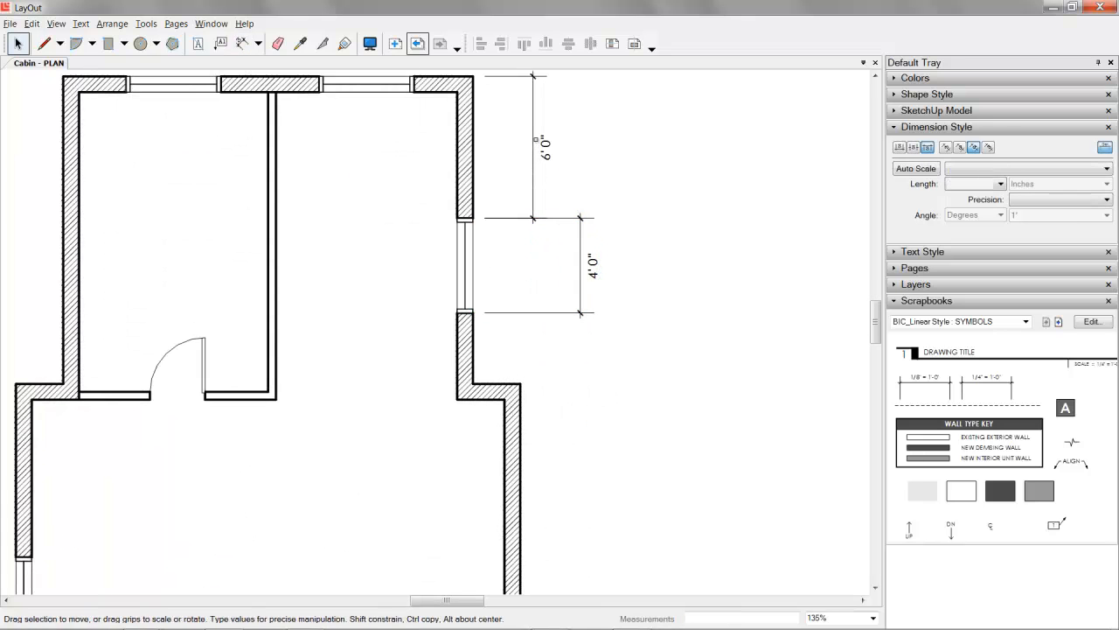
{"action": "left_click", "coordinate": [533, 149]}
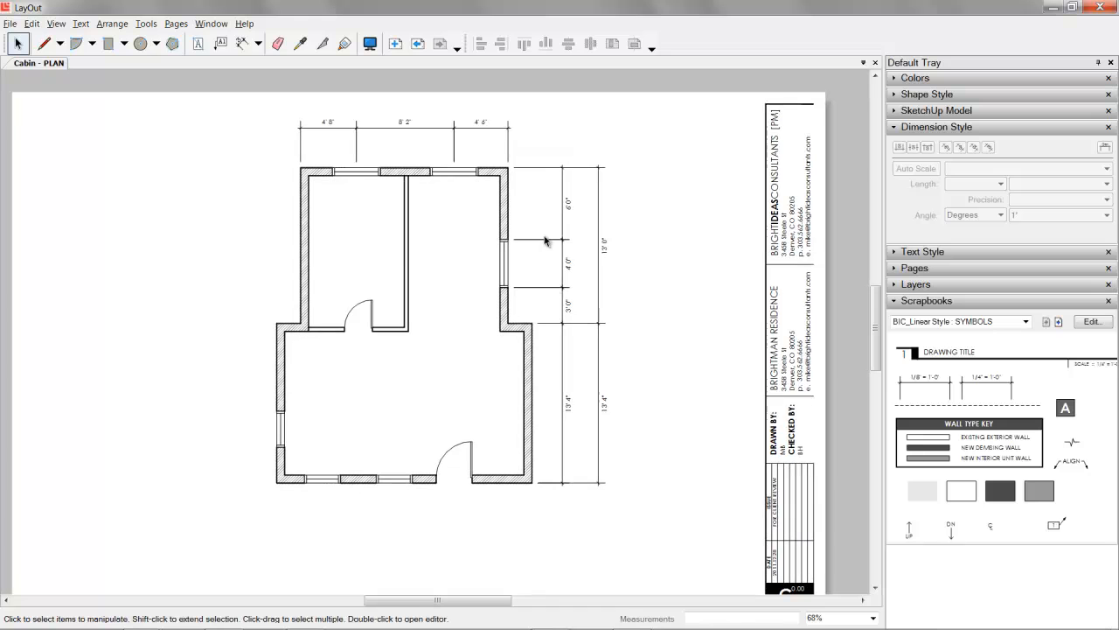
{"action": "mouse_move", "coordinate": [236, 162]}
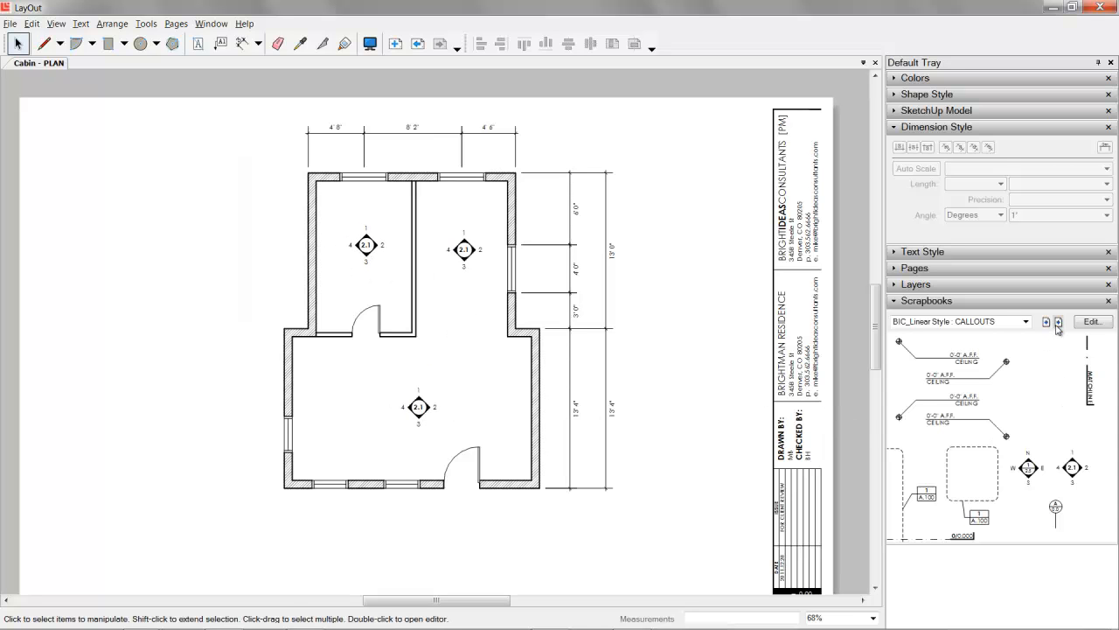
Switch the scrapbook to the TAGS collection for window tags.
{"action": "left_click", "coordinate": [1058, 322]}
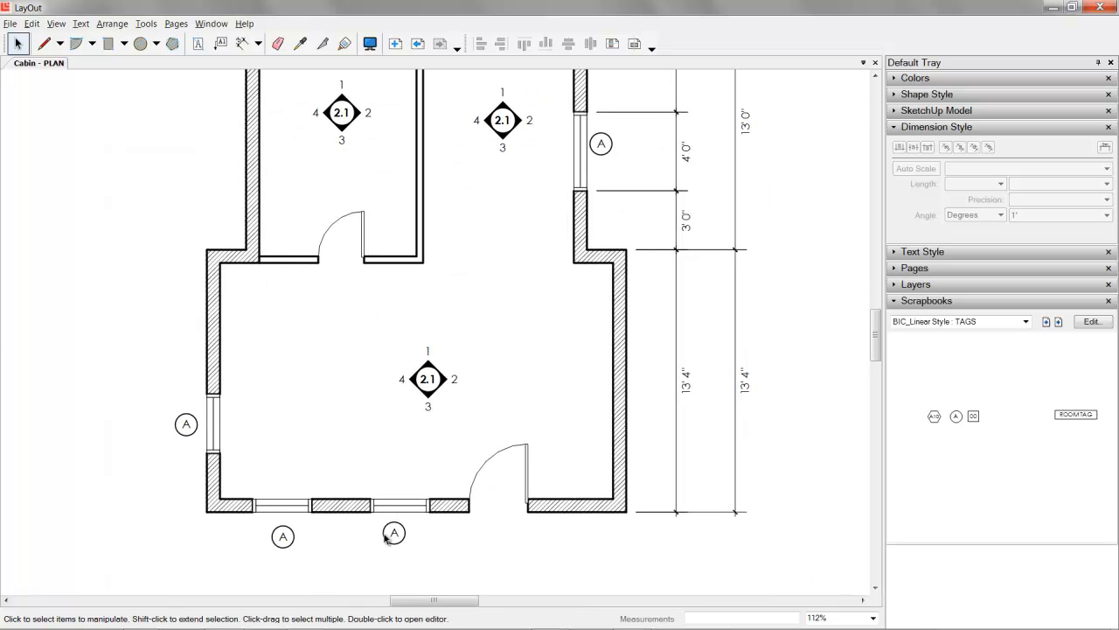
Edit the letters on two window tags, then browse the electrical, door schedule and callouts scrapbooks.
{"action": "double_click", "coordinate": [283, 535]}
{"action": "type", "text": "B"}
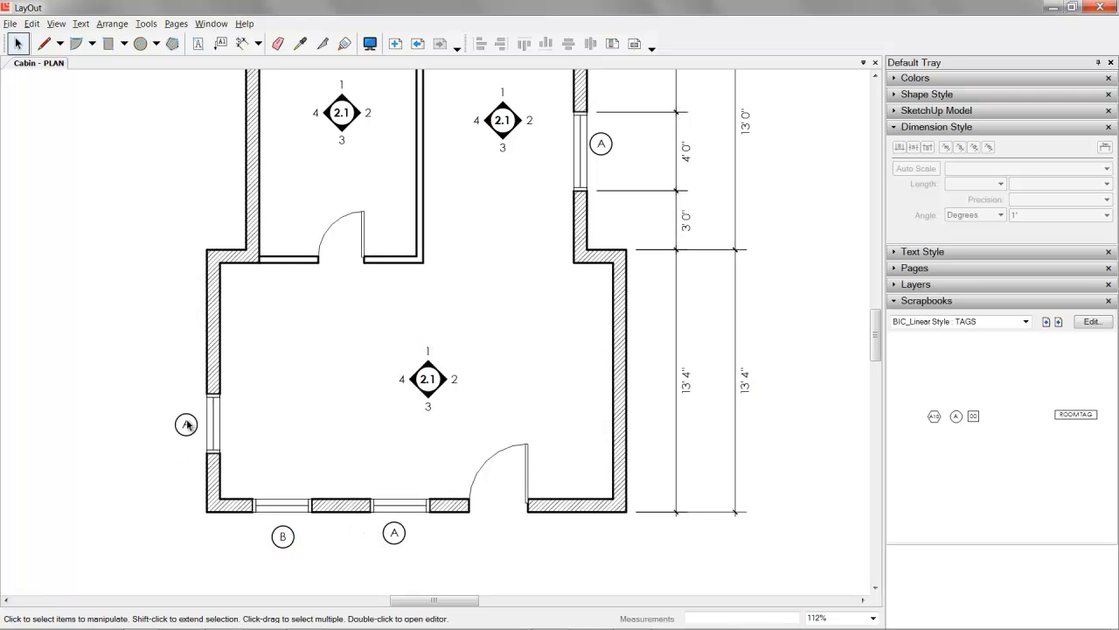
{"action": "left_click", "coordinate": [185, 425]}
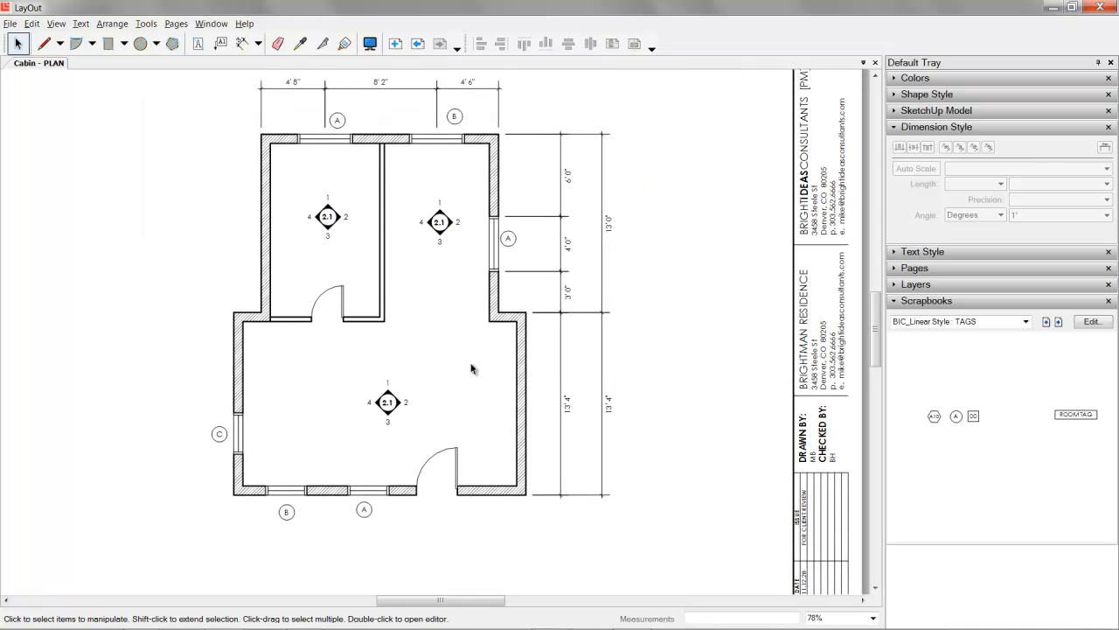
{"action": "mouse_move", "coordinate": [265, 428]}
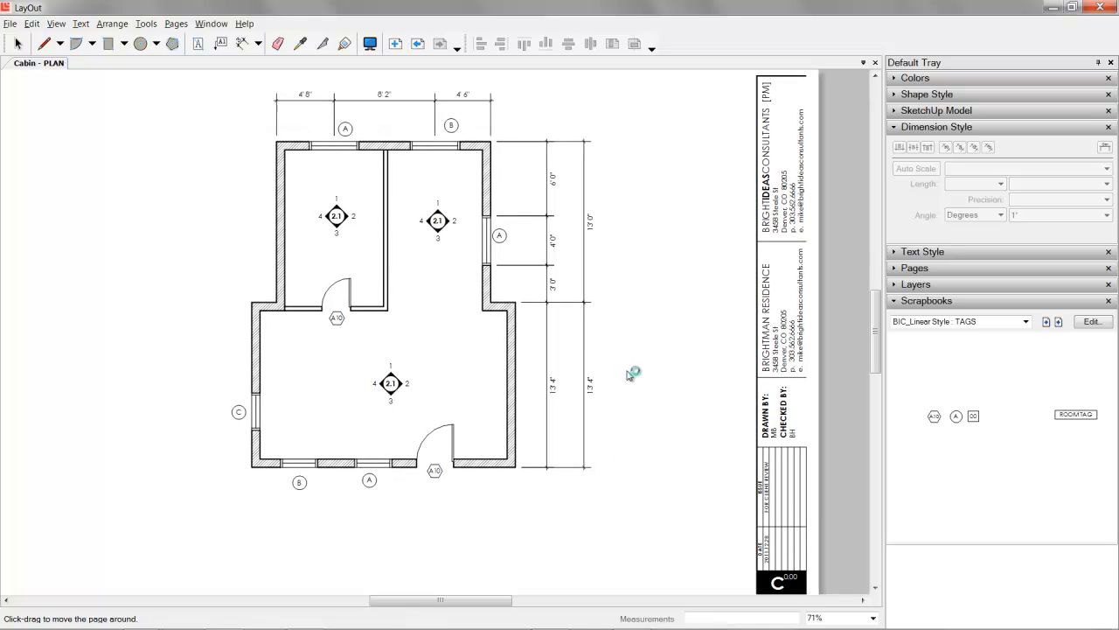
{"action": "left_click", "coordinate": [1058, 322]}
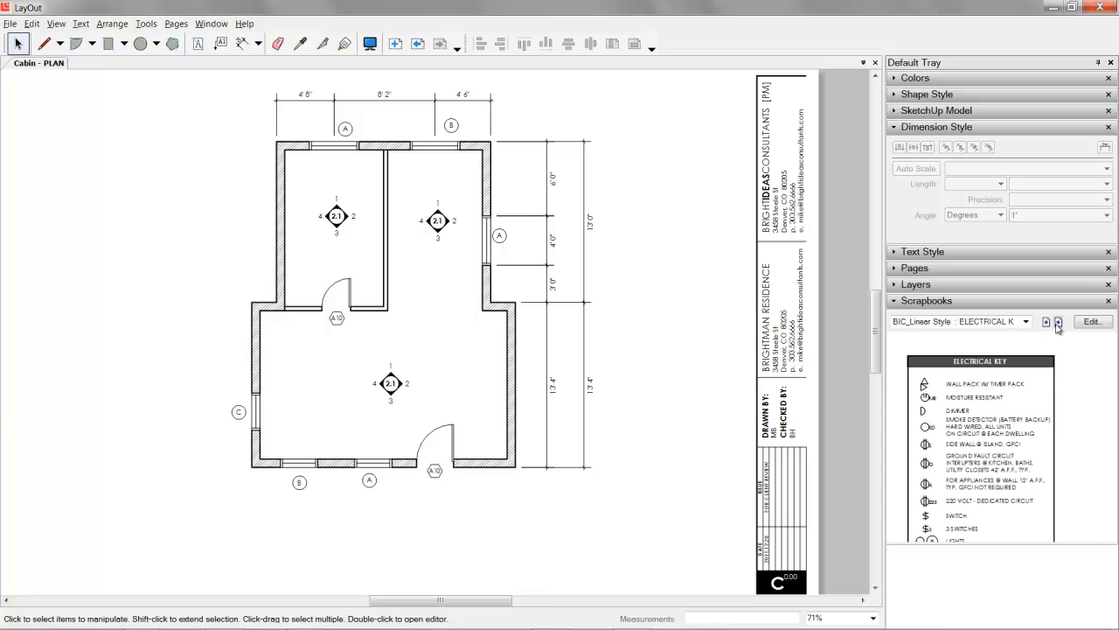
{"action": "left_click", "coordinate": [1058, 321]}
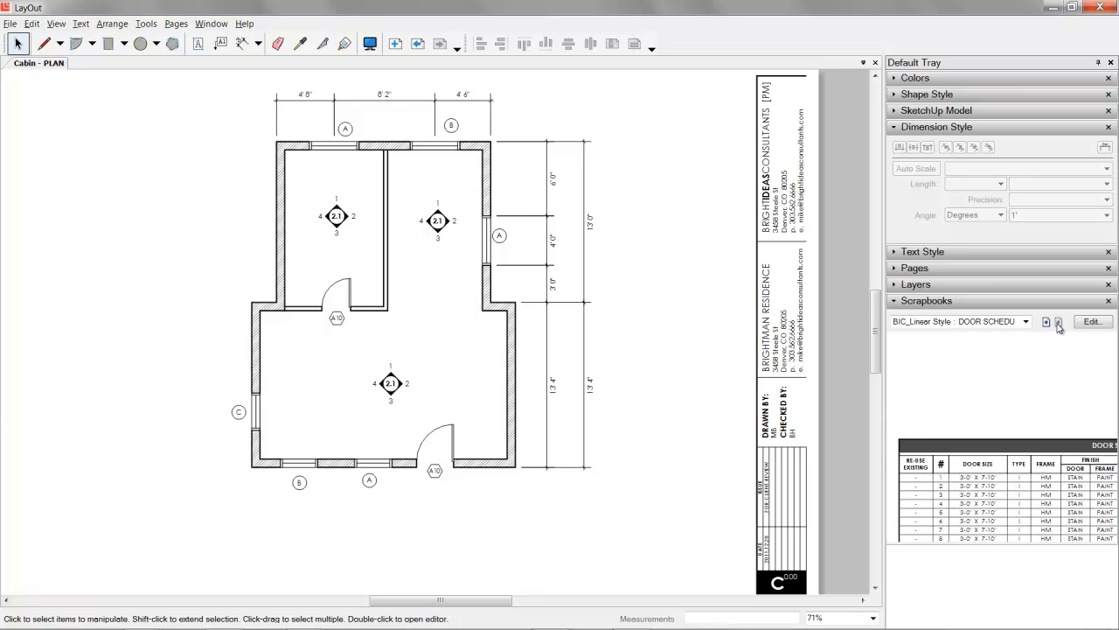
{"action": "left_click", "coordinate": [1046, 322]}
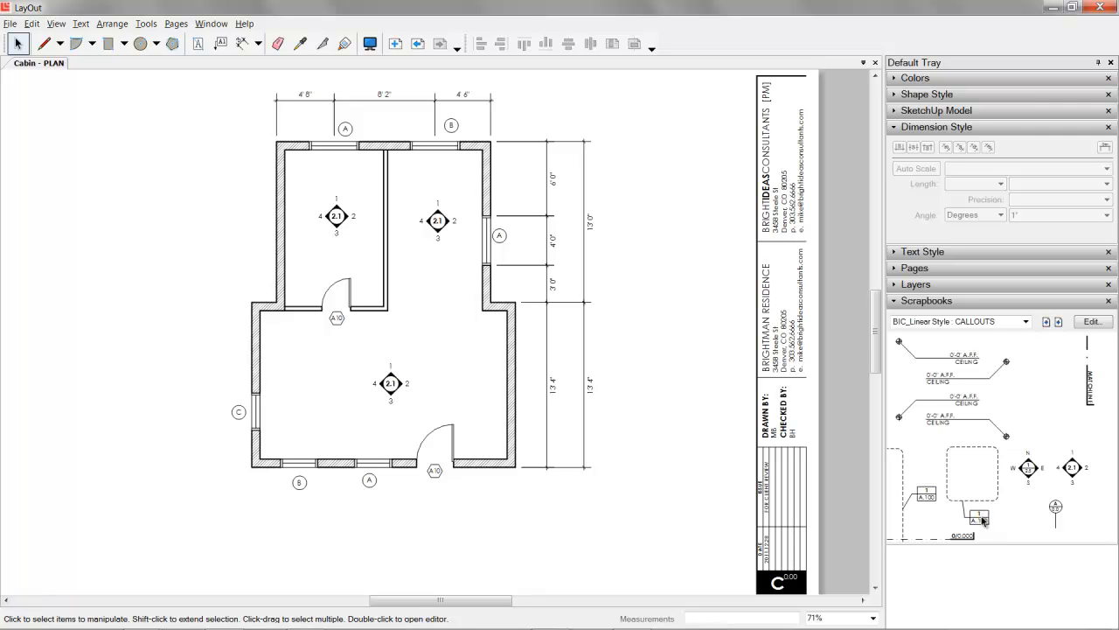
{"action": "mouse_move", "coordinate": [929, 498]}
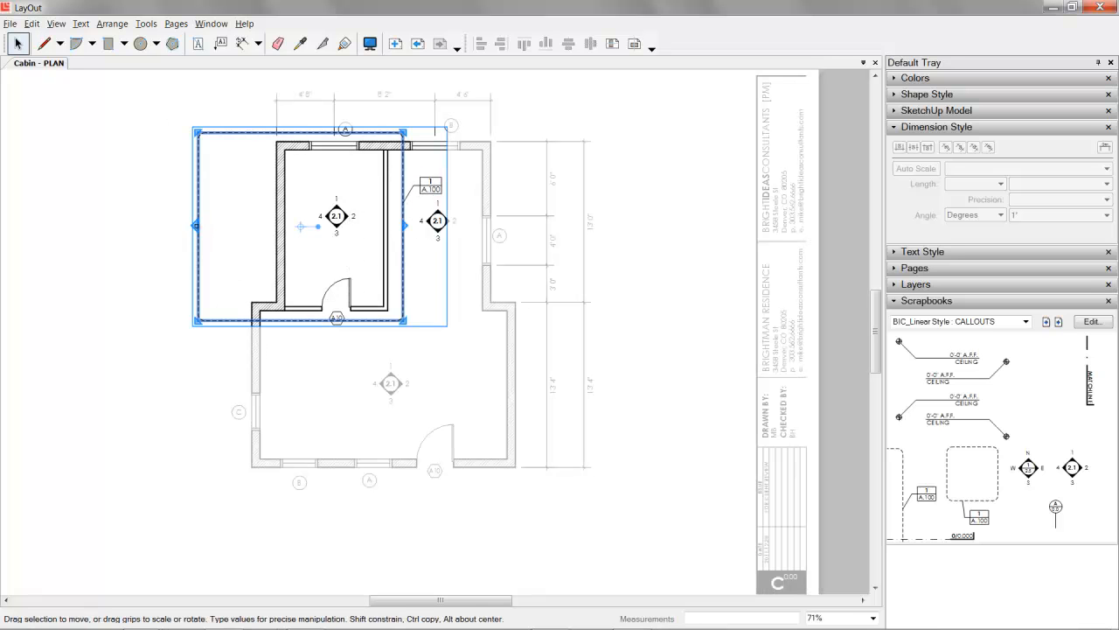
Drop an enlarged-plan callout on the upper-left room, fit its dashed boundary and move the label left.
{"action": "left_click_drag", "start_coordinate": [192, 226], "coordinate": [270, 231]}
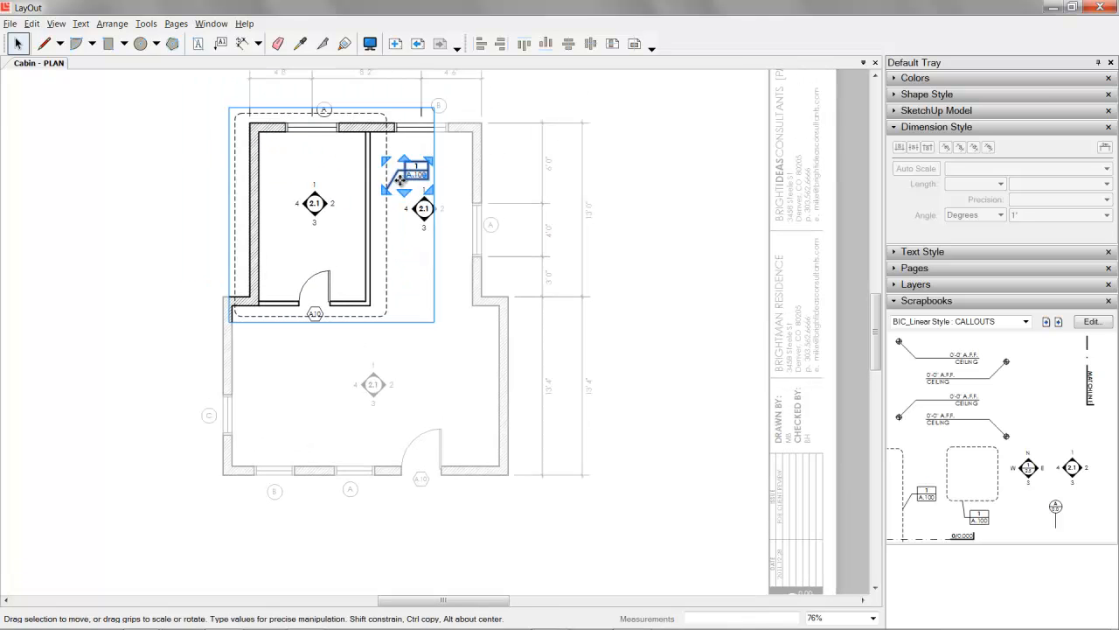
{"action": "left_click_drag", "start_coordinate": [411, 175], "coordinate": [329, 171]}
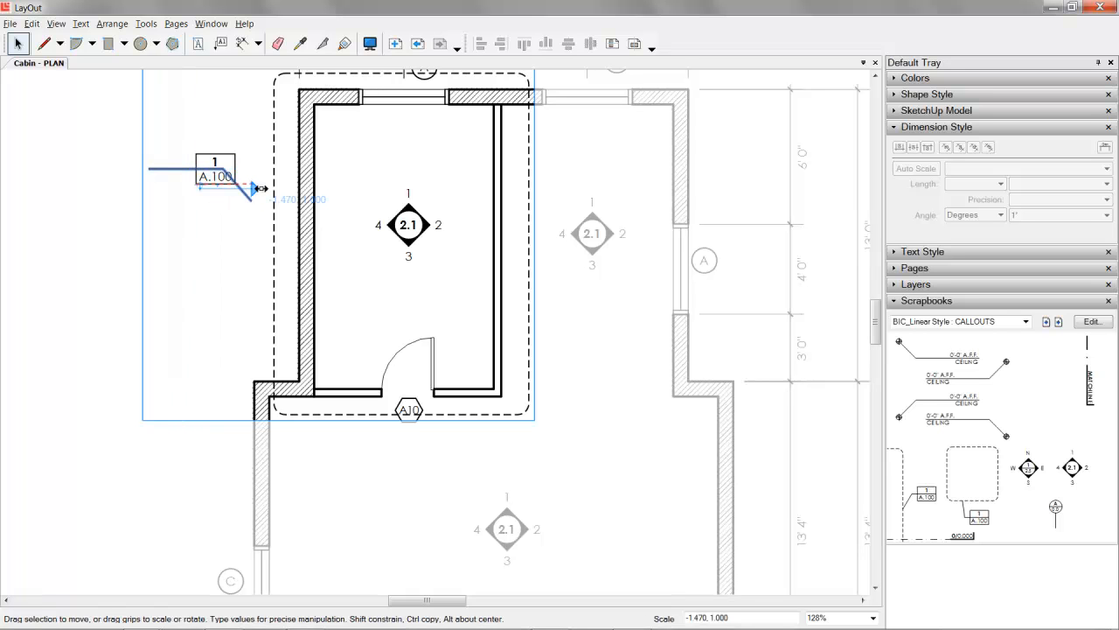
{"action": "left_click", "coordinate": [10, 25]}
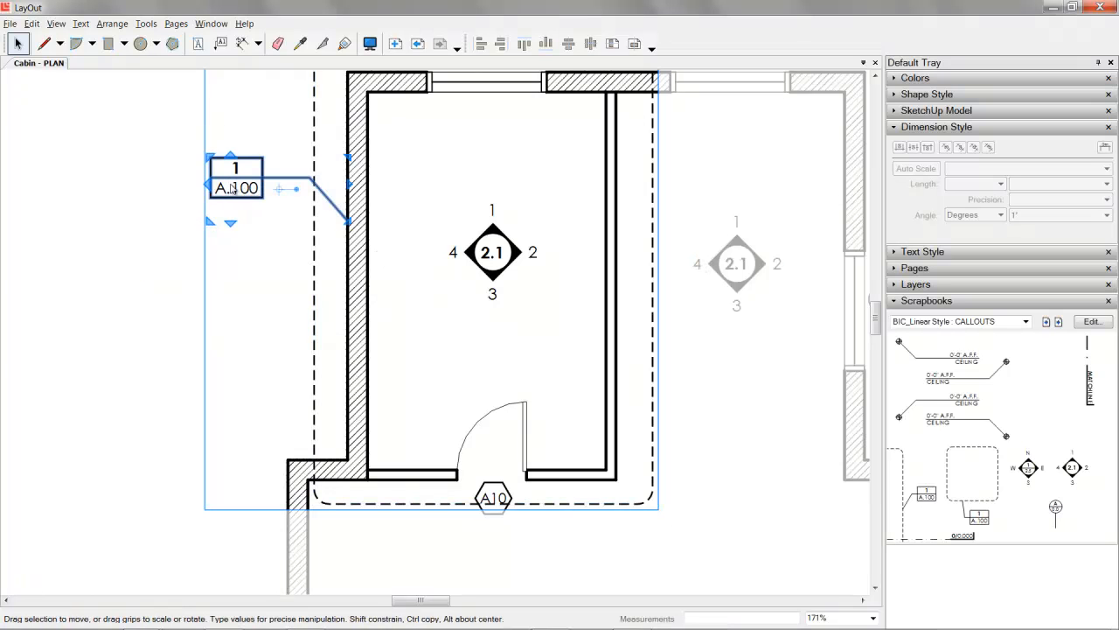
{"action": "left_click_drag", "start_coordinate": [236, 179], "coordinate": [220, 179]}
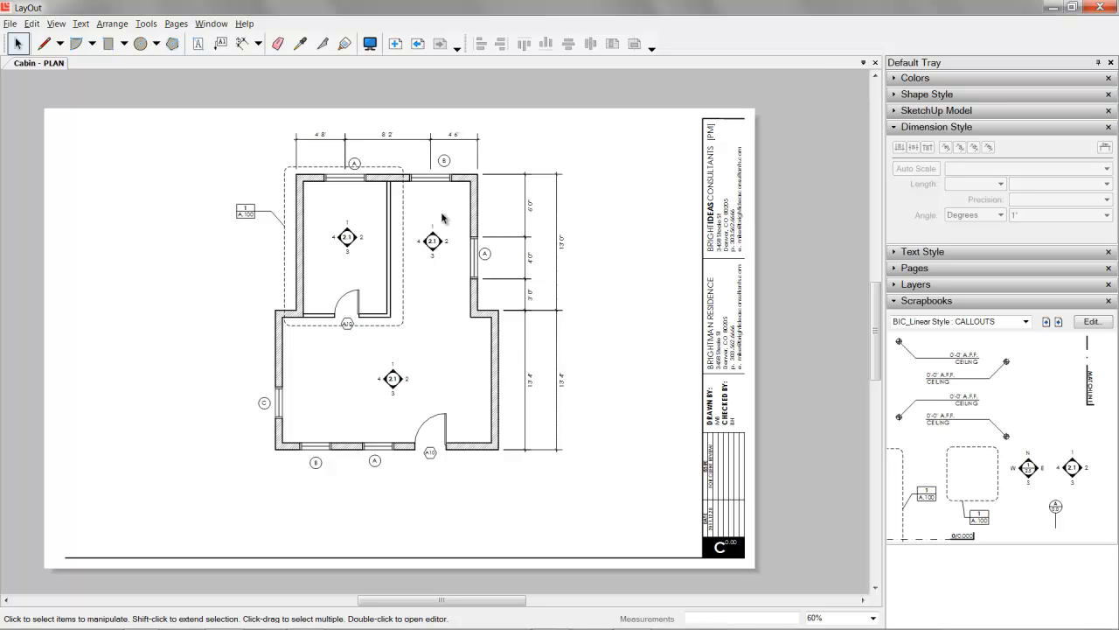
{"action": "mouse_move", "coordinate": [339, 395]}
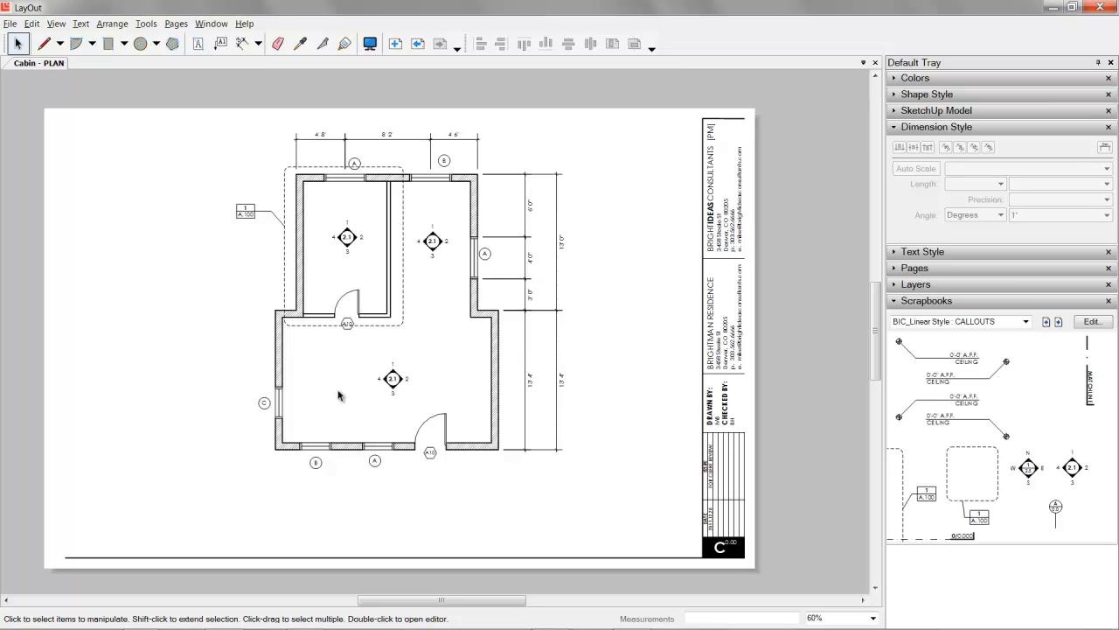
{"action": "mouse_move", "coordinate": [330, 165]}
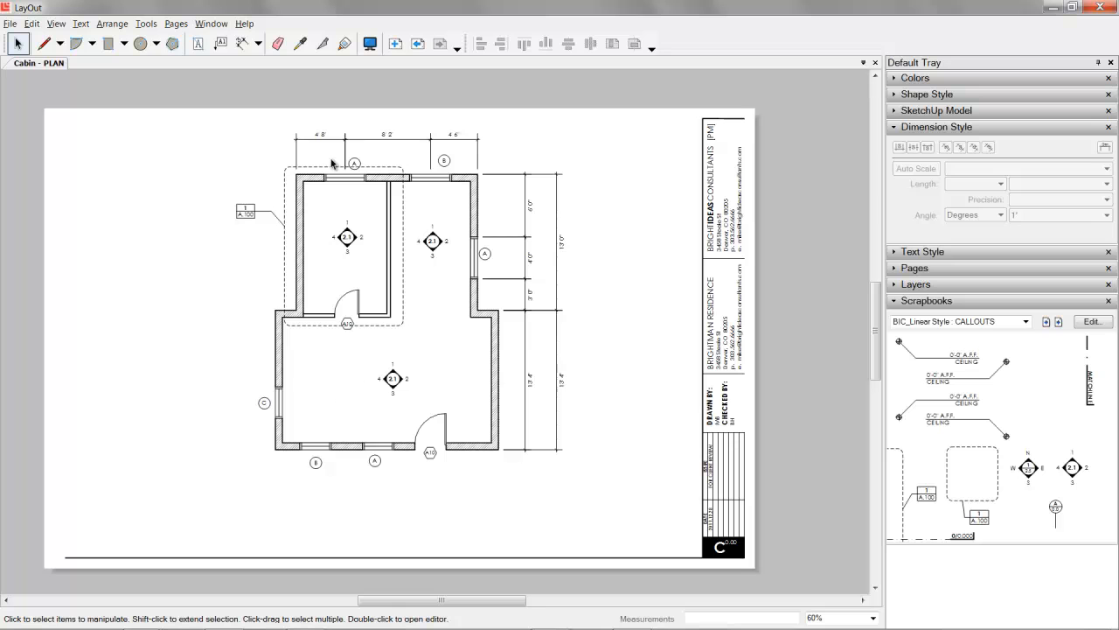
{"action": "mouse_move", "coordinate": [458, 164]}
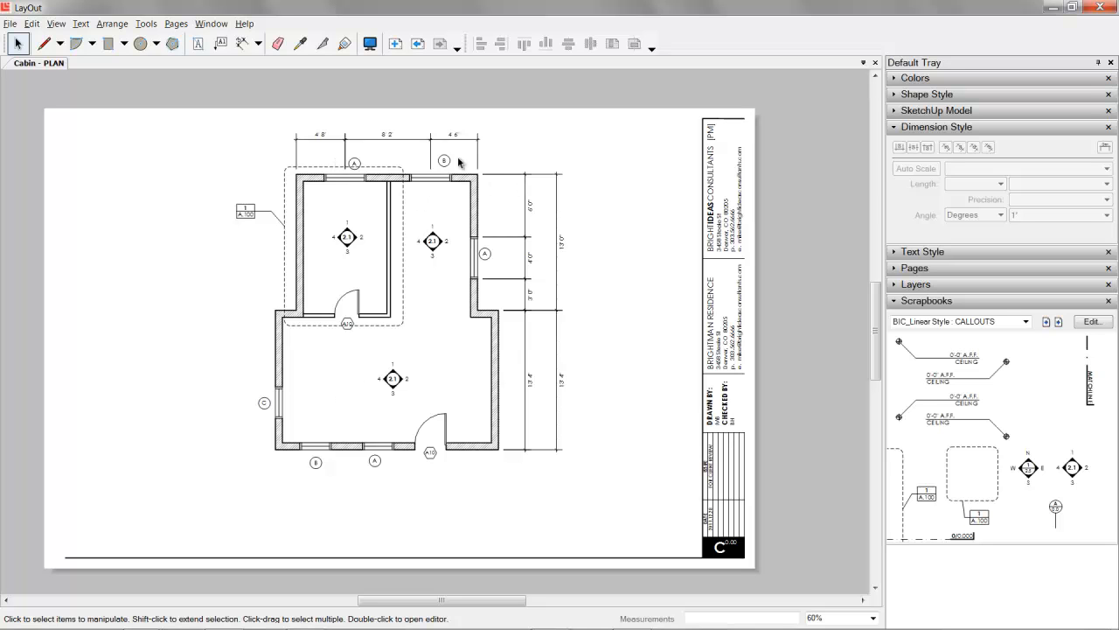
{"action": "mouse_move", "coordinate": [567, 161]}
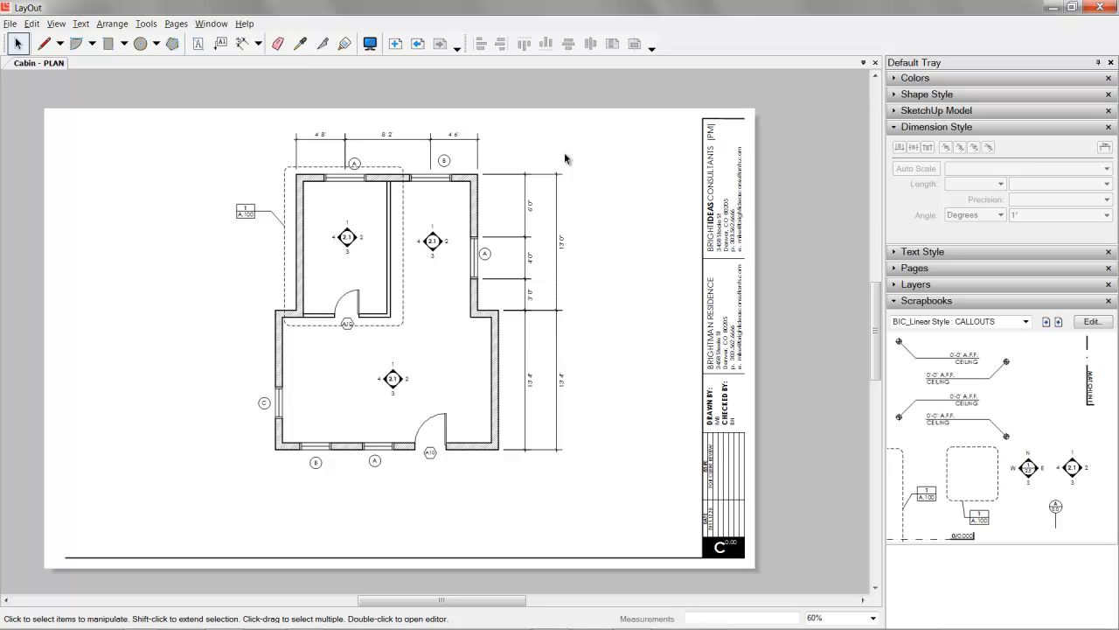
{"action": "mouse_move", "coordinate": [577, 233]}
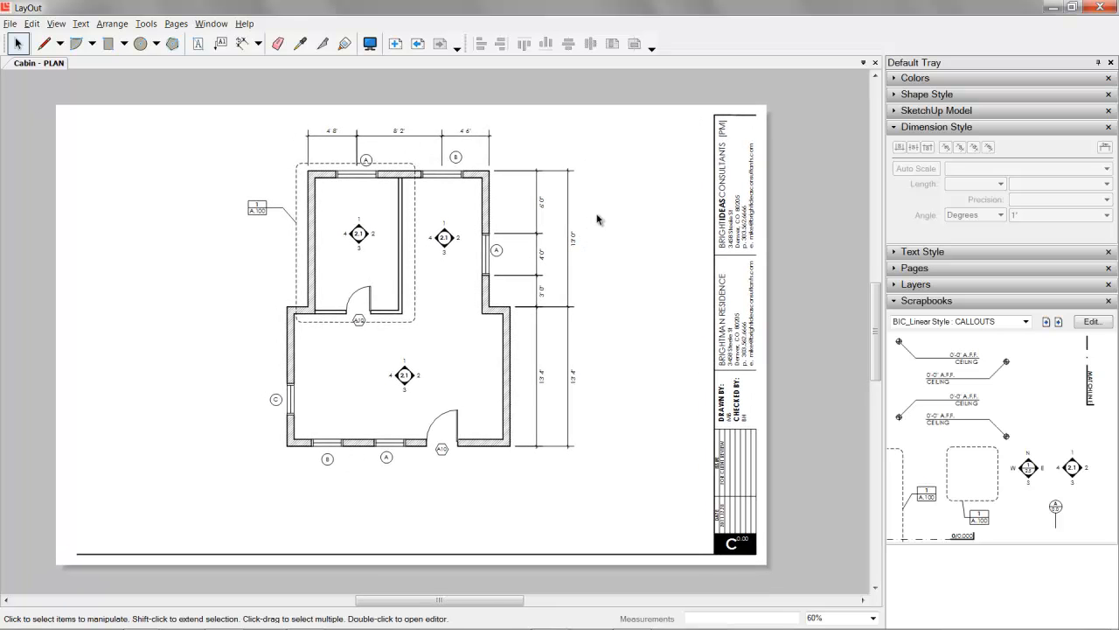
{"action": "mouse_move", "coordinate": [609, 224]}
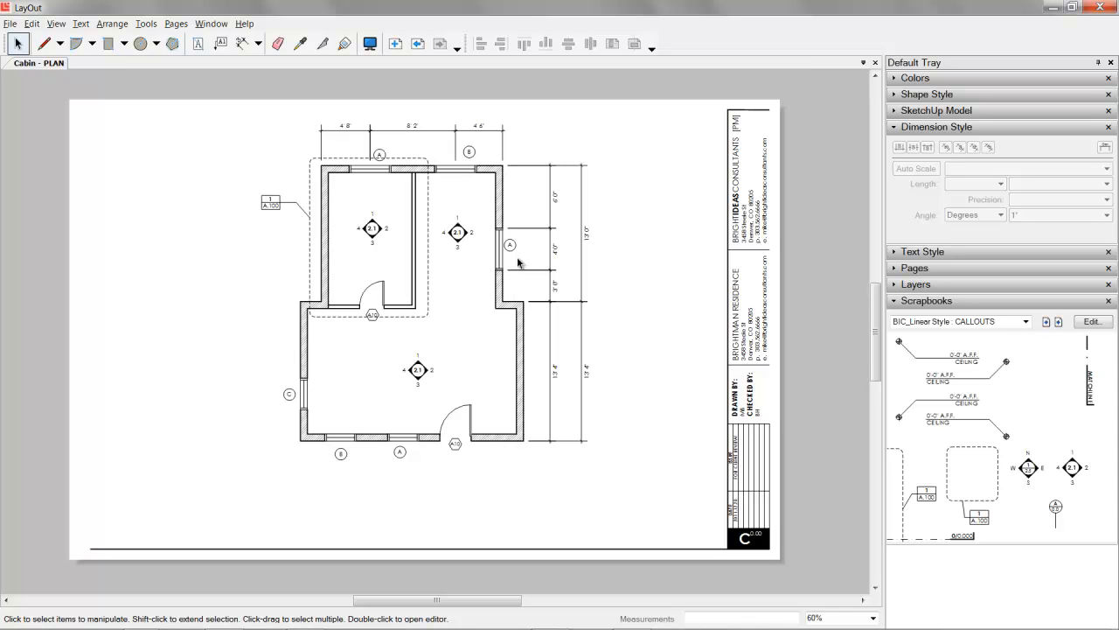
Place a section callout and stretch its dashed line horizontally across the whole cabin plan.
{"action": "left_click", "coordinate": [418, 43]}
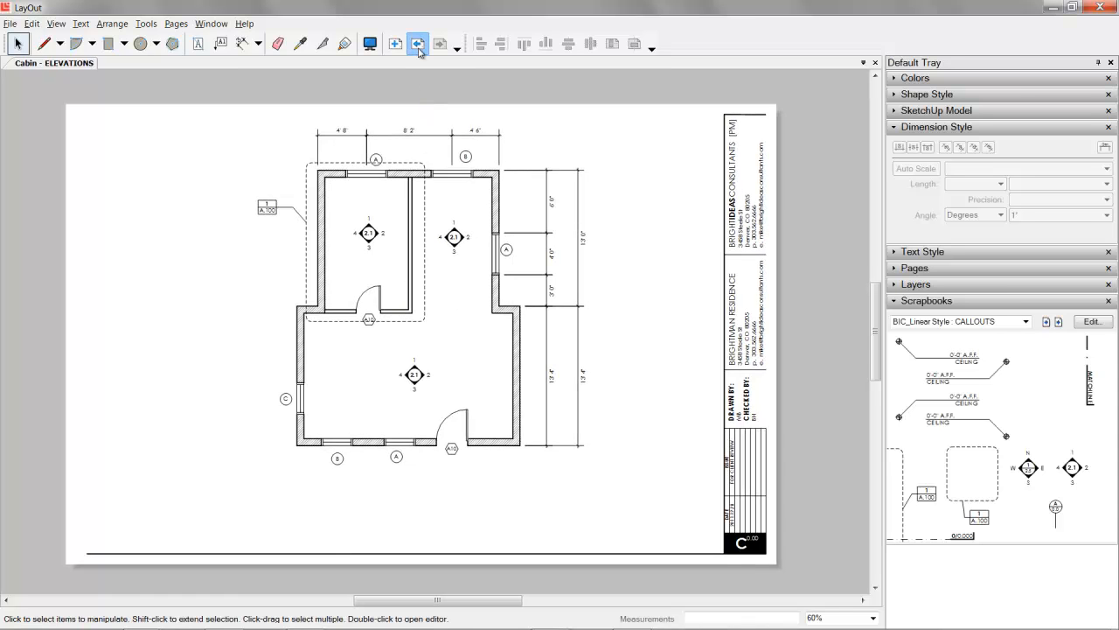
{"action": "left_click", "coordinate": [441, 44]}
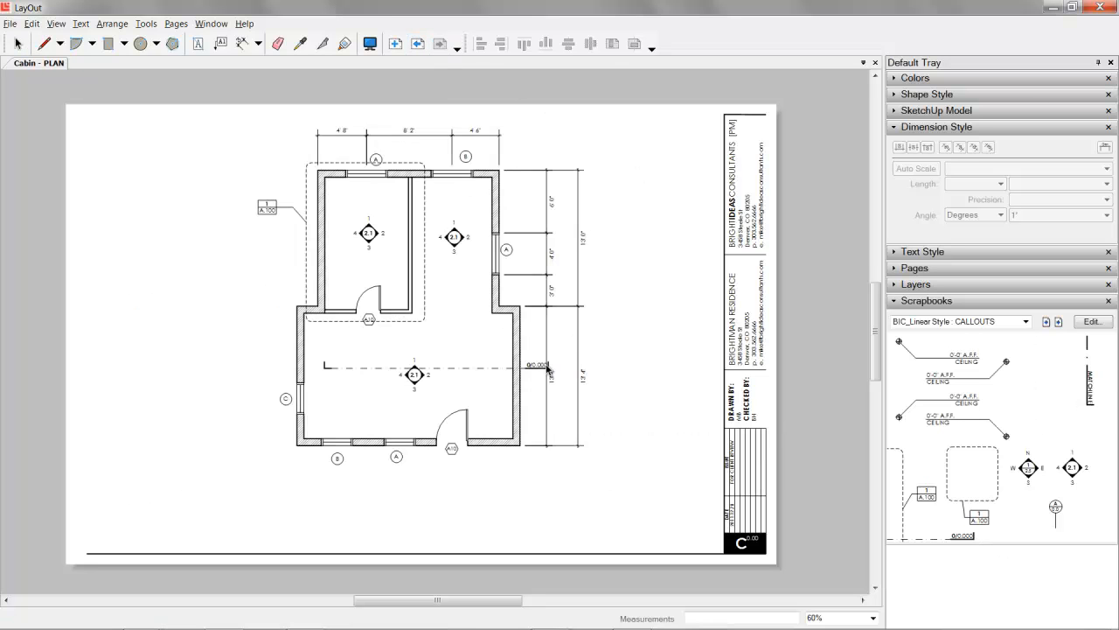
{"action": "left_click_drag", "start_coordinate": [539, 366], "coordinate": [604, 346]}
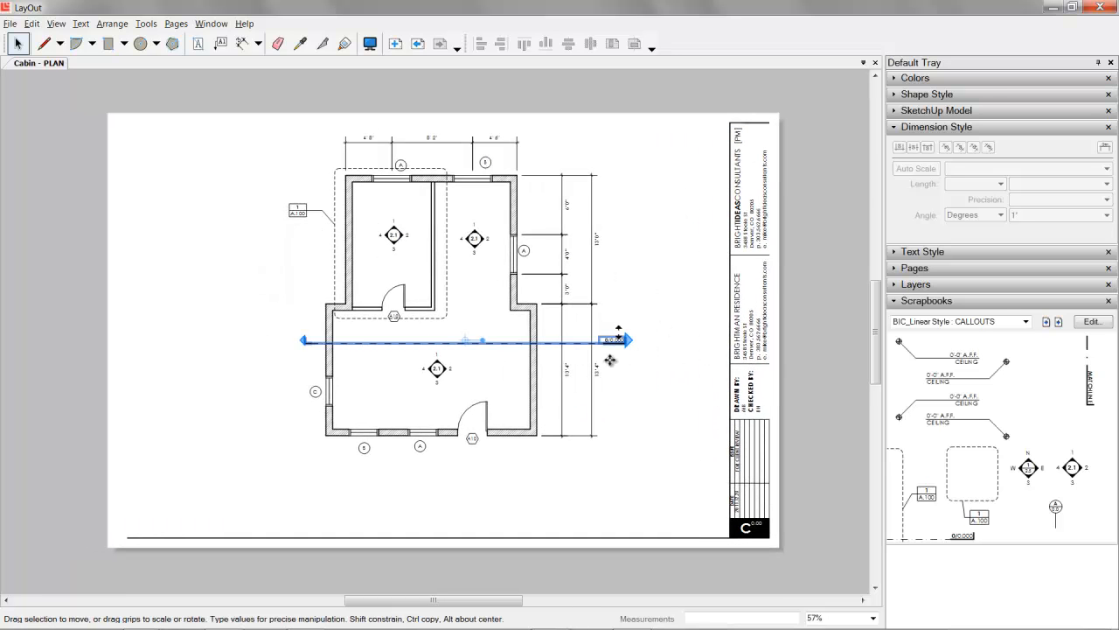
{"action": "left_click", "coordinate": [686, 307]}
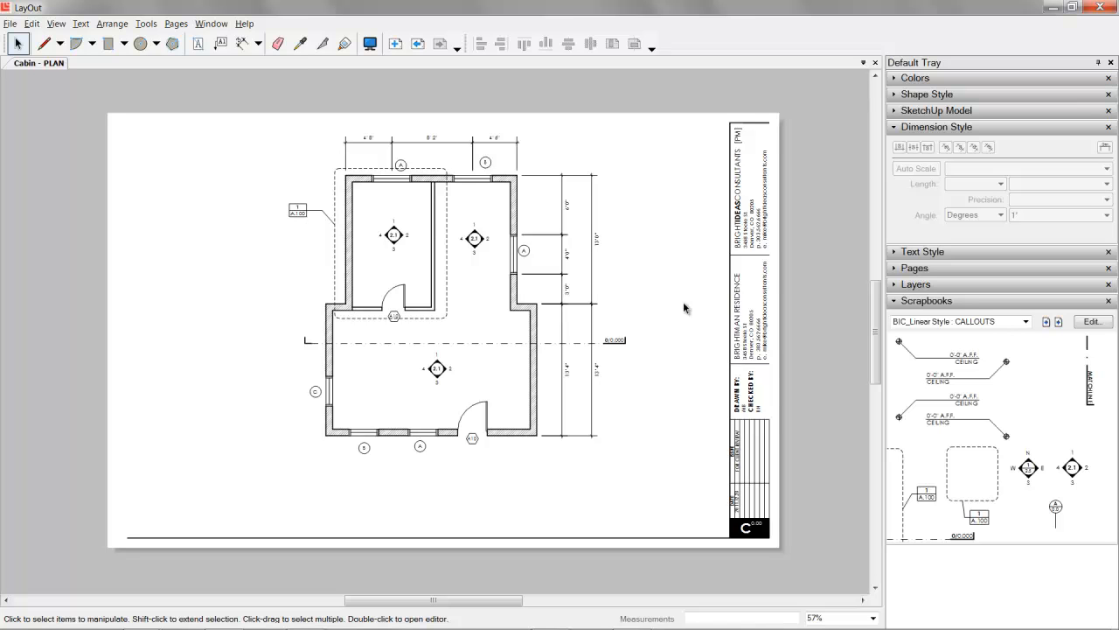
{"action": "mouse_move", "coordinate": [587, 294]}
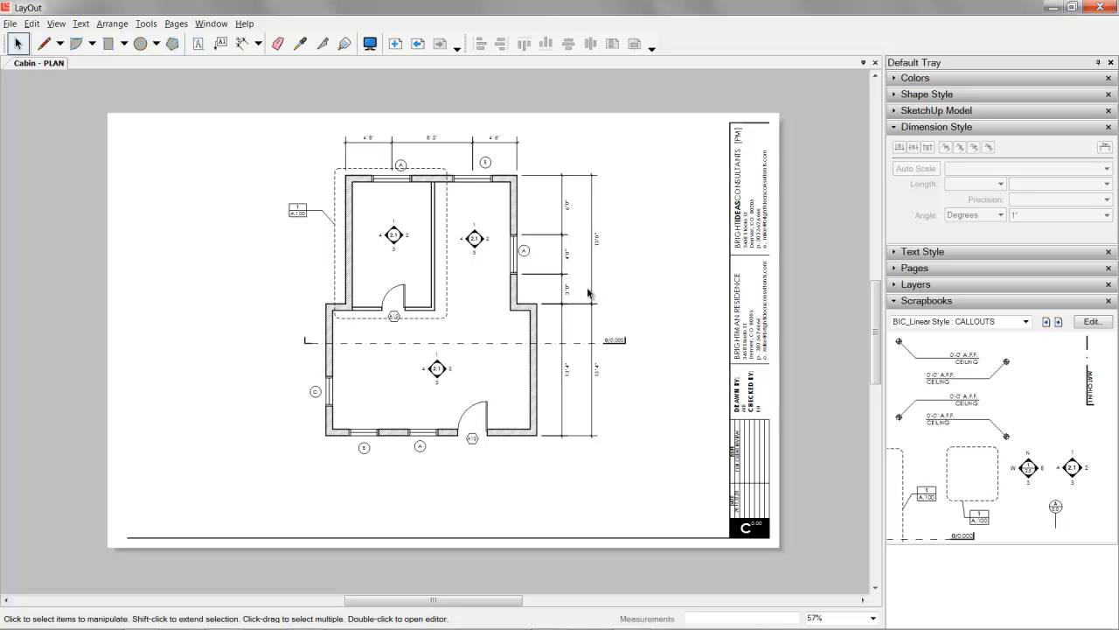
{"action": "mouse_move", "coordinate": [647, 271]}
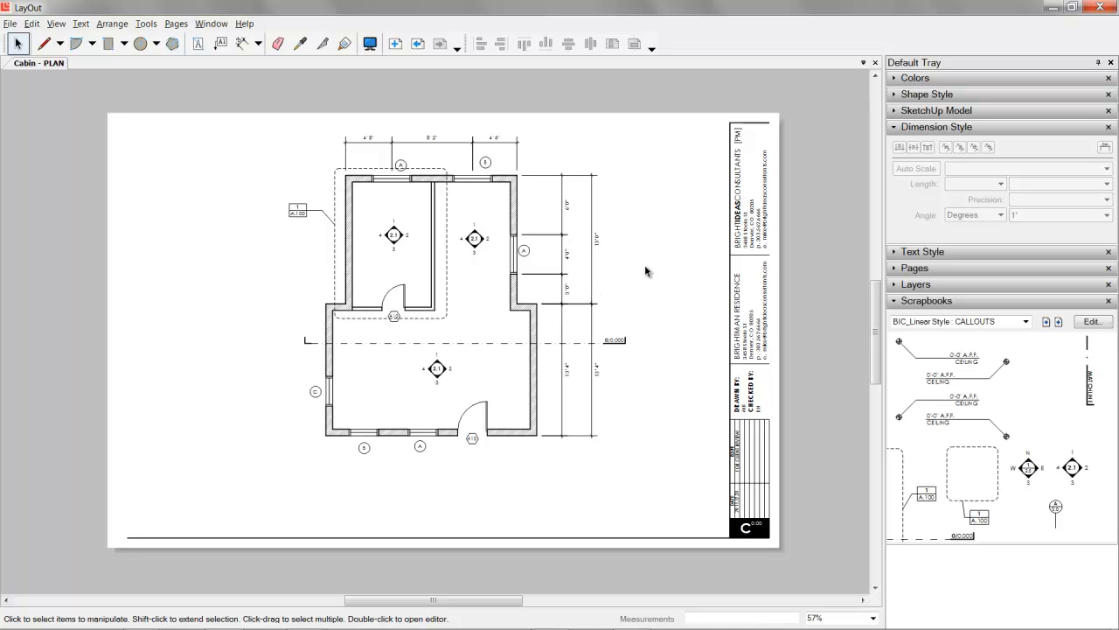
{"action": "mouse_move", "coordinate": [605, 446]}
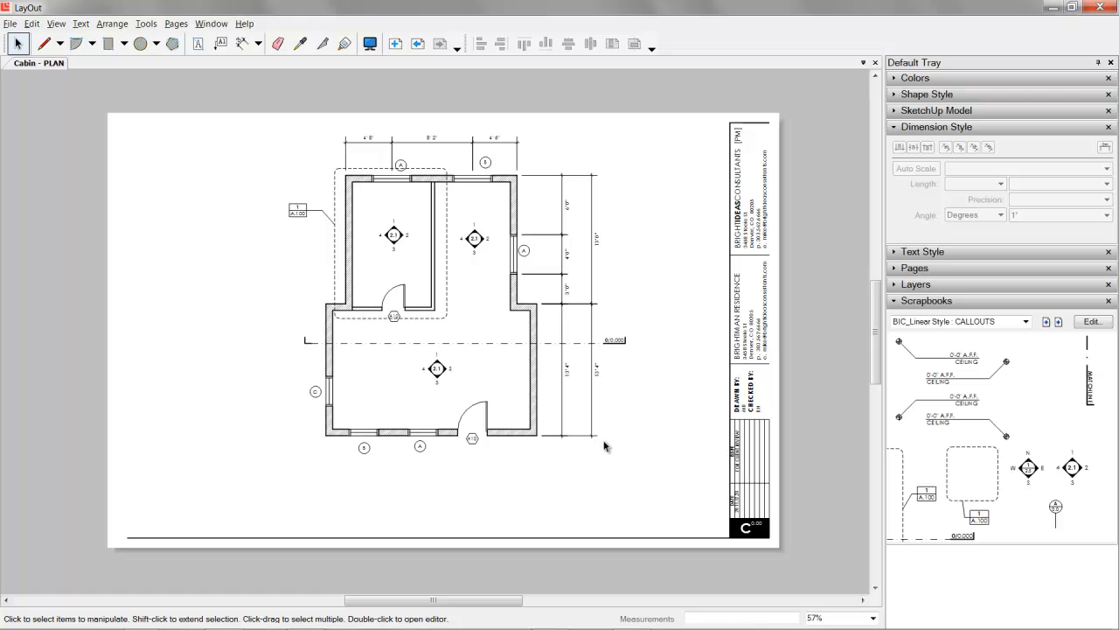
{"action": "mouse_move", "coordinate": [608, 446]}
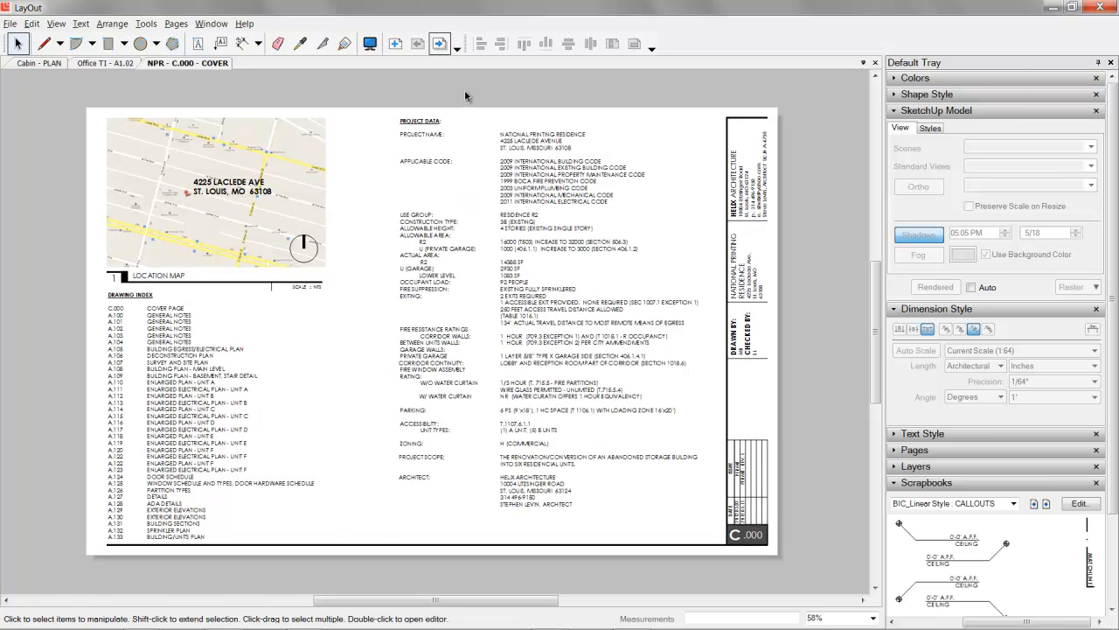
{"action": "mouse_move", "coordinate": [486, 116]}
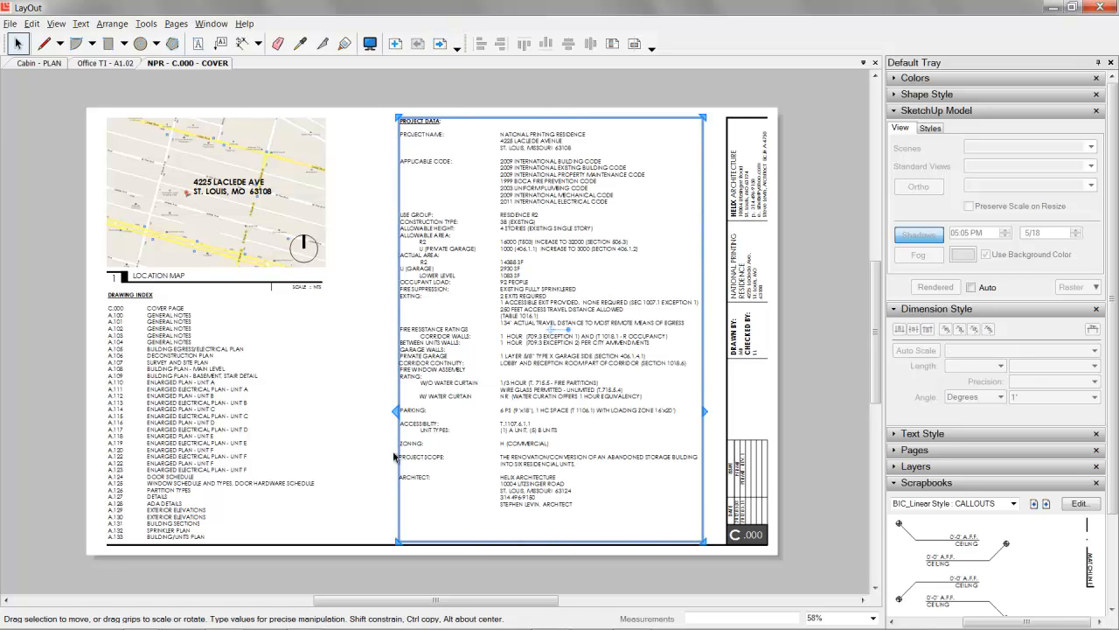
Go to the NPR A.104 sheet and retitle its FINISH SCHEDULES heading to read SCHEDULES.
{"action": "left_click", "coordinate": [441, 44]}
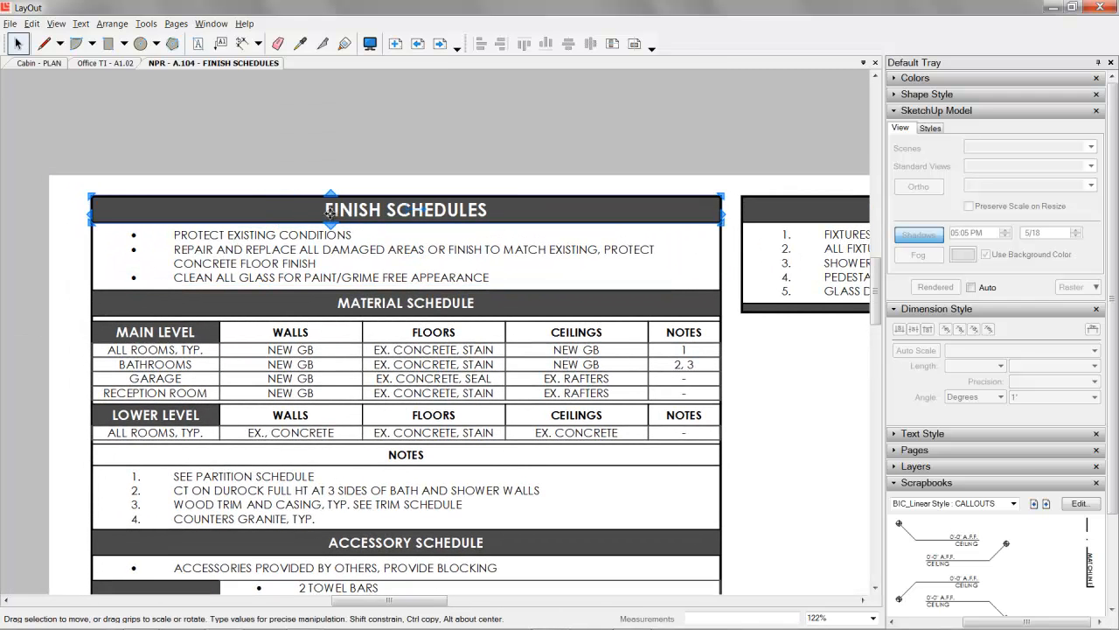
{"action": "double_click", "coordinate": [353, 210]}
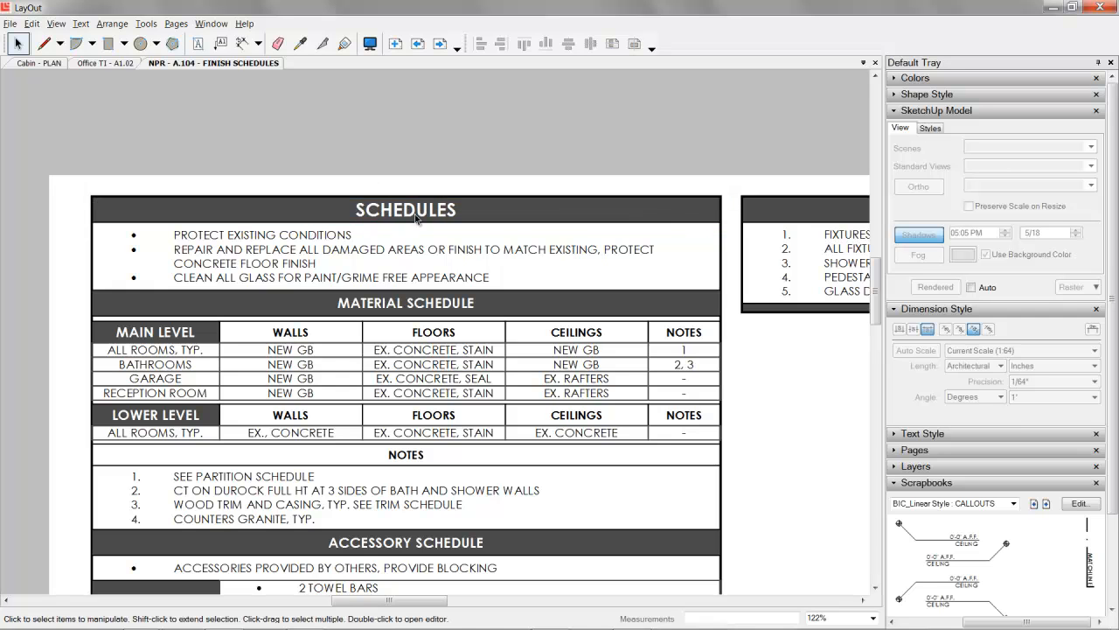
{"action": "left_click", "coordinate": [406, 210]}
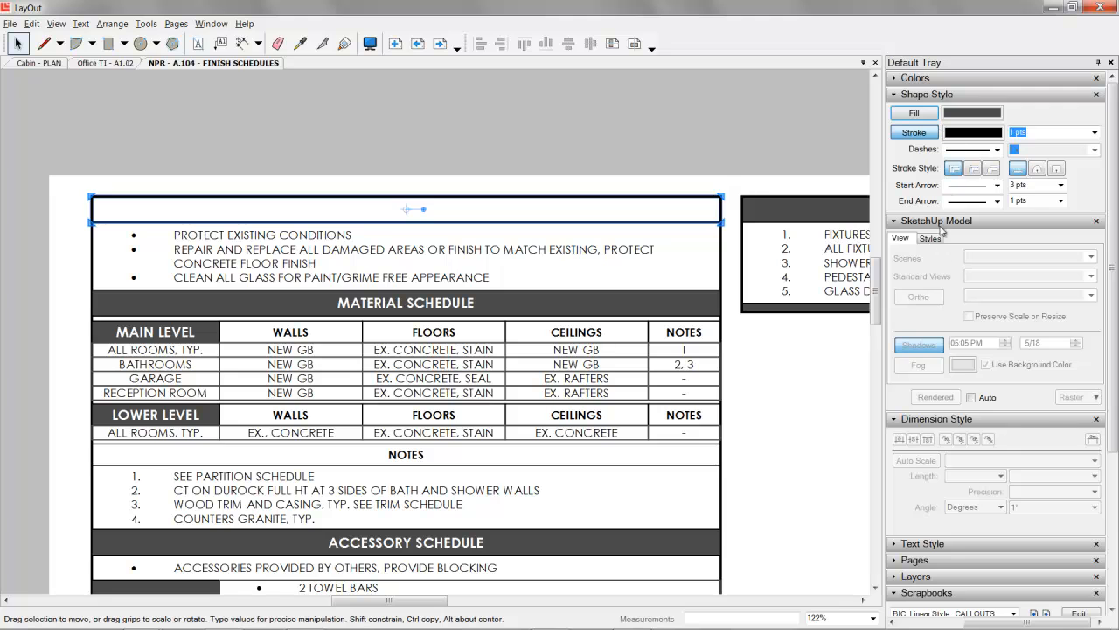
{"action": "left_click", "coordinate": [924, 252]}
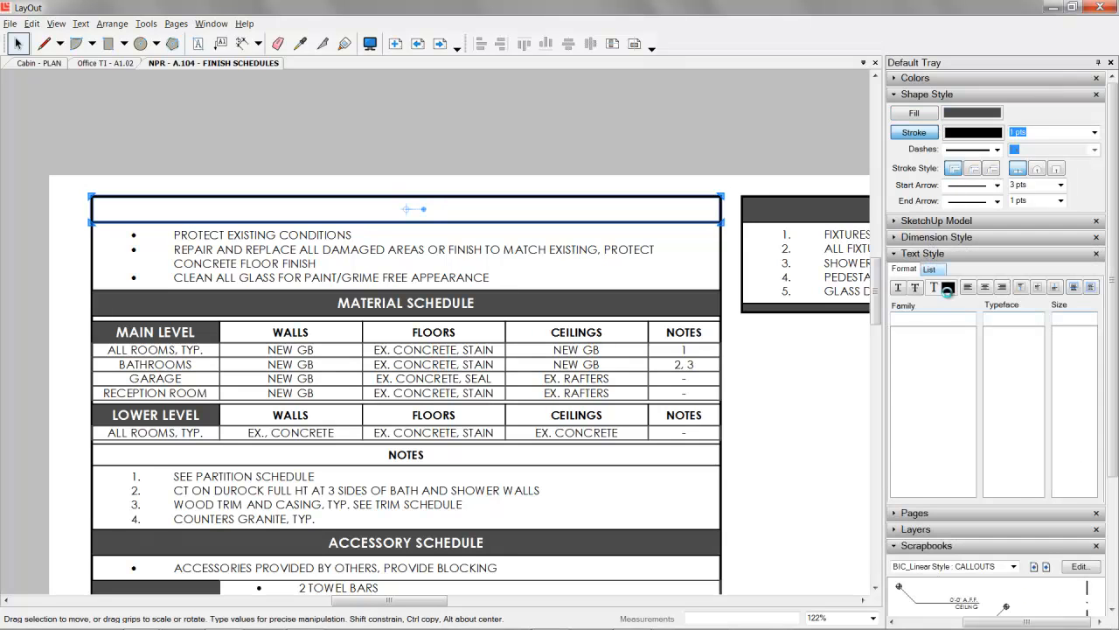
{"action": "left_click", "coordinate": [916, 77]}
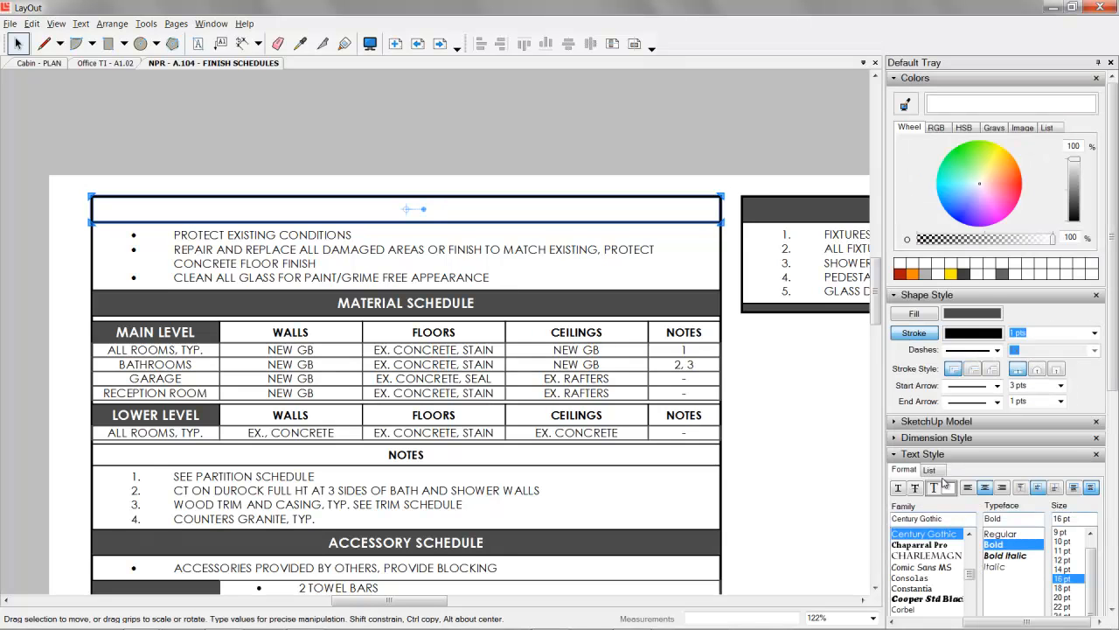
{"action": "type", "text": "SCHEDULES"}
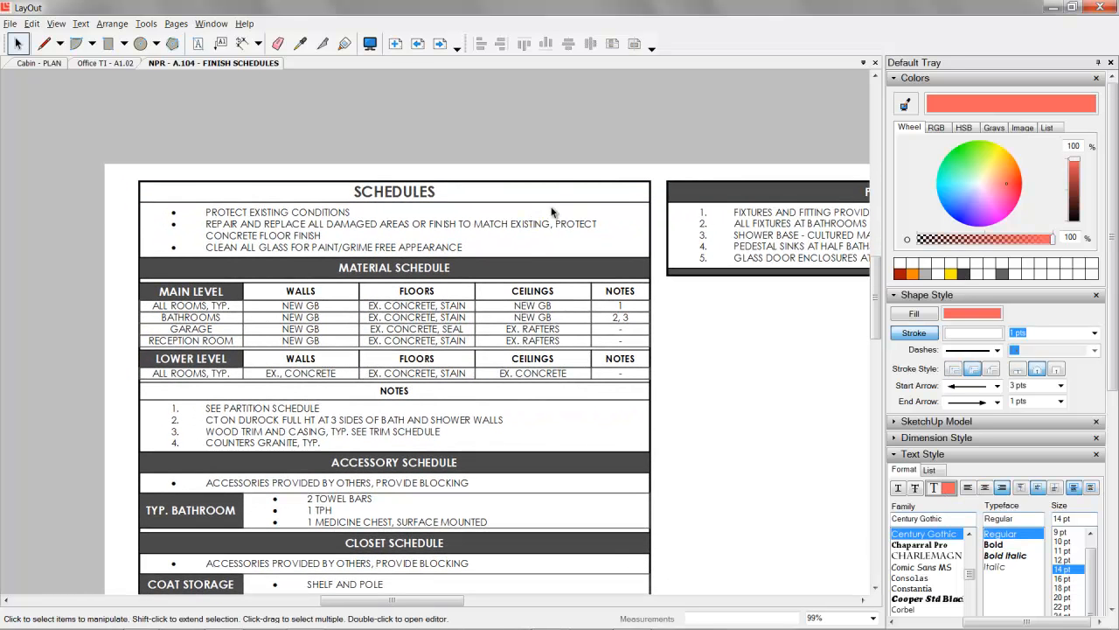
{"action": "mouse_move", "coordinate": [577, 130]}
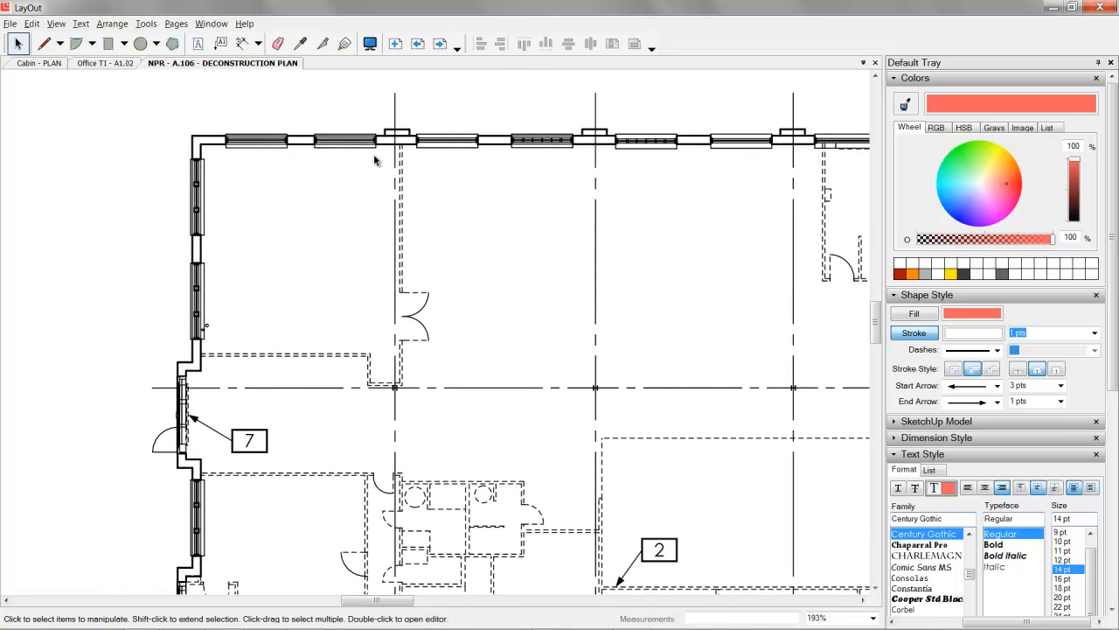
{"action": "mouse_move", "coordinate": [367, 385]}
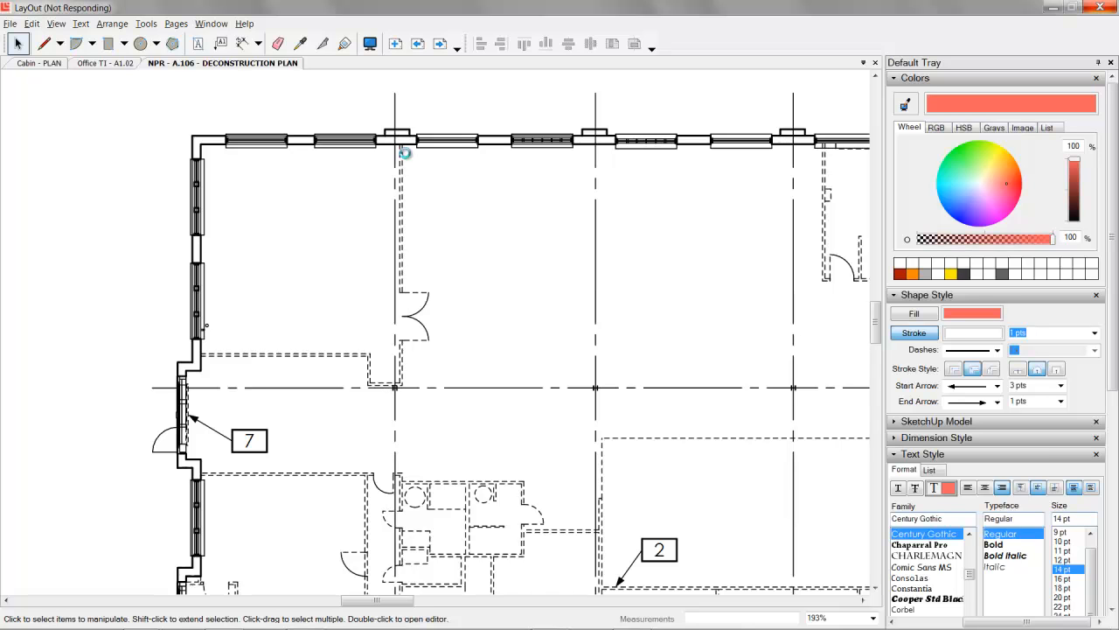
{"action": "mouse_move", "coordinate": [406, 227]}
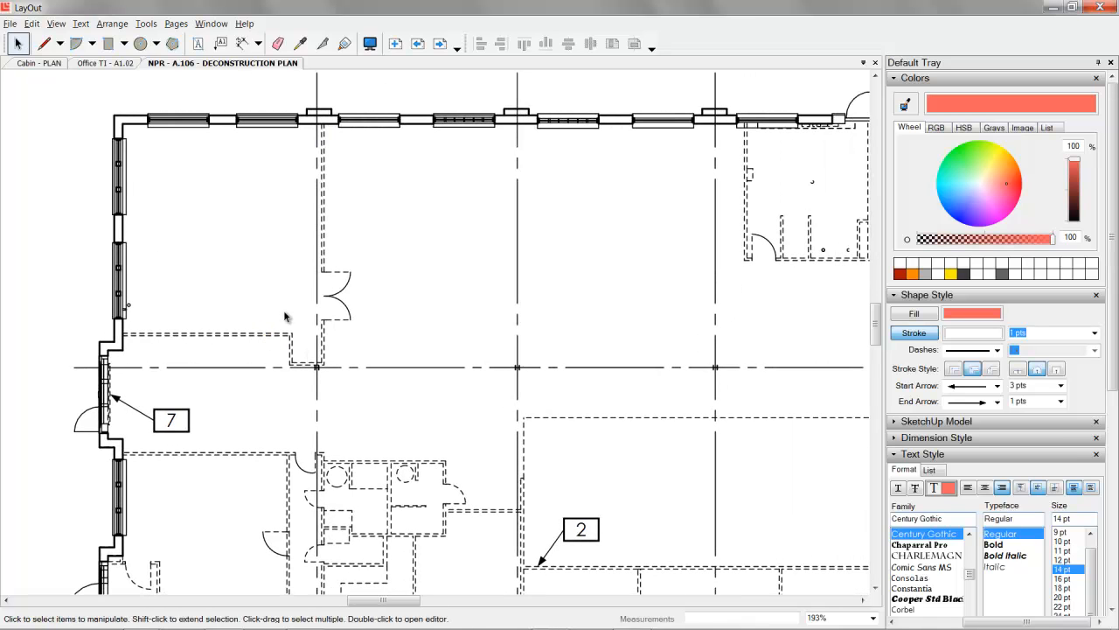
{"action": "mouse_move", "coordinate": [290, 317]}
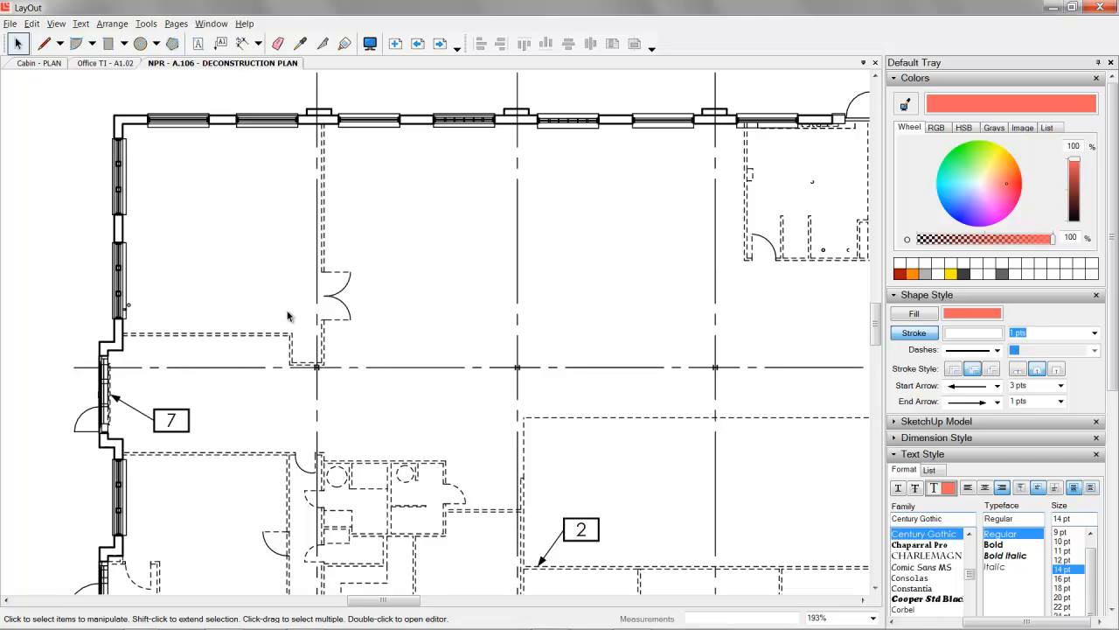
Pan around the A.106 deconstruction plan drawing to inspect it.
{"action": "left_click_drag", "start_coordinate": [289, 314], "coordinate": [364, 259]}
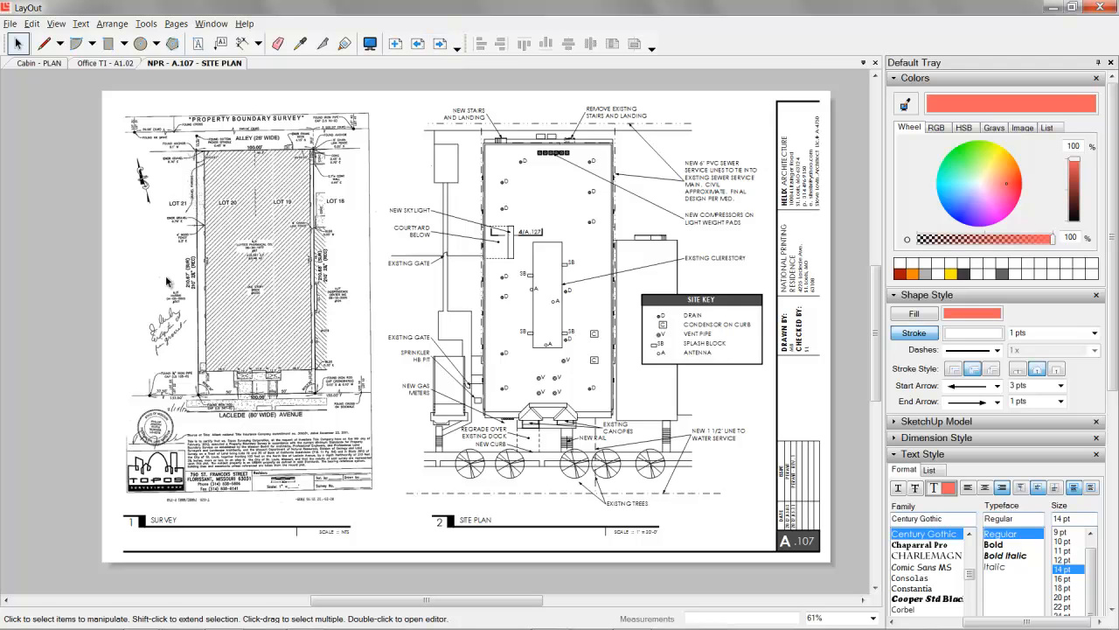
Advance through the A.107 and A.108 building plan sheets to the A.110 Unit A enlarged plan.
{"action": "left_click", "coordinate": [440, 43]}
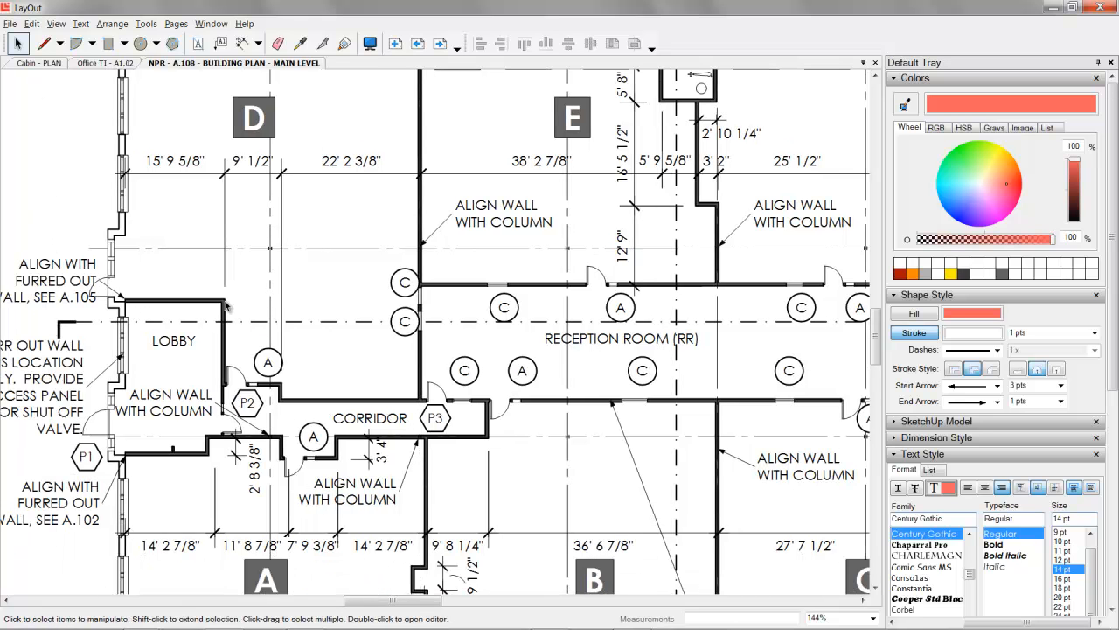
{"action": "mouse_move", "coordinate": [413, 301]}
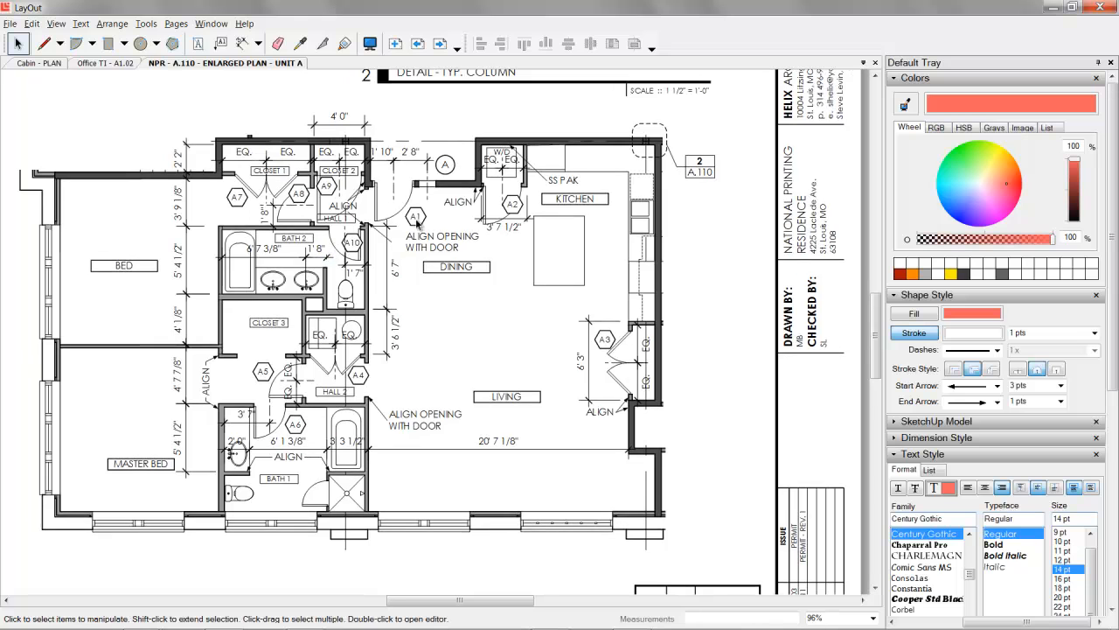
{"action": "scroll", "scroll_direction": "down", "scroll_amount": 3}
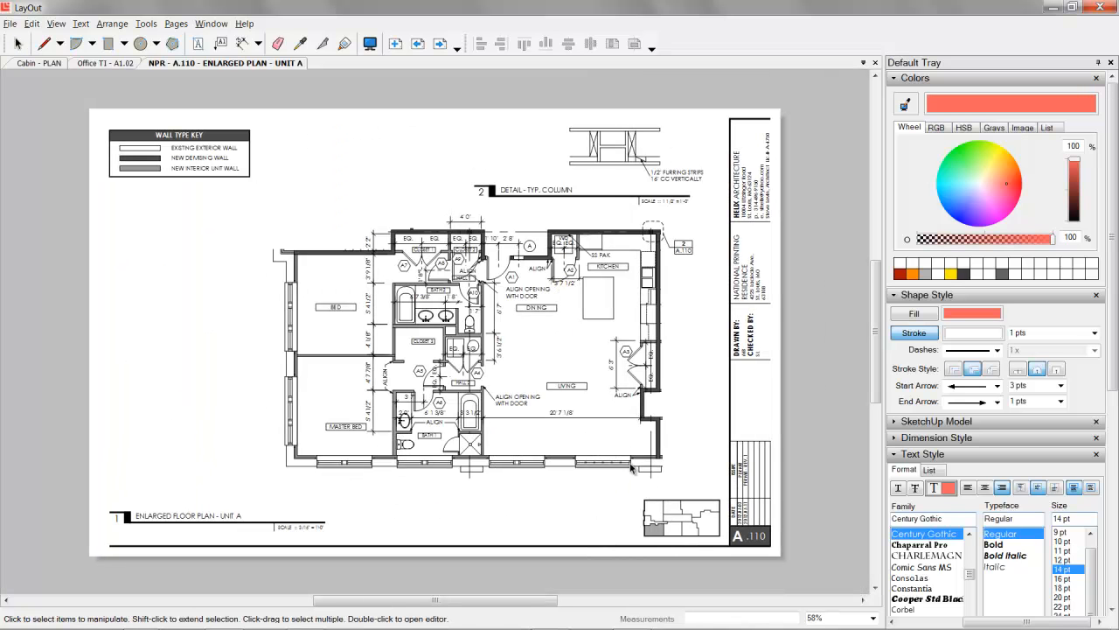
{"action": "left_click", "coordinate": [441, 44]}
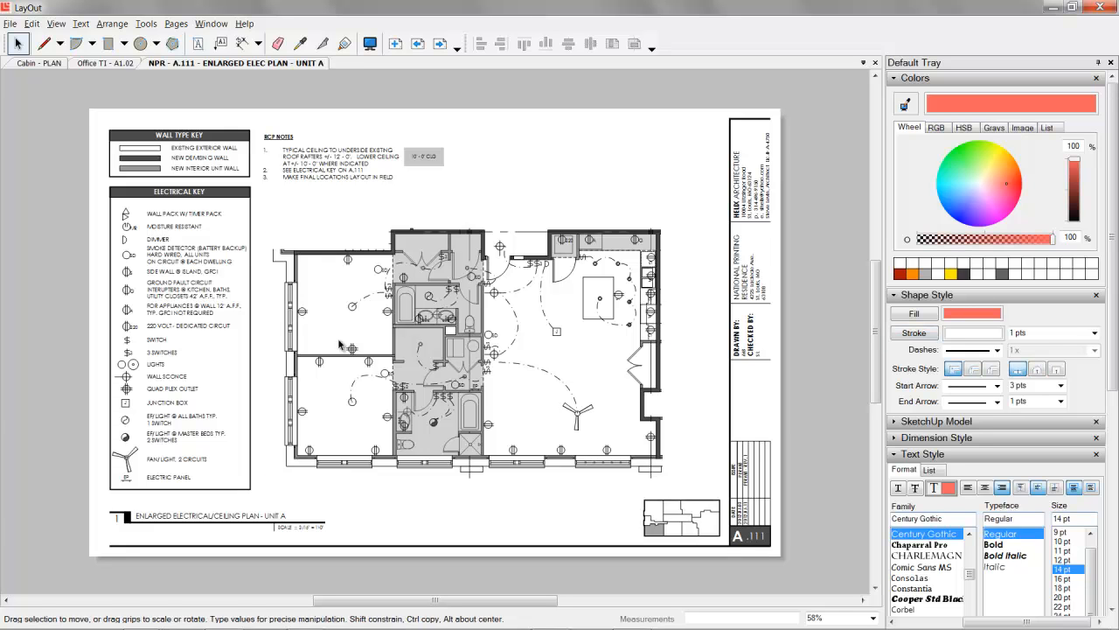
Consider flipping the electrical plan viewport, leave it unchanged, and go on to sheet A.114 for Unit C.
{"action": "right_click", "coordinate": [437, 341]}
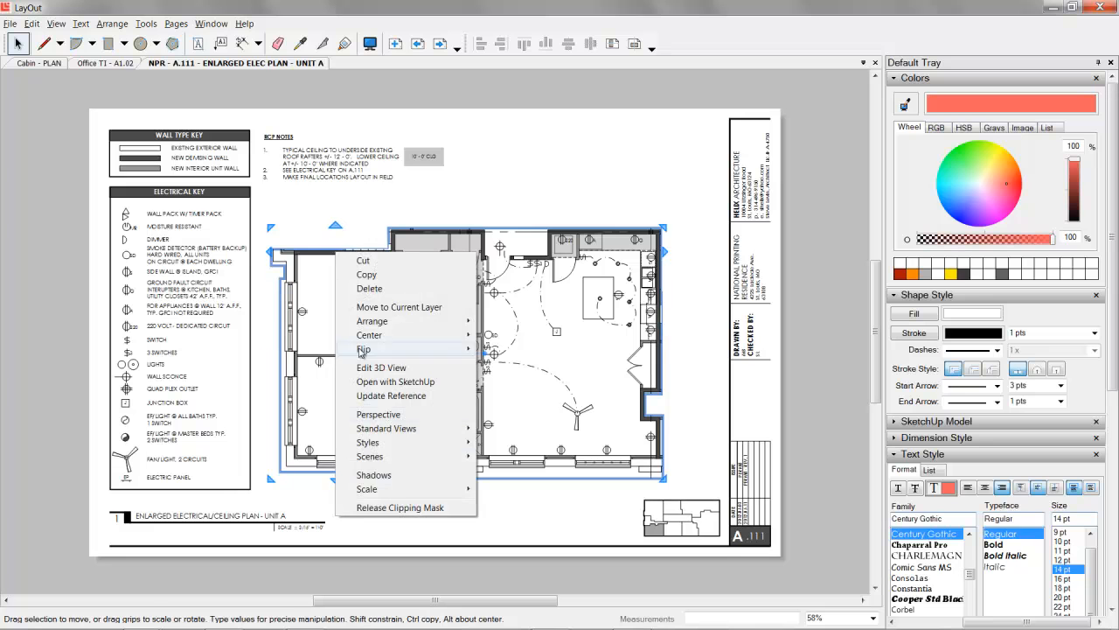
{"action": "mouse_move", "coordinate": [362, 350]}
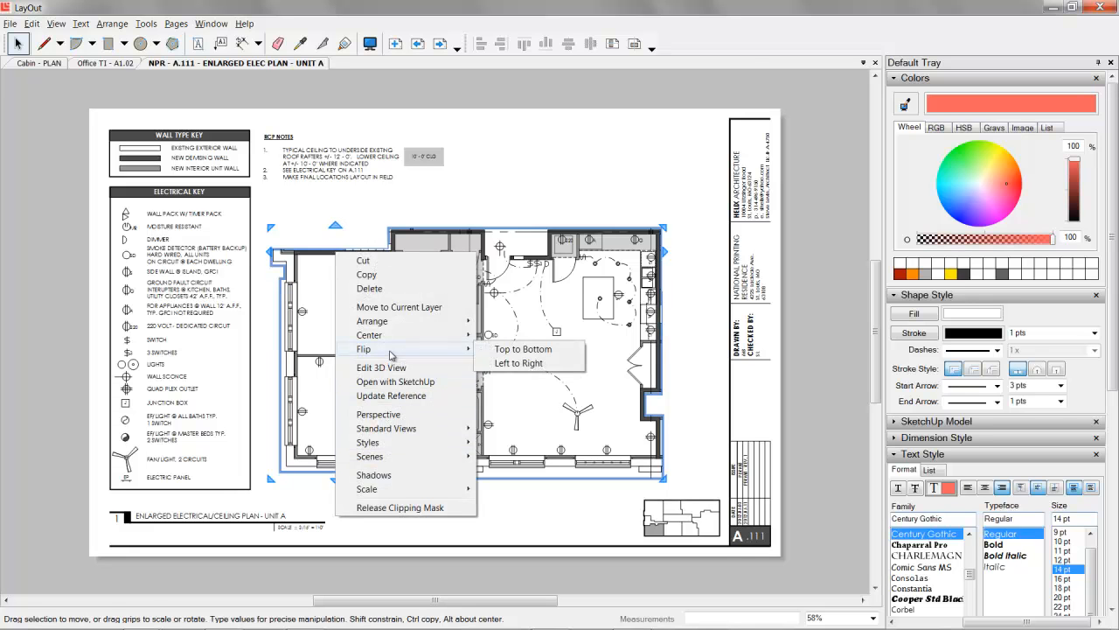
{"action": "mouse_move", "coordinate": [517, 362]}
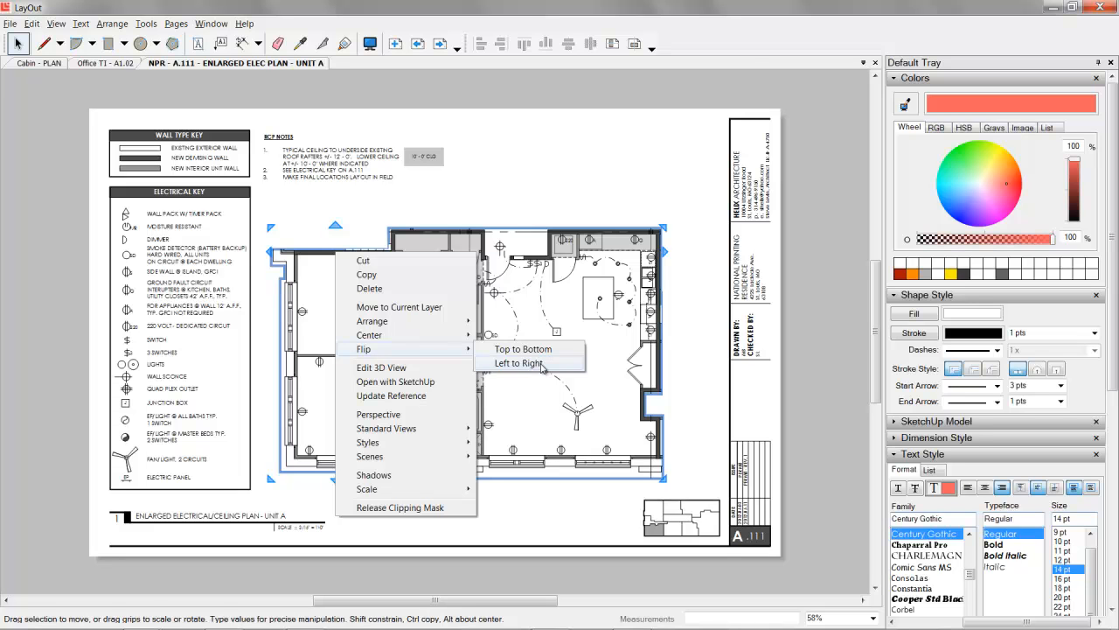
{"action": "left_click", "coordinate": [518, 362]}
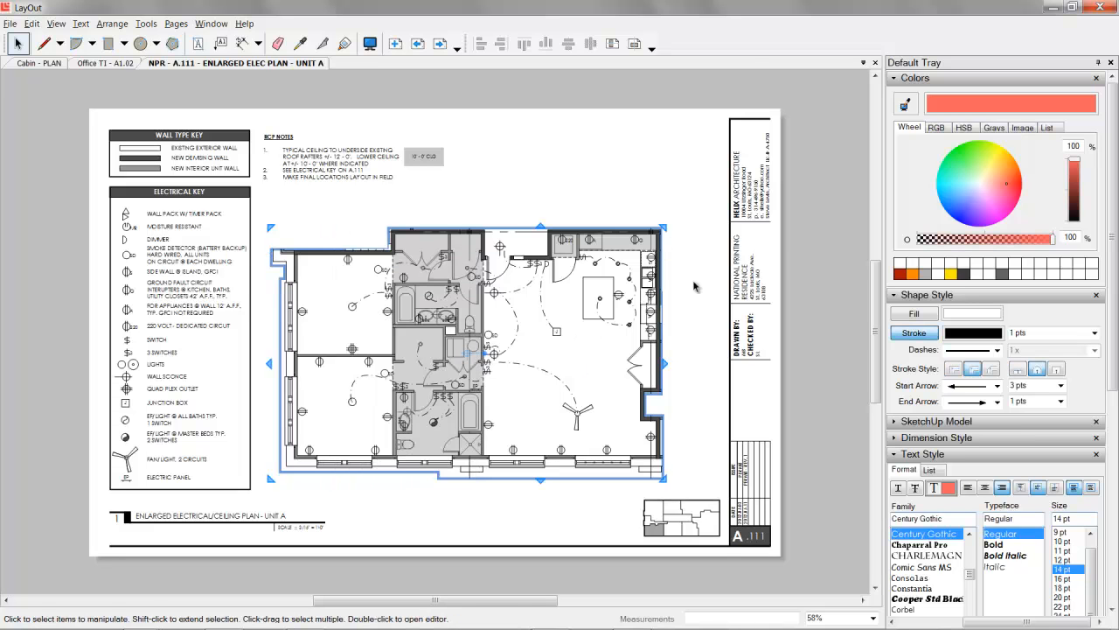
{"action": "left_click", "coordinate": [440, 44]}
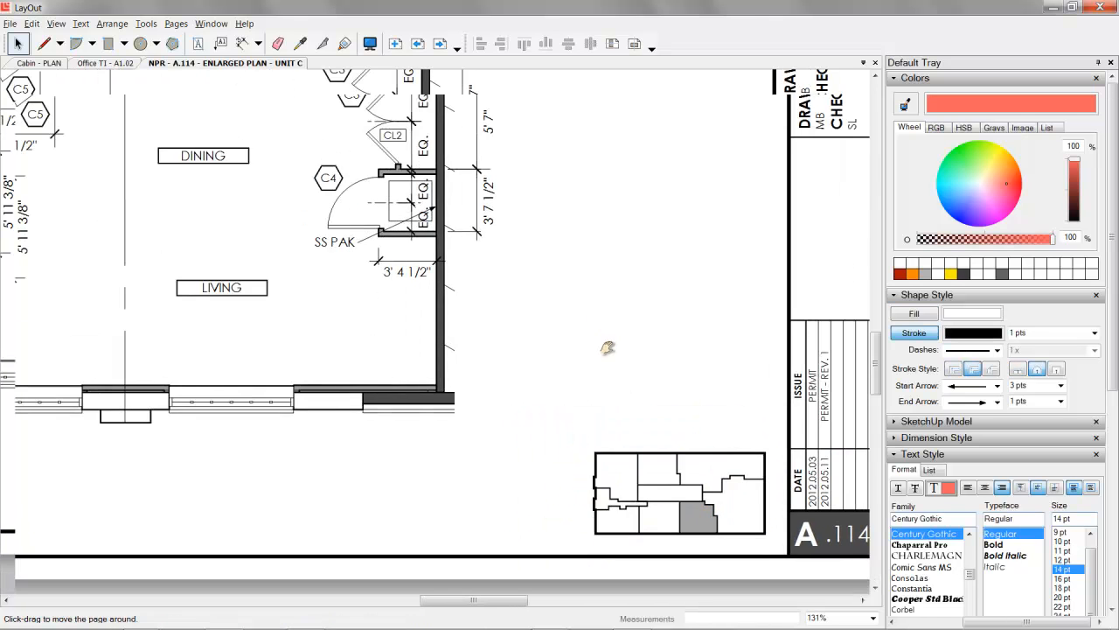
Page through the door and window schedules and ADA details to the A.131 building sections sheet.
{"action": "left_click", "coordinate": [441, 43]}
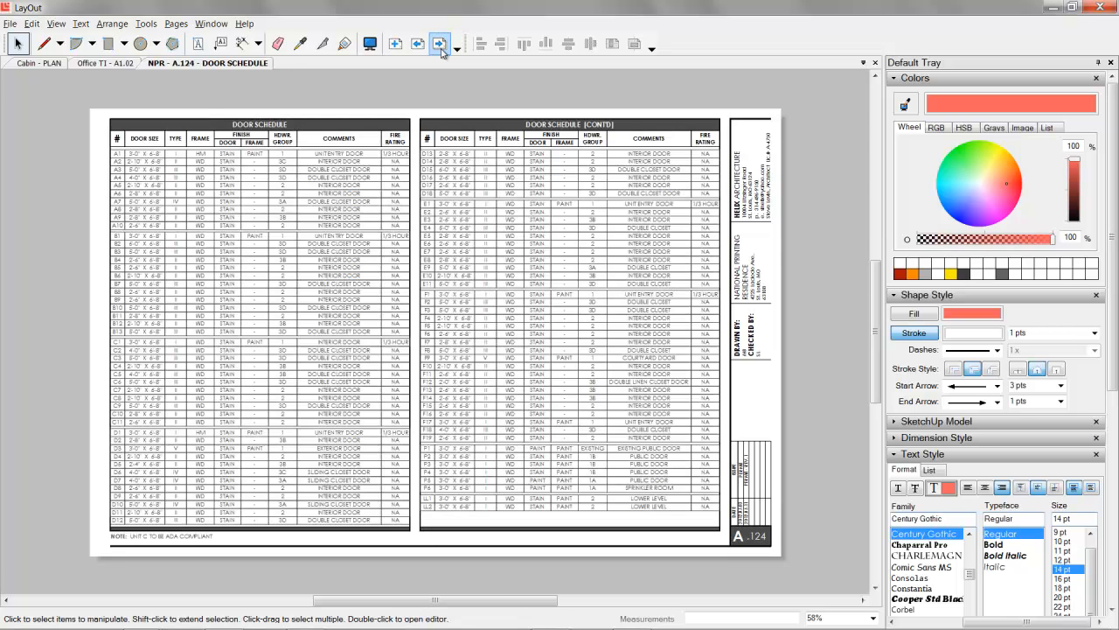
{"action": "left_click", "coordinate": [451, 63]}
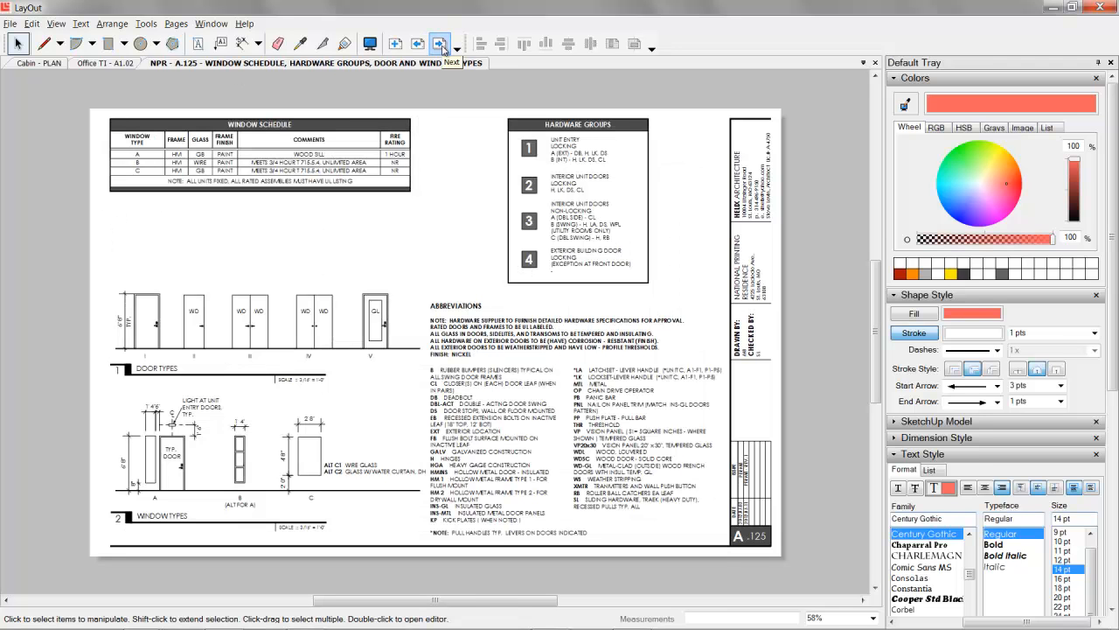
{"action": "left_click", "coordinate": [440, 43]}
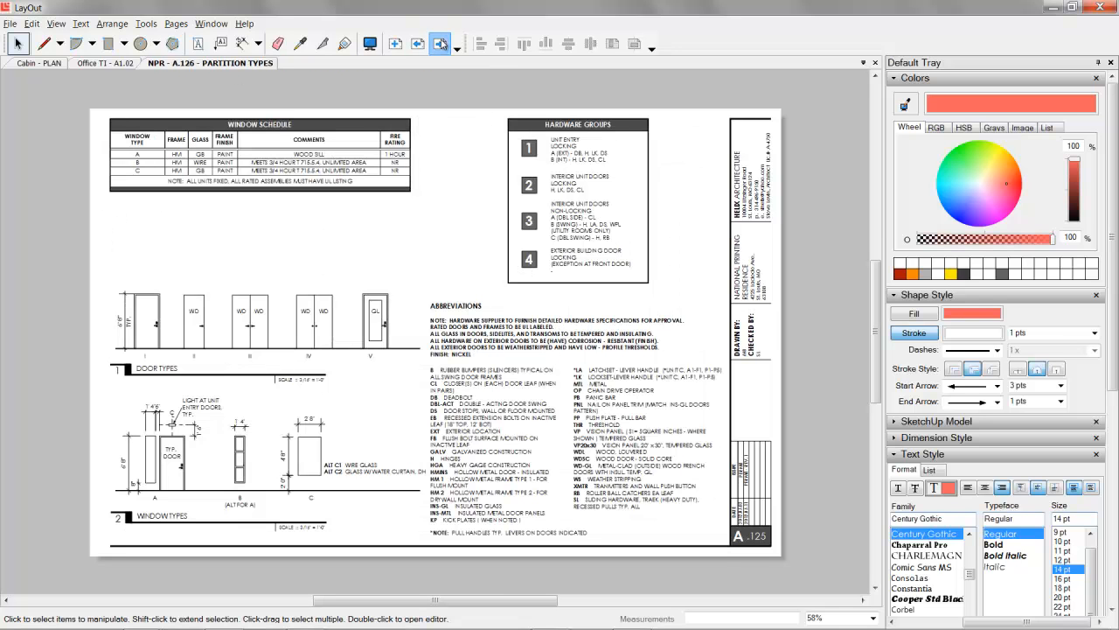
{"action": "left_click", "coordinate": [441, 43]}
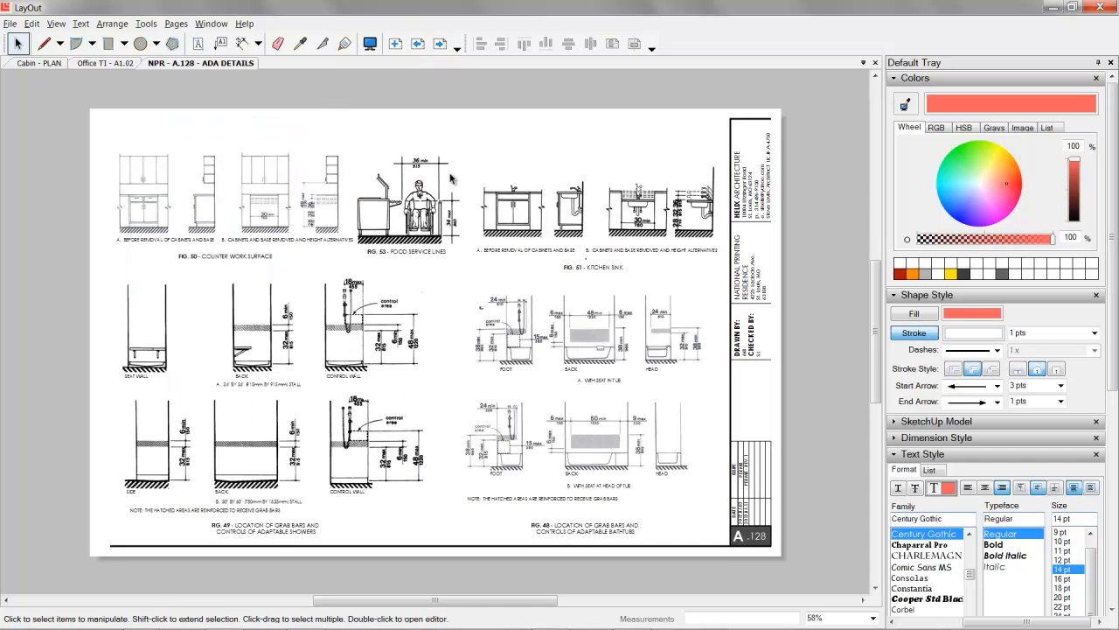
{"action": "left_click", "coordinate": [441, 44]}
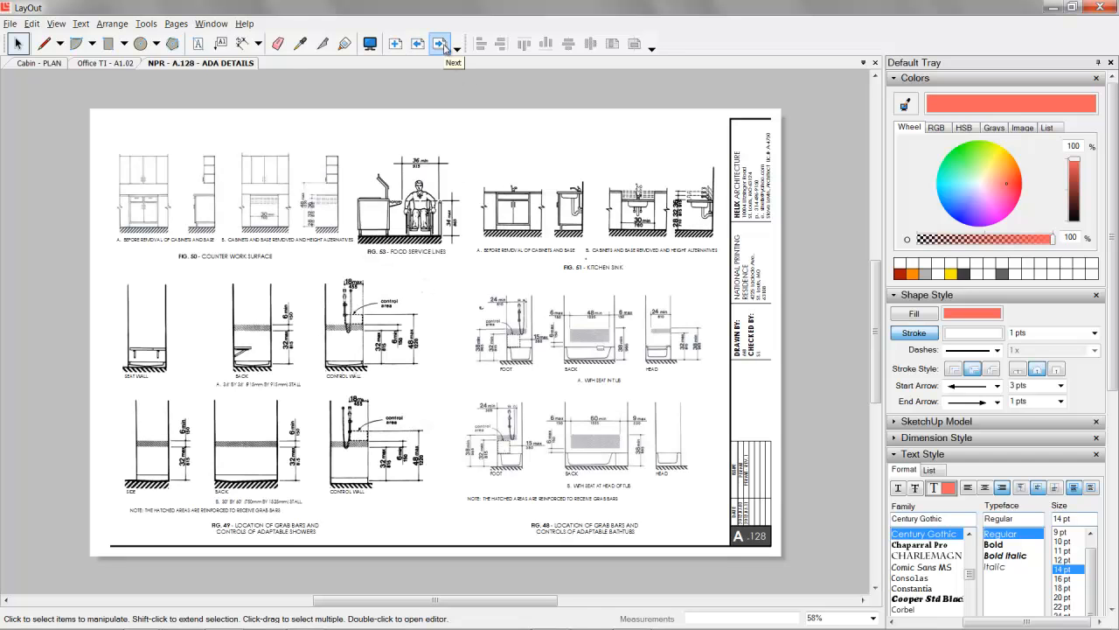
{"action": "left_click", "coordinate": [440, 44]}
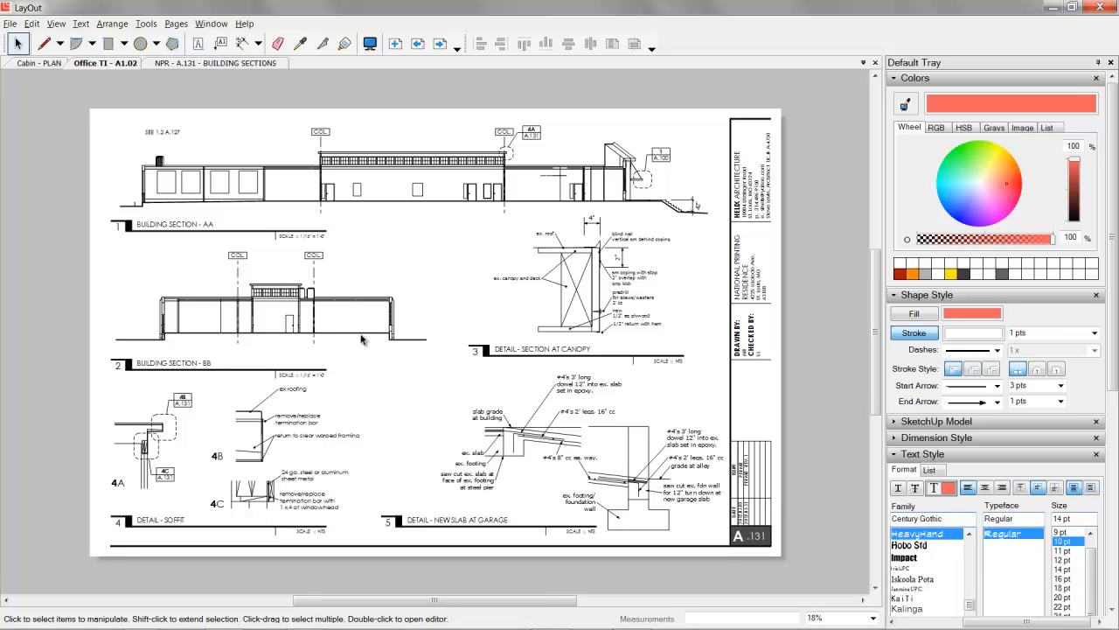
Switch to the Office T1 document to display sheet A1.06 with its floor plan and schedules.
{"action": "left_click", "coordinate": [105, 63]}
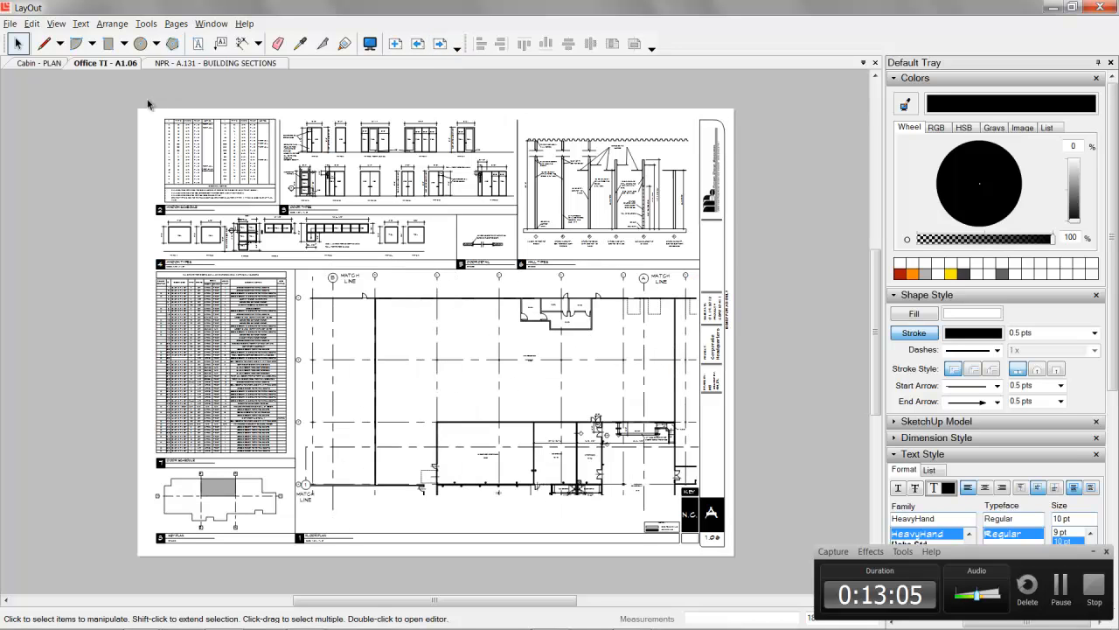
{"action": "mouse_move", "coordinate": [131, 136]}
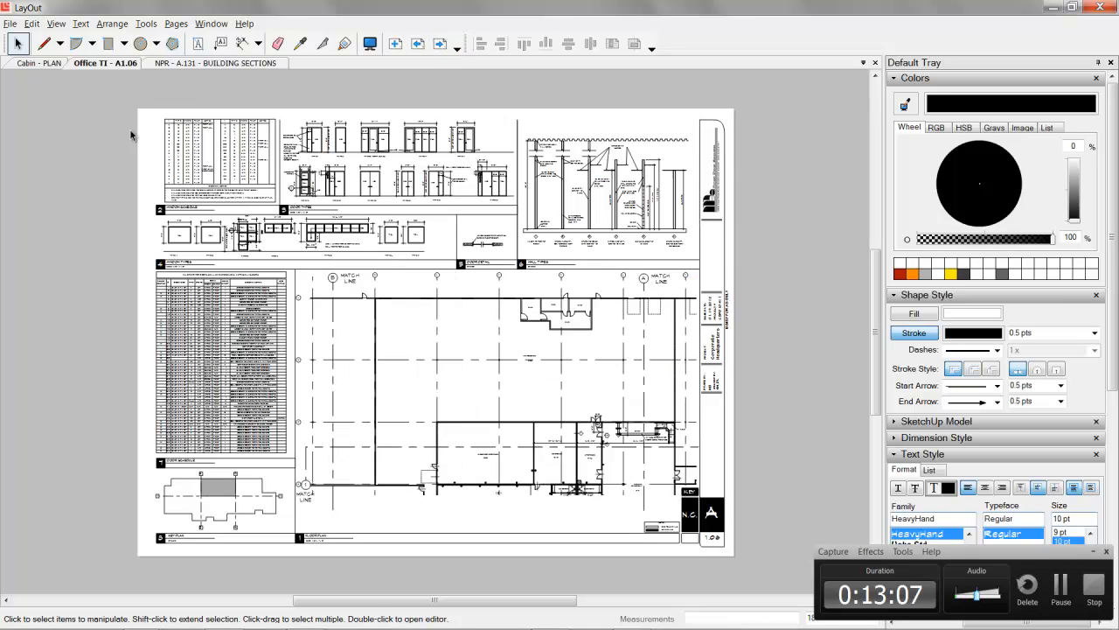
{"action": "mouse_move", "coordinate": [429, 105]}
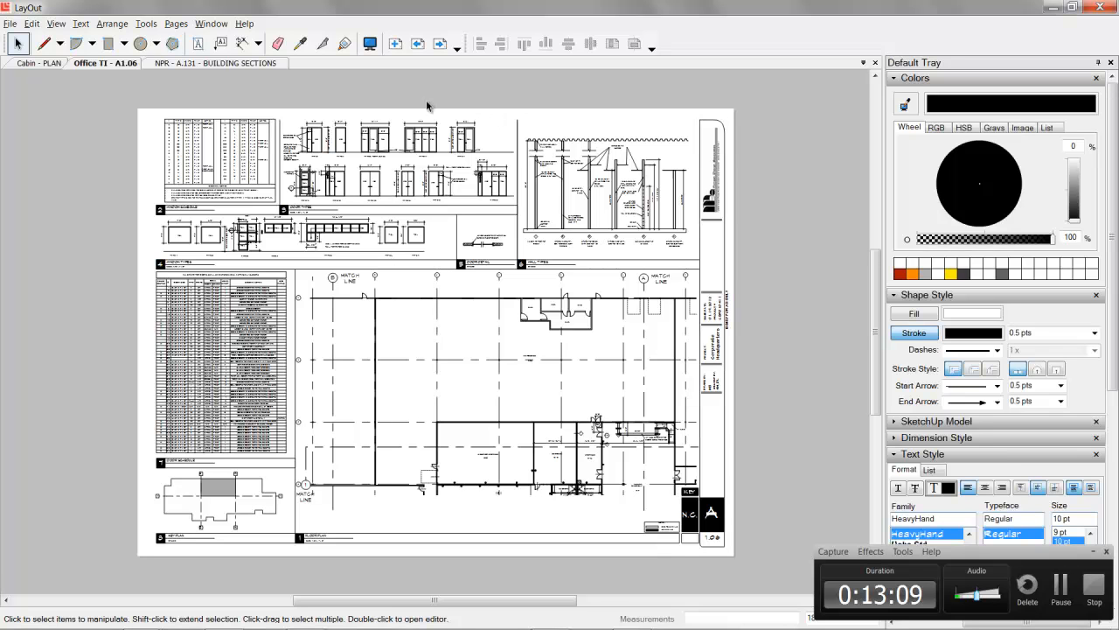
{"action": "mouse_move", "coordinate": [439, 365]}
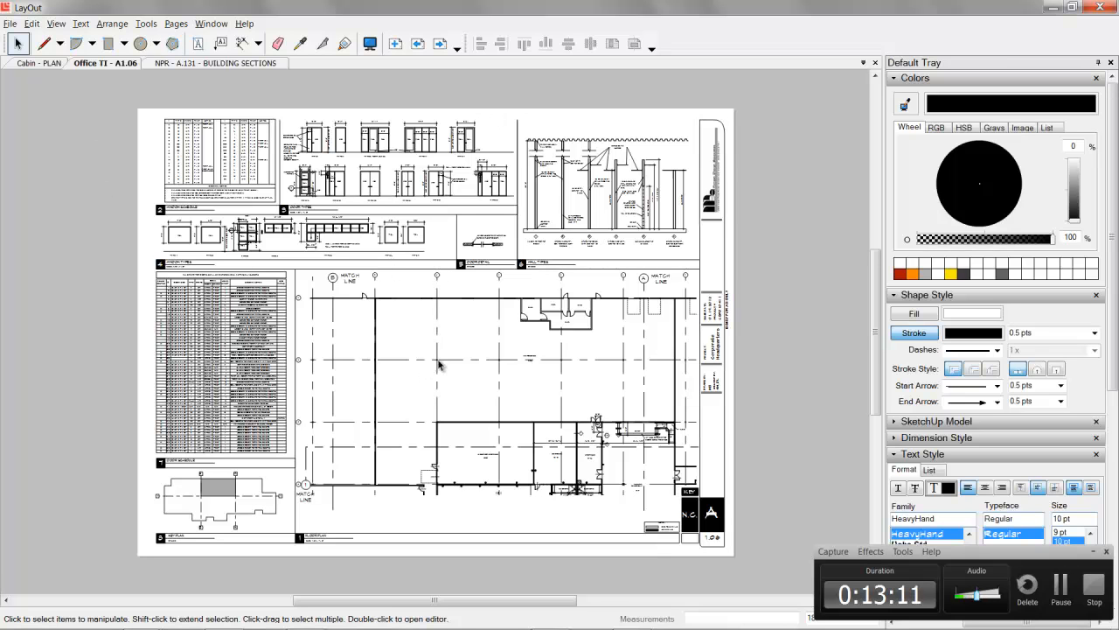
{"action": "mouse_move", "coordinate": [440, 44]}
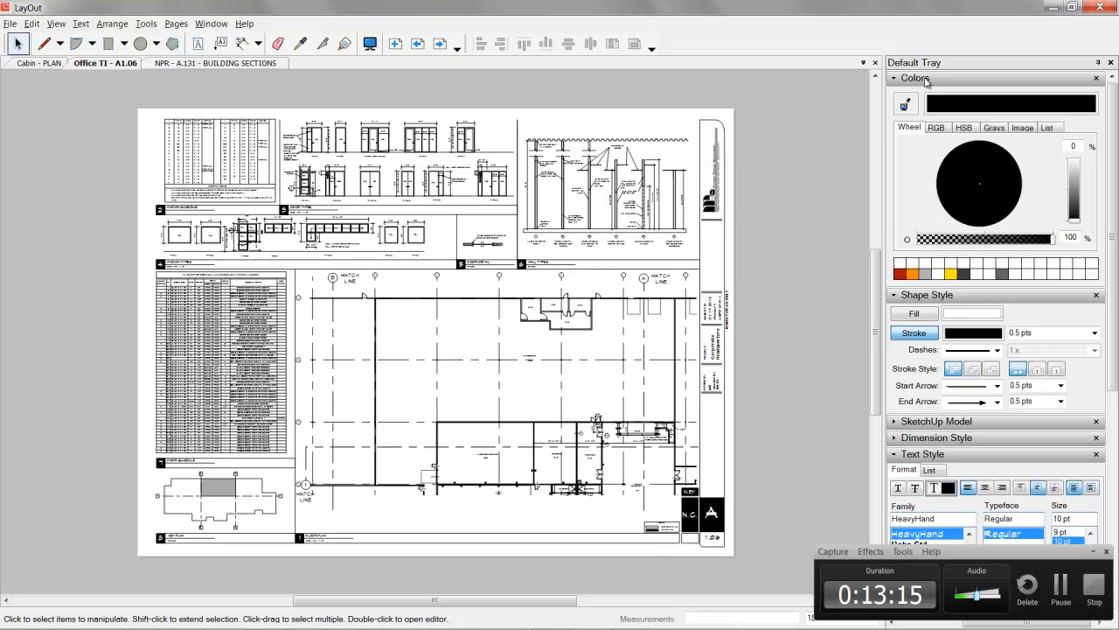
Show the Layers list (ANNO, VP, TB, SCHEDULES) and page ahead through A1.07 to the A1.08 restroom plan.
{"action": "left_click", "coordinate": [916, 77]}
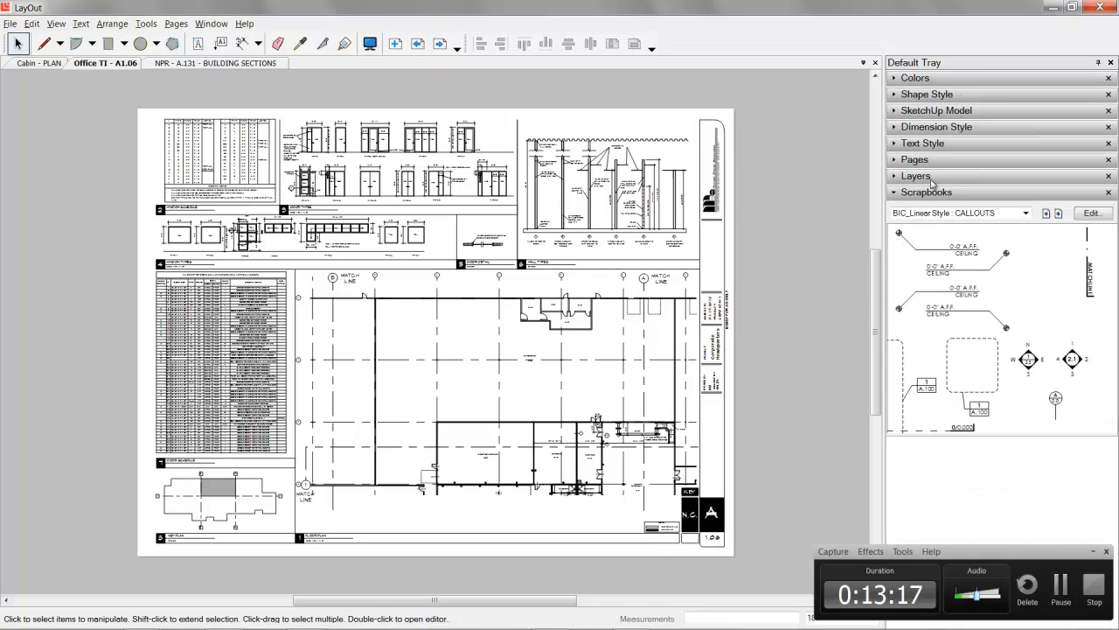
{"action": "left_click", "coordinate": [916, 175]}
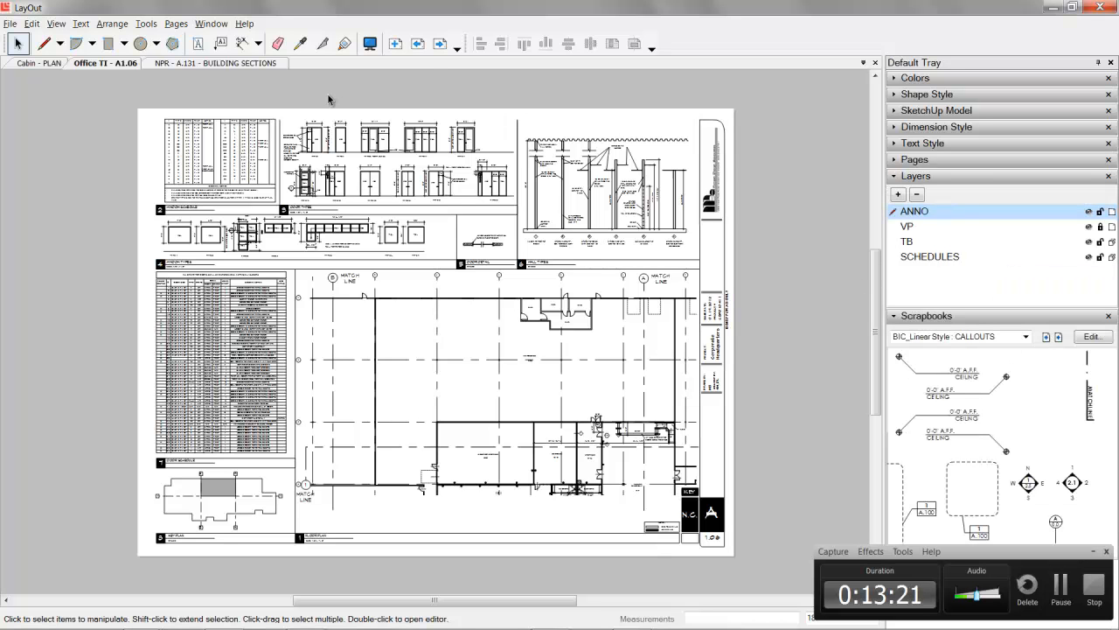
{"action": "mouse_move", "coordinate": [253, 221]}
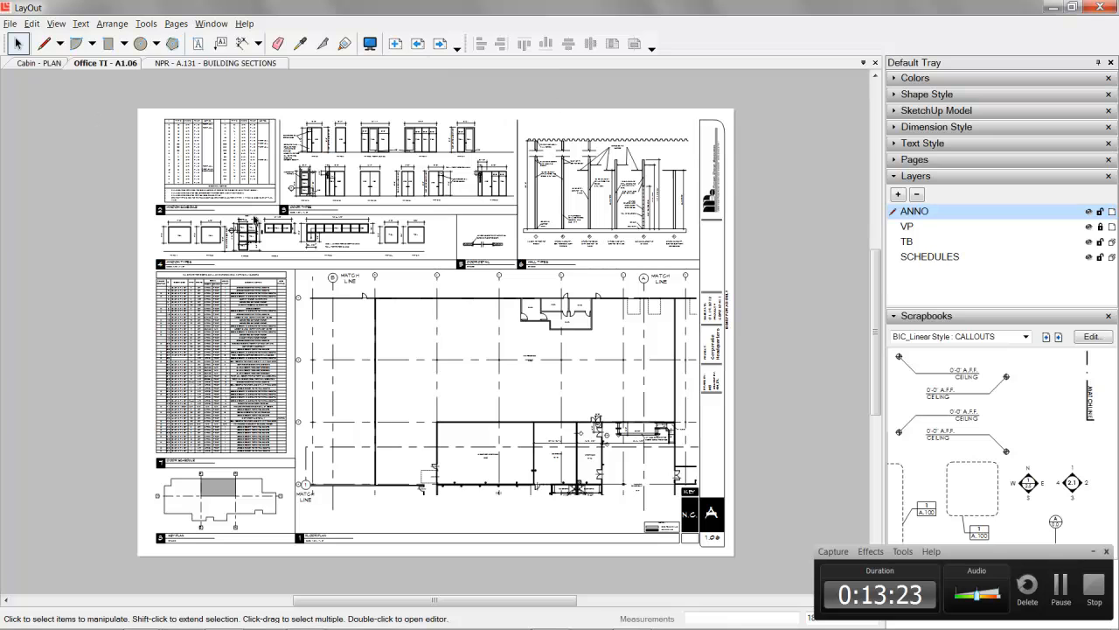
{"action": "left_click", "coordinate": [440, 44]}
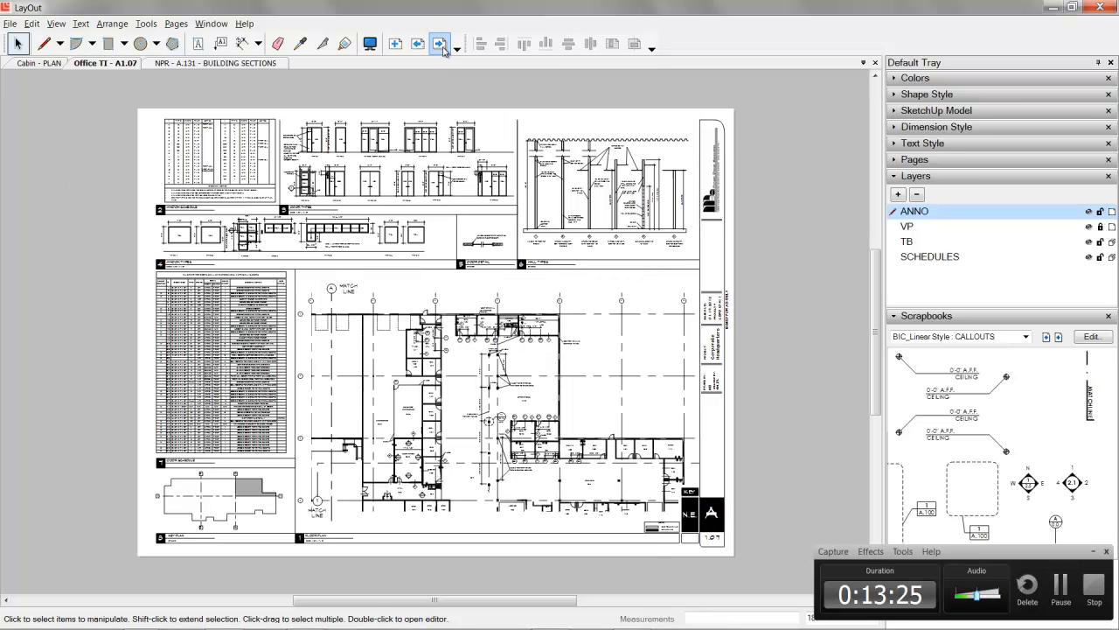
{"action": "left_click", "coordinate": [441, 44]}
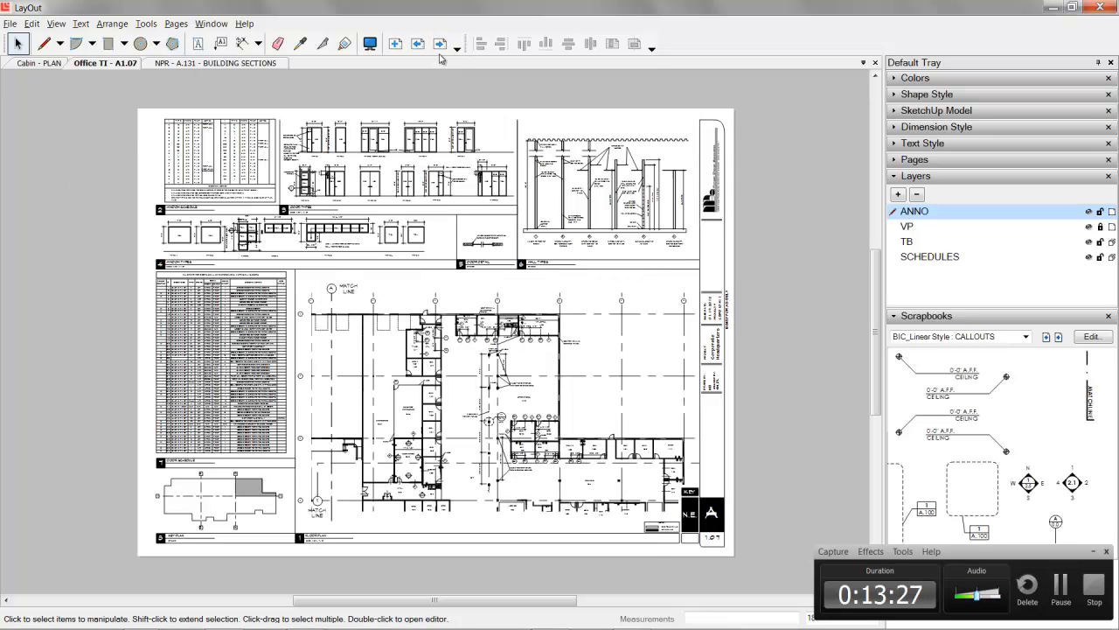
{"action": "left_click", "coordinate": [440, 44]}
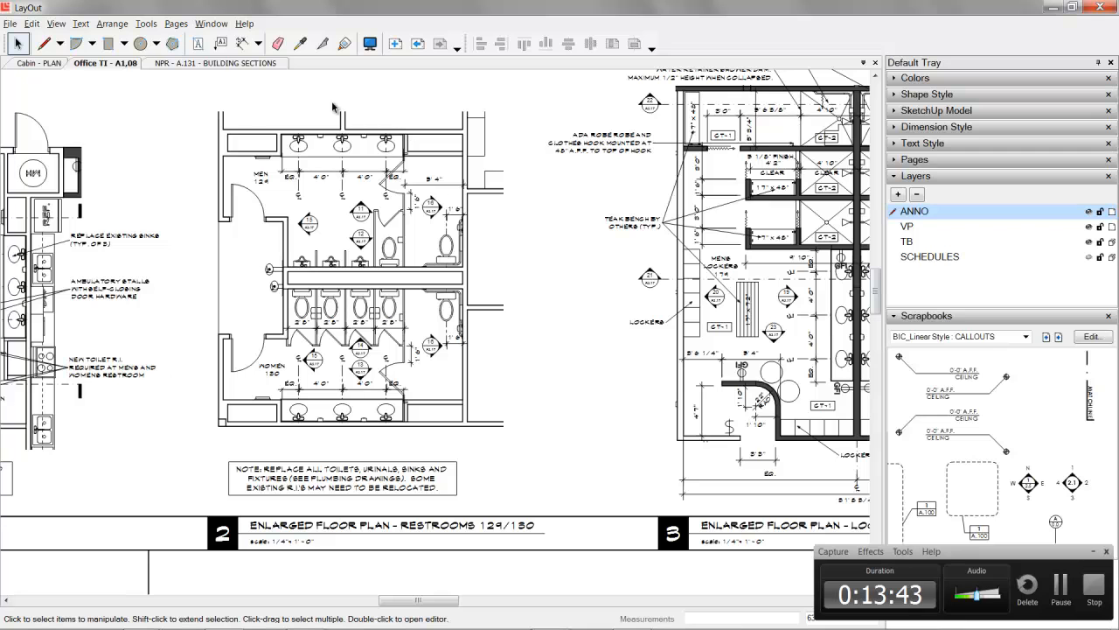
Expand the SketchUp Model panel and switch back to the Cabin - PLAN document.
{"action": "left_click", "coordinate": [350, 280]}
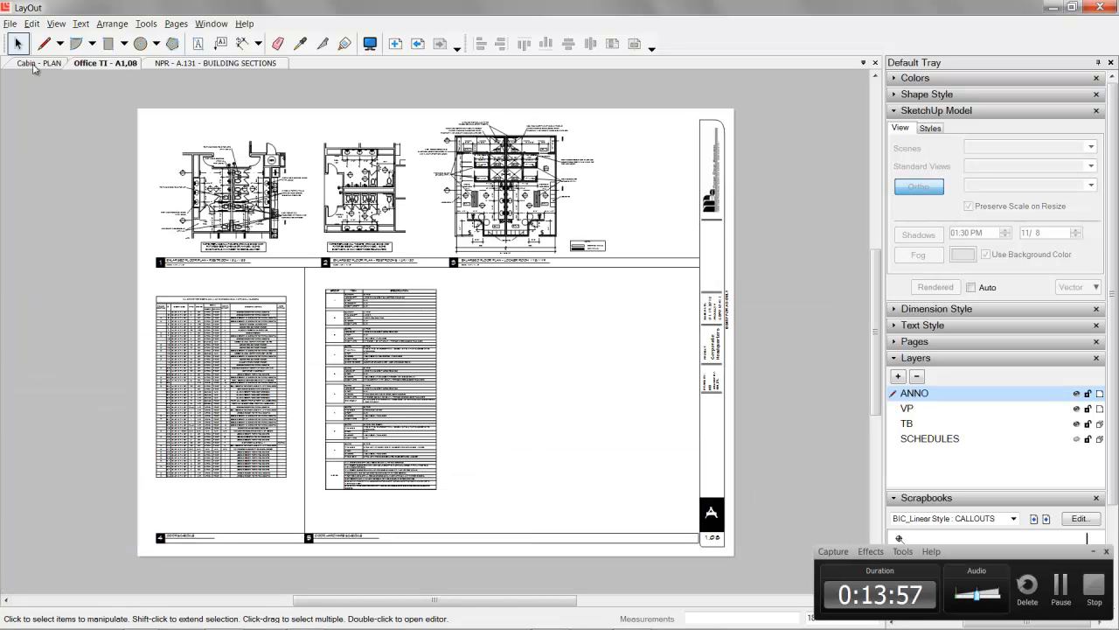
{"action": "left_click", "coordinate": [38, 63]}
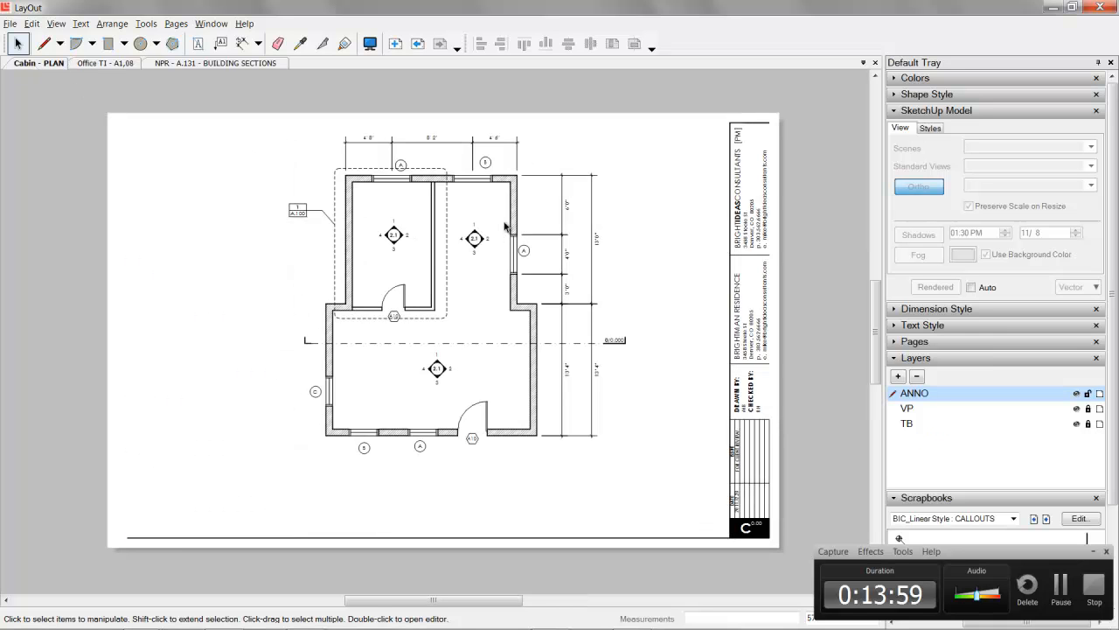